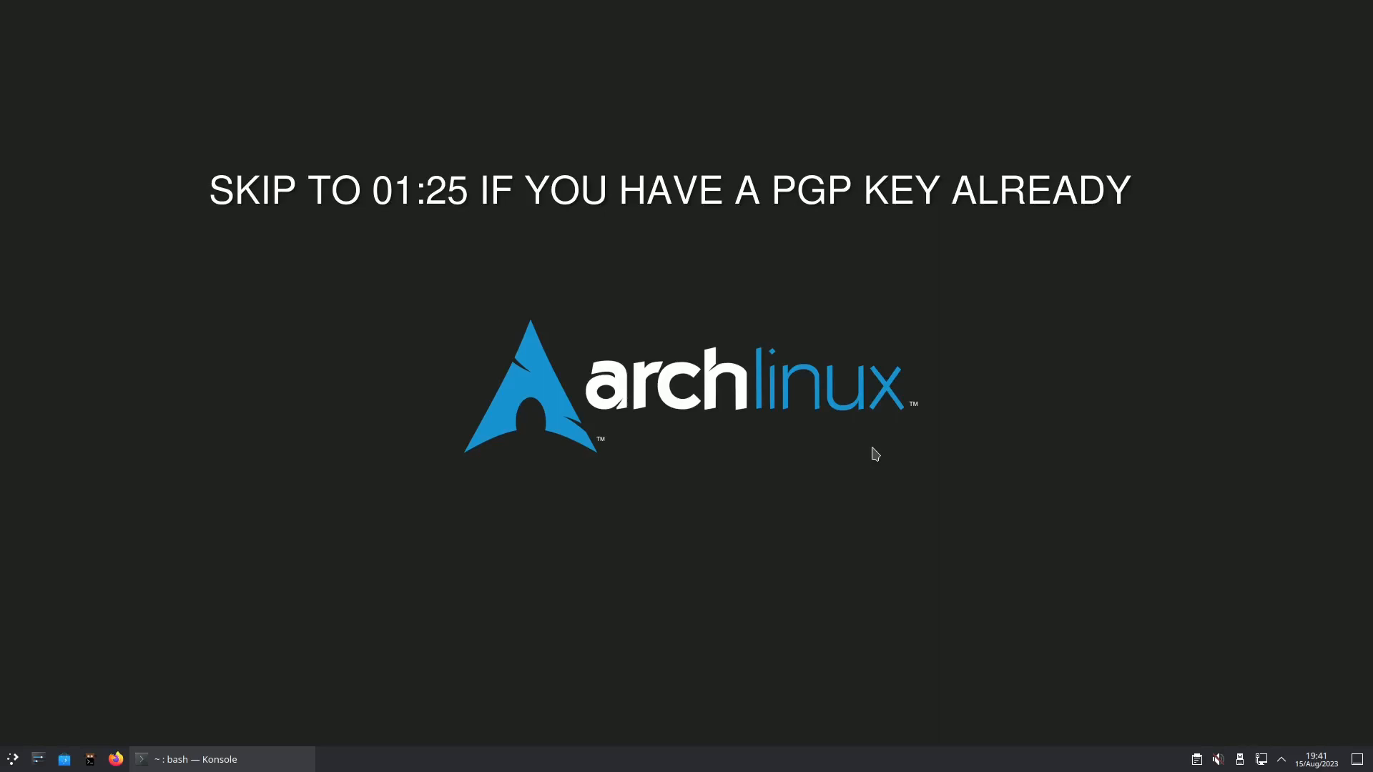
- Raise the Konsole terminal window from the taskbar
{"action": "left_click", "coordinate": [197, 760]}
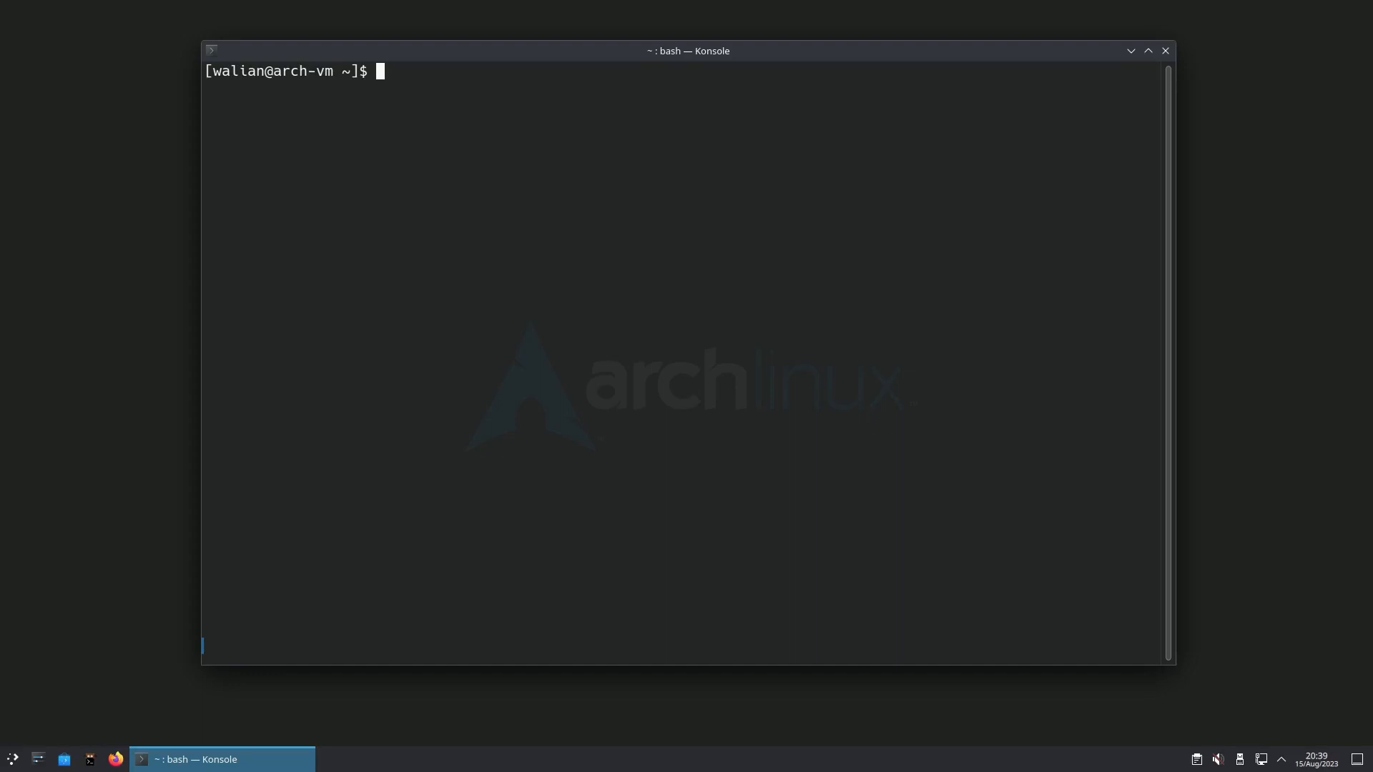
- Start expert GnuPG key generation, choosing ECC option 9 with Curve 25519
{"action": "type", "text": "gpg --expe"}
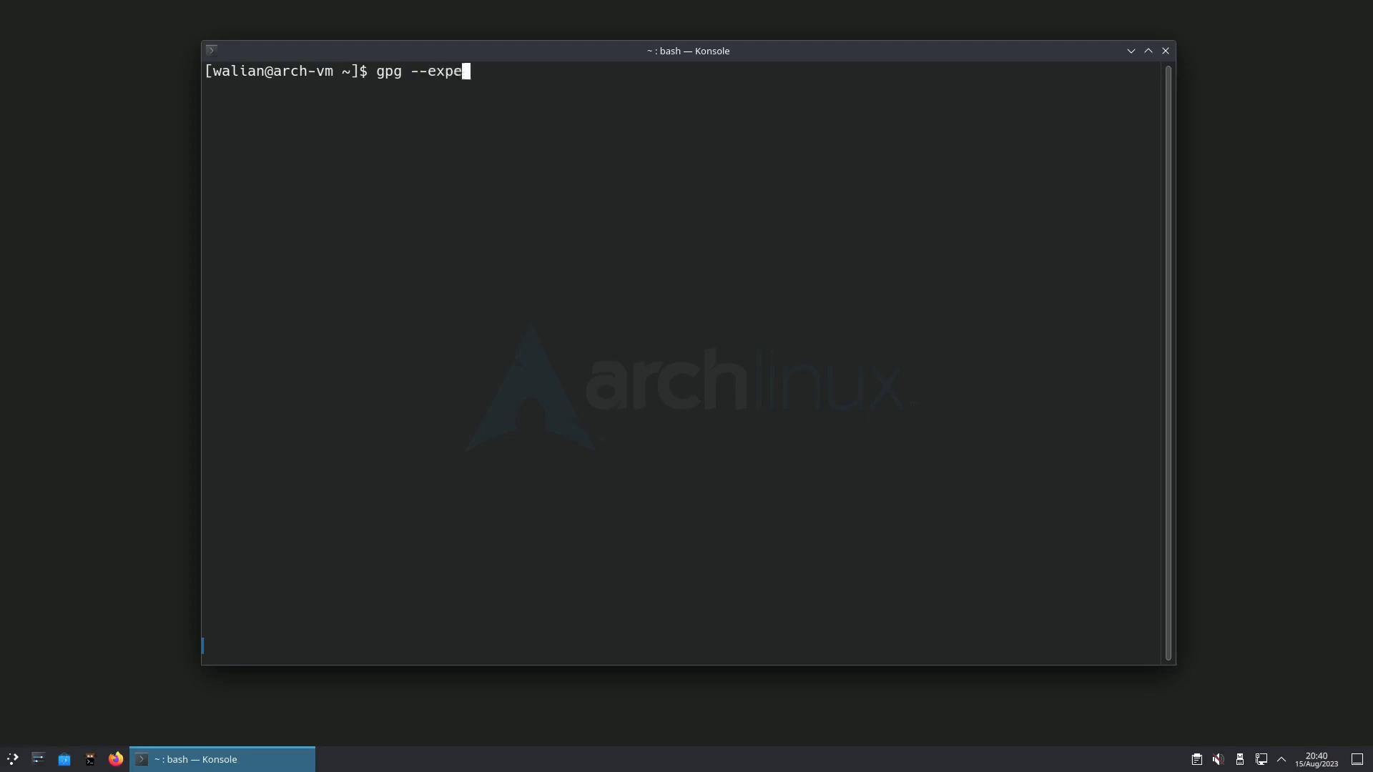
{"action": "type", "text": "rt --fu"}
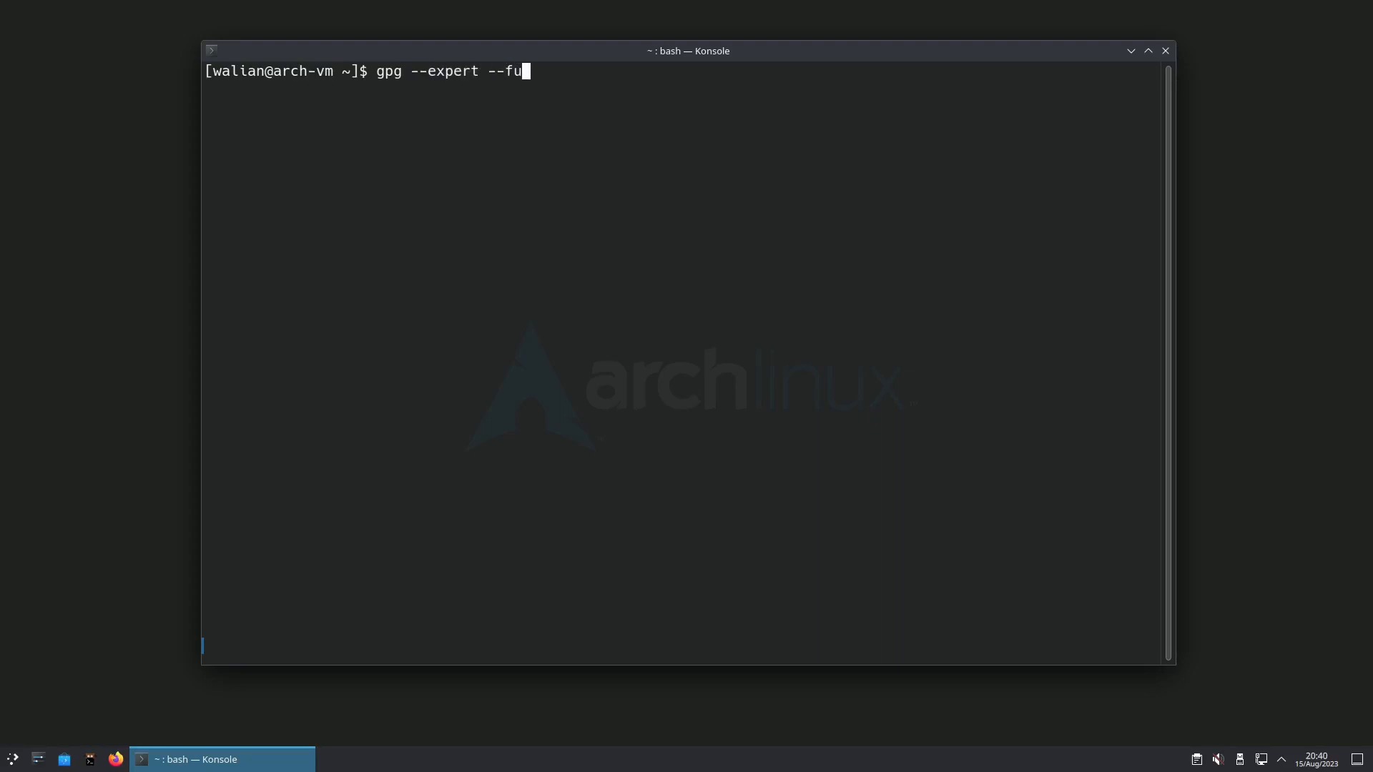
{"action": "type", "text": "ll-gen-key"}
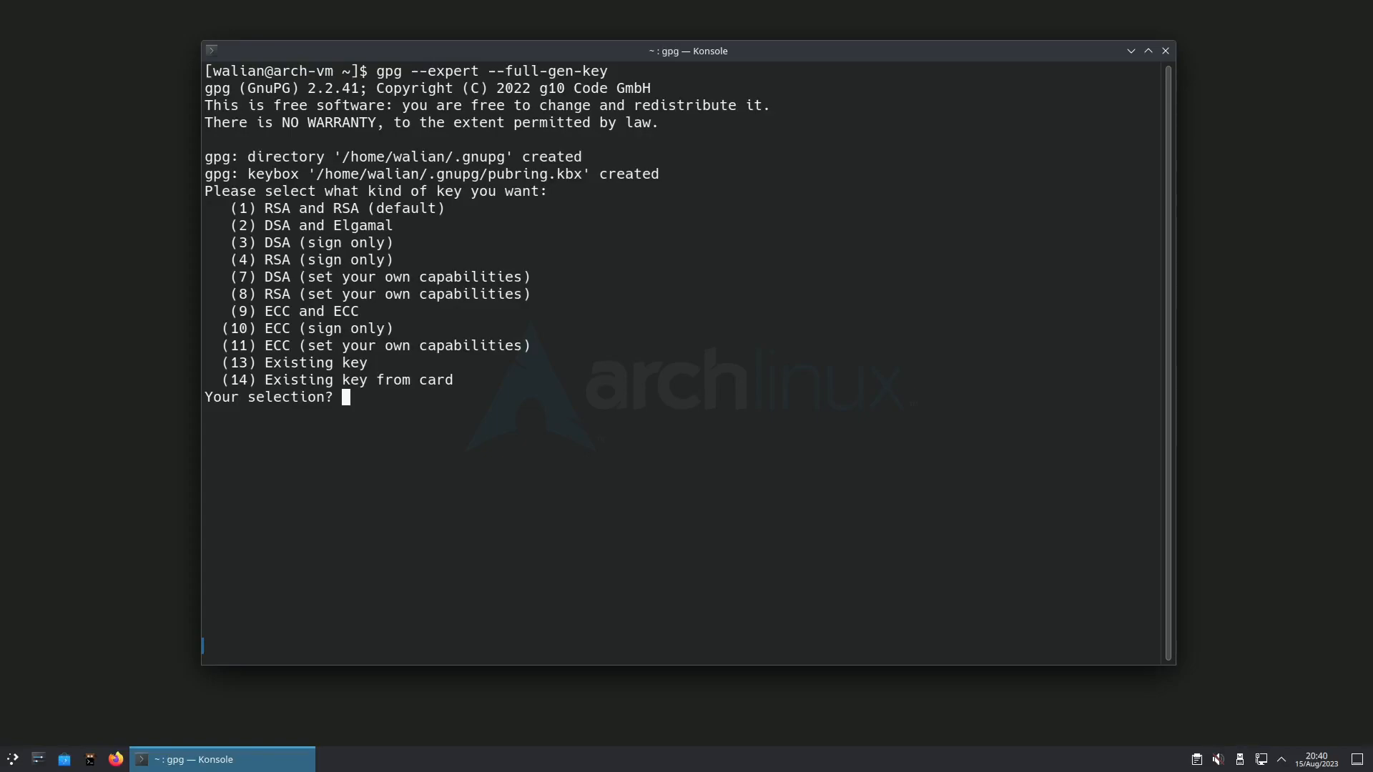
{"action": "type", "text": "9"}
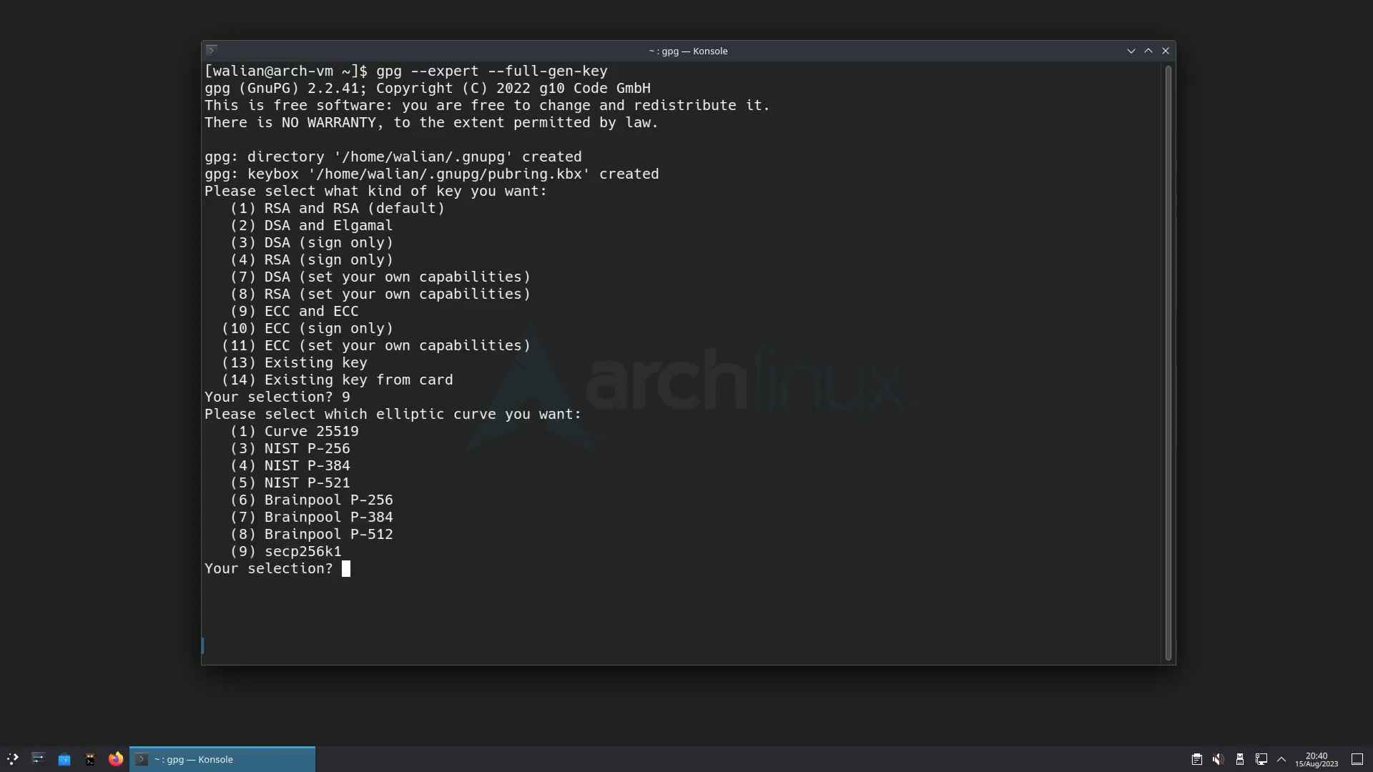
{"action": "type", "text": "1"}
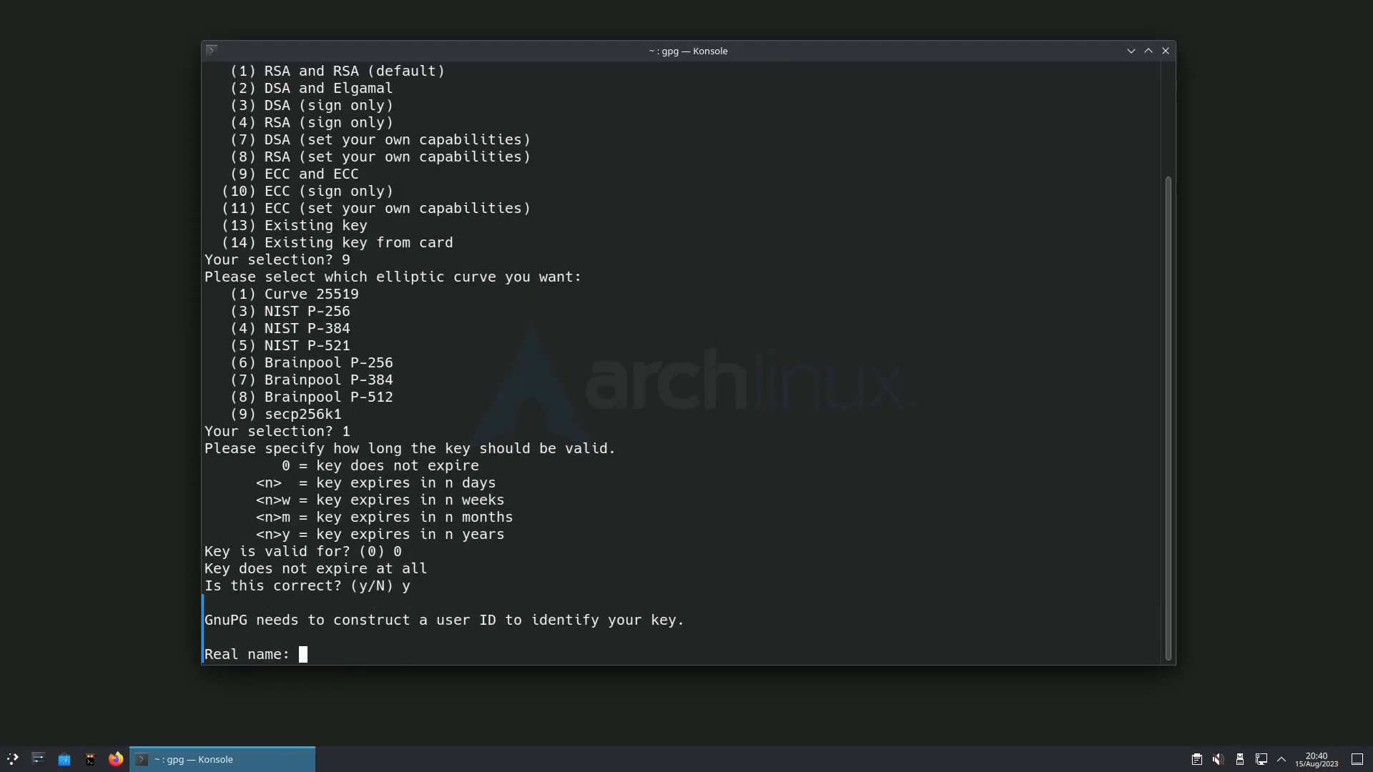
{"action": "type", "text": "Wa"}
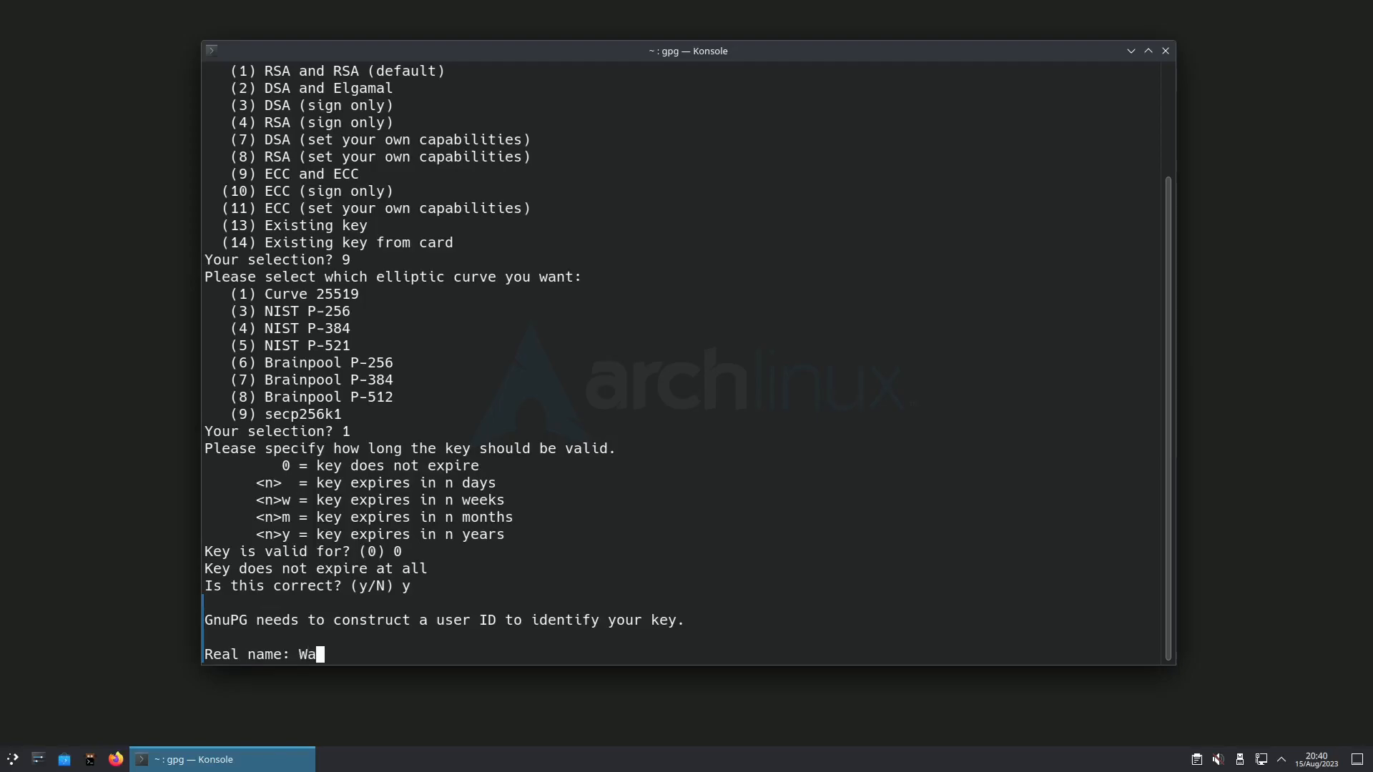
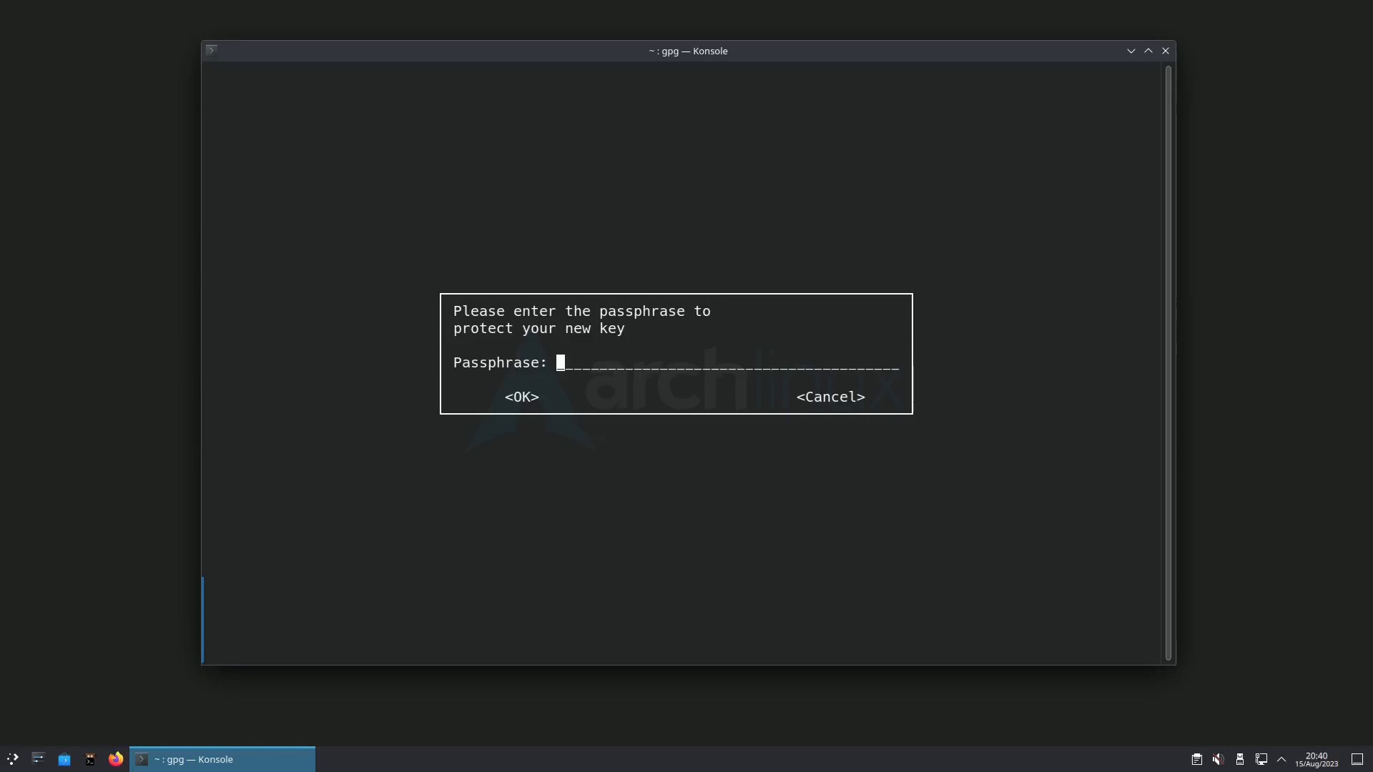
{"action": "left_click", "coordinate": [521, 397]}
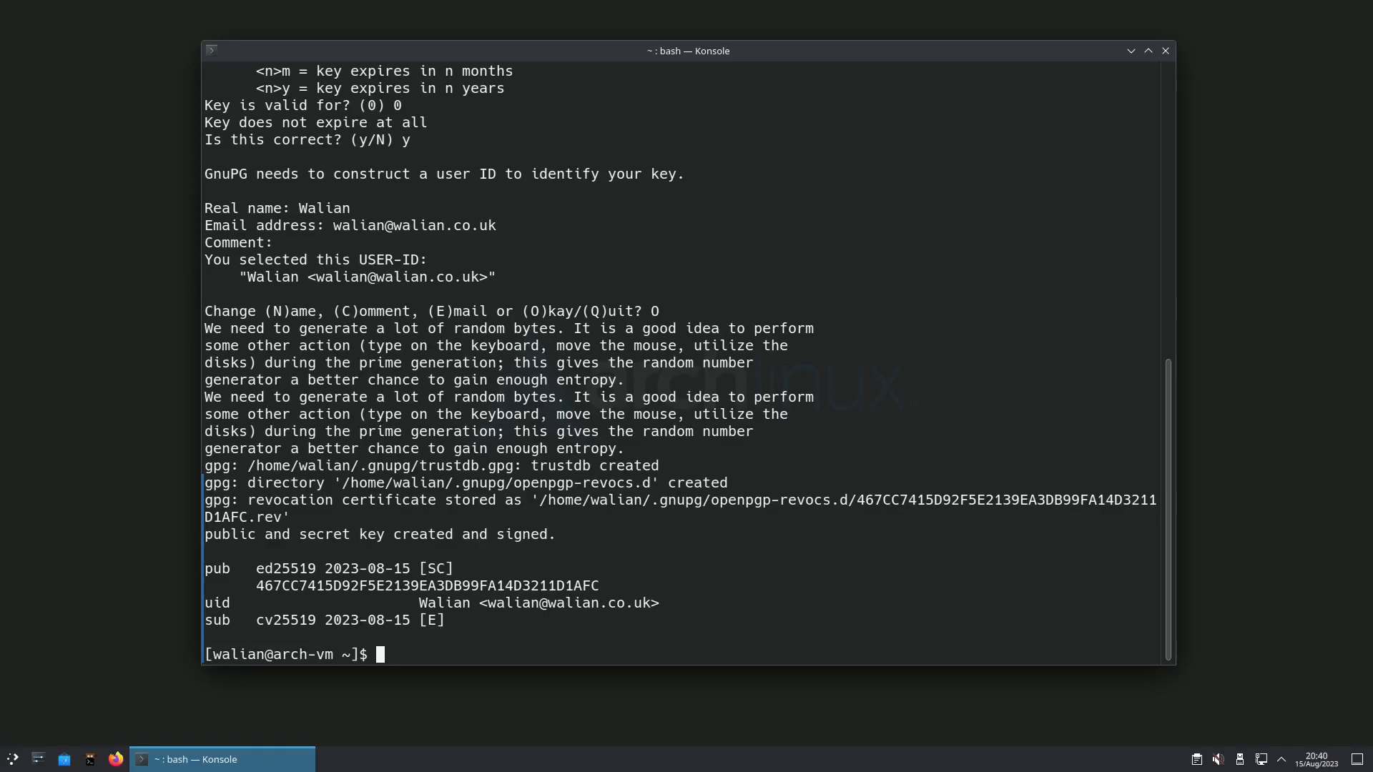
{"action": "type", "text": "clear"}
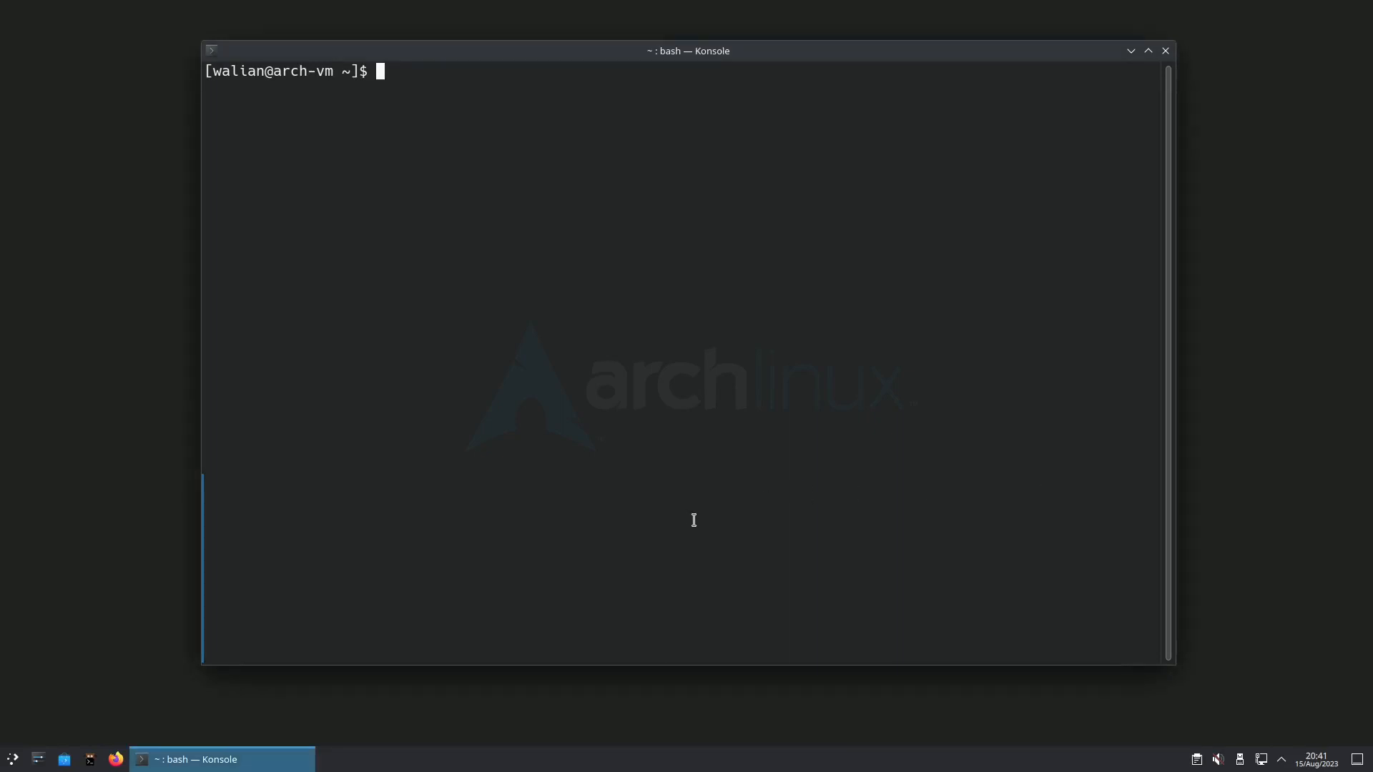
{"action": "type", "text": "gpg --edit"}
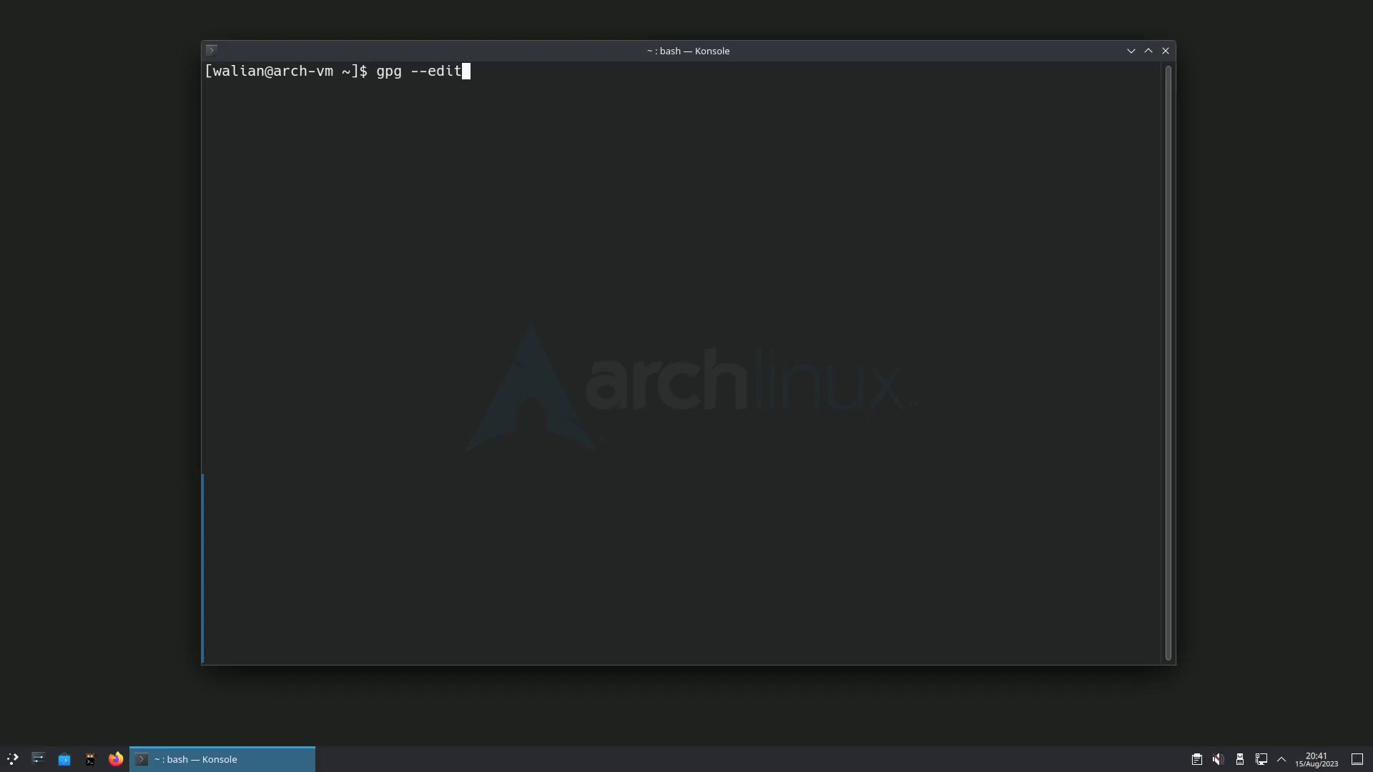
{"action": "type", "text": "-key"}
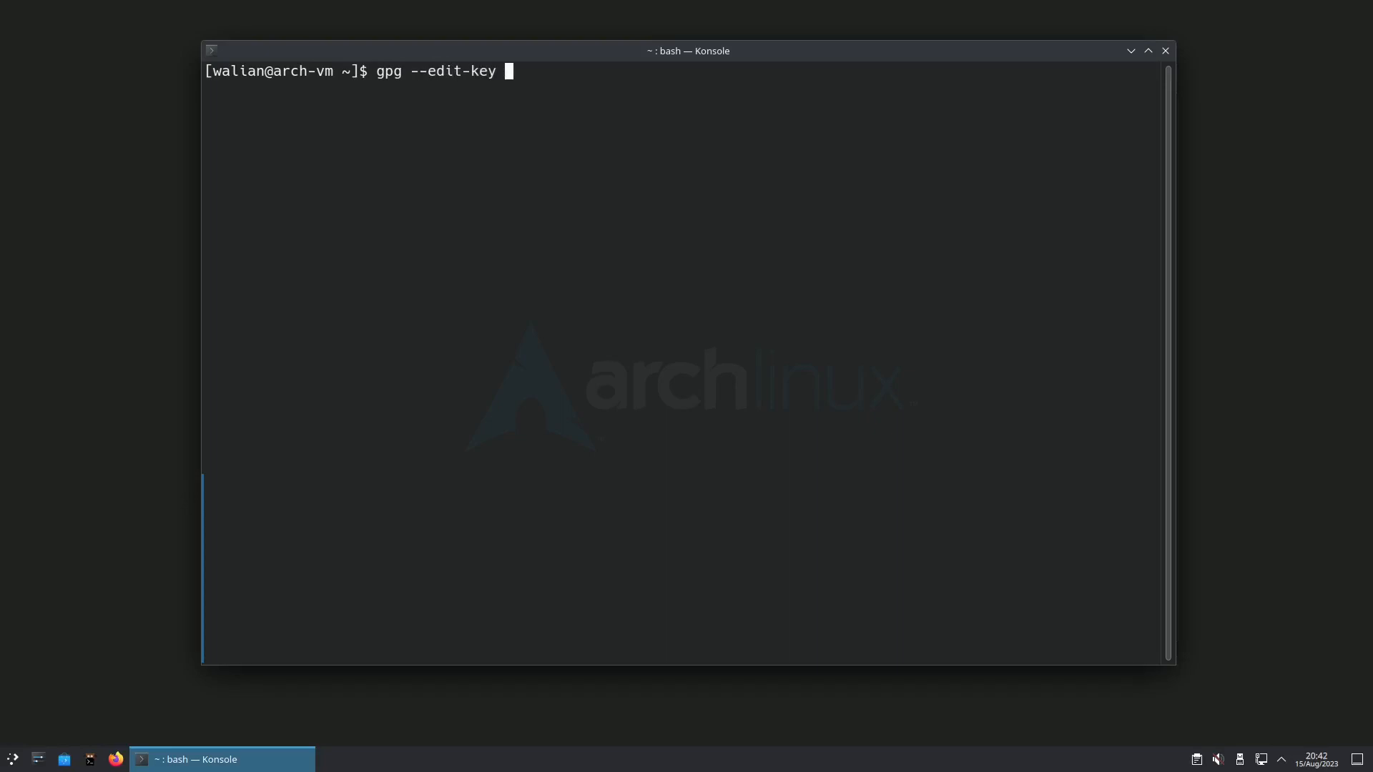
{"action": "type", "text": "--expe"}
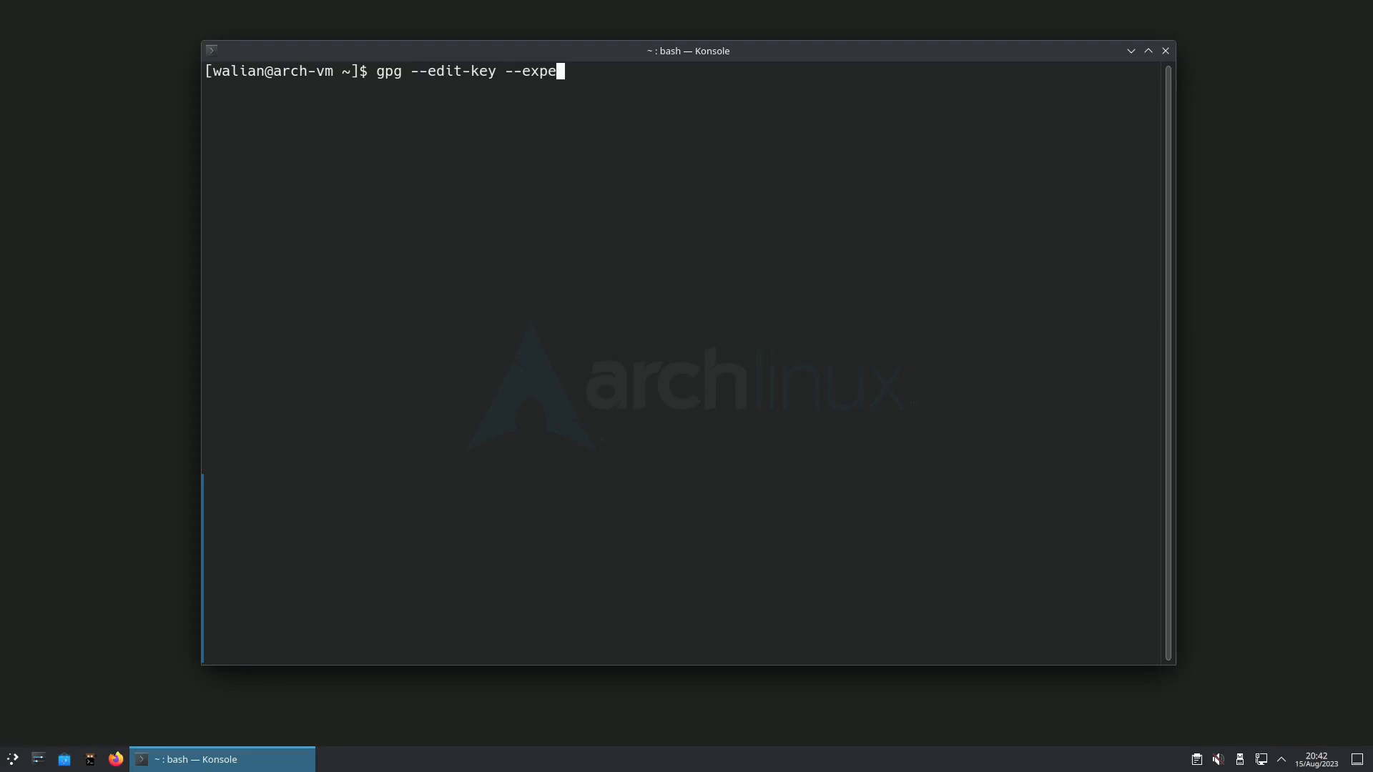
{"action": "type", "text": "rt"}
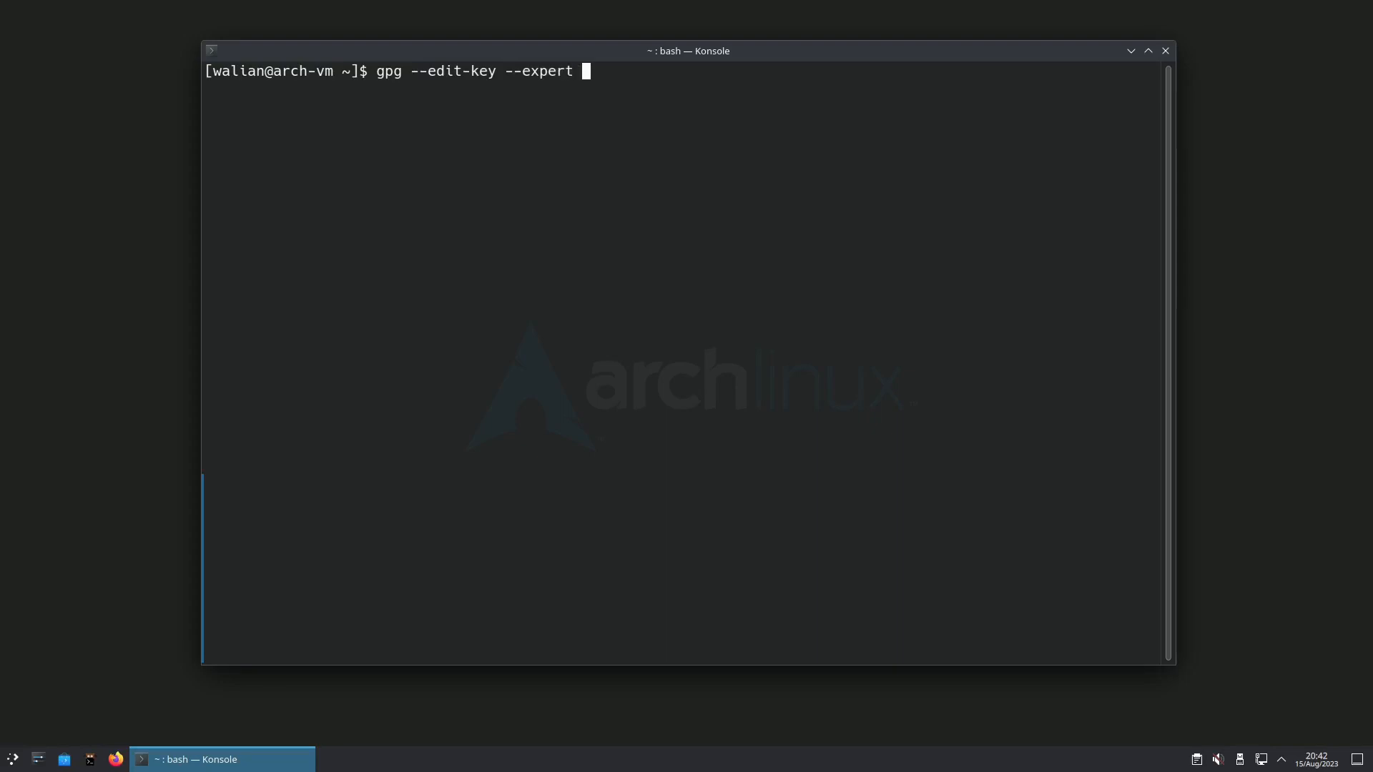
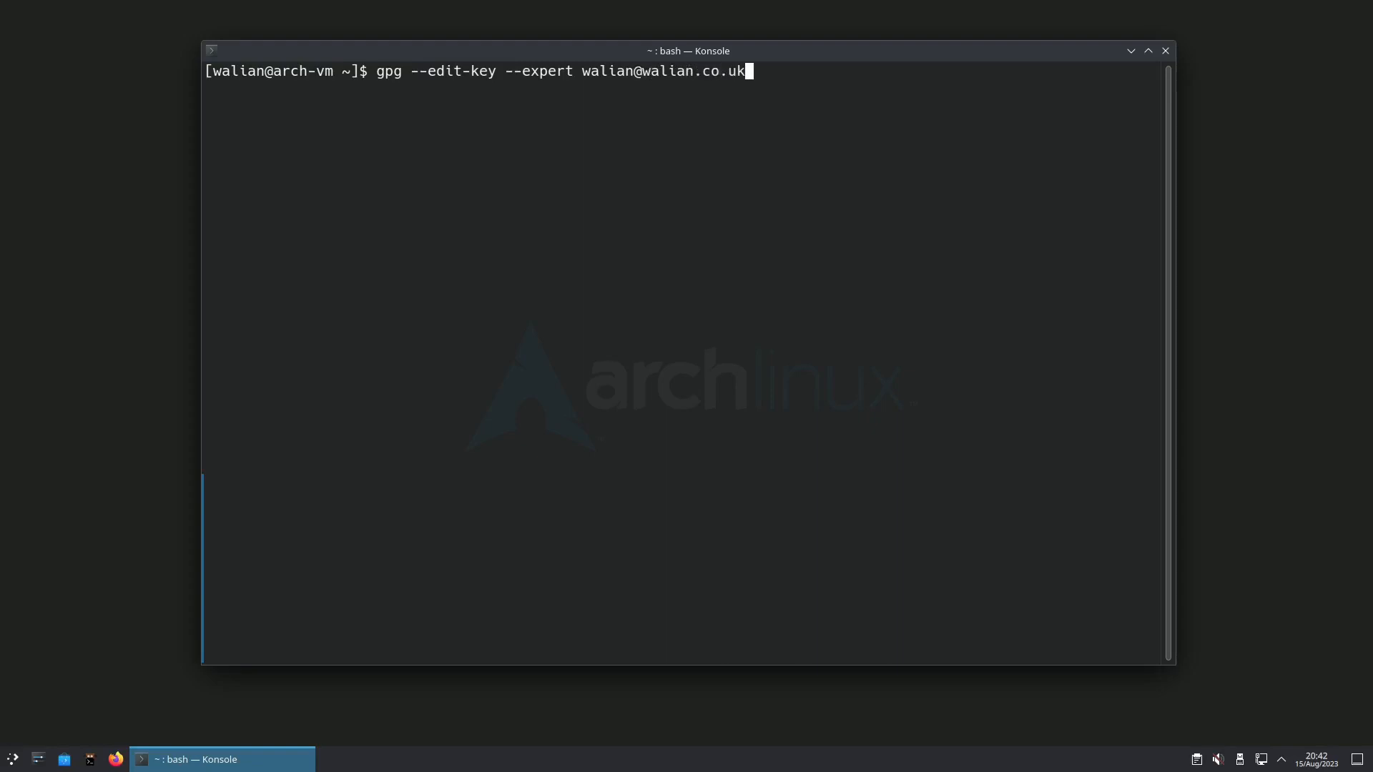
{"action": "key", "text": "Return"}
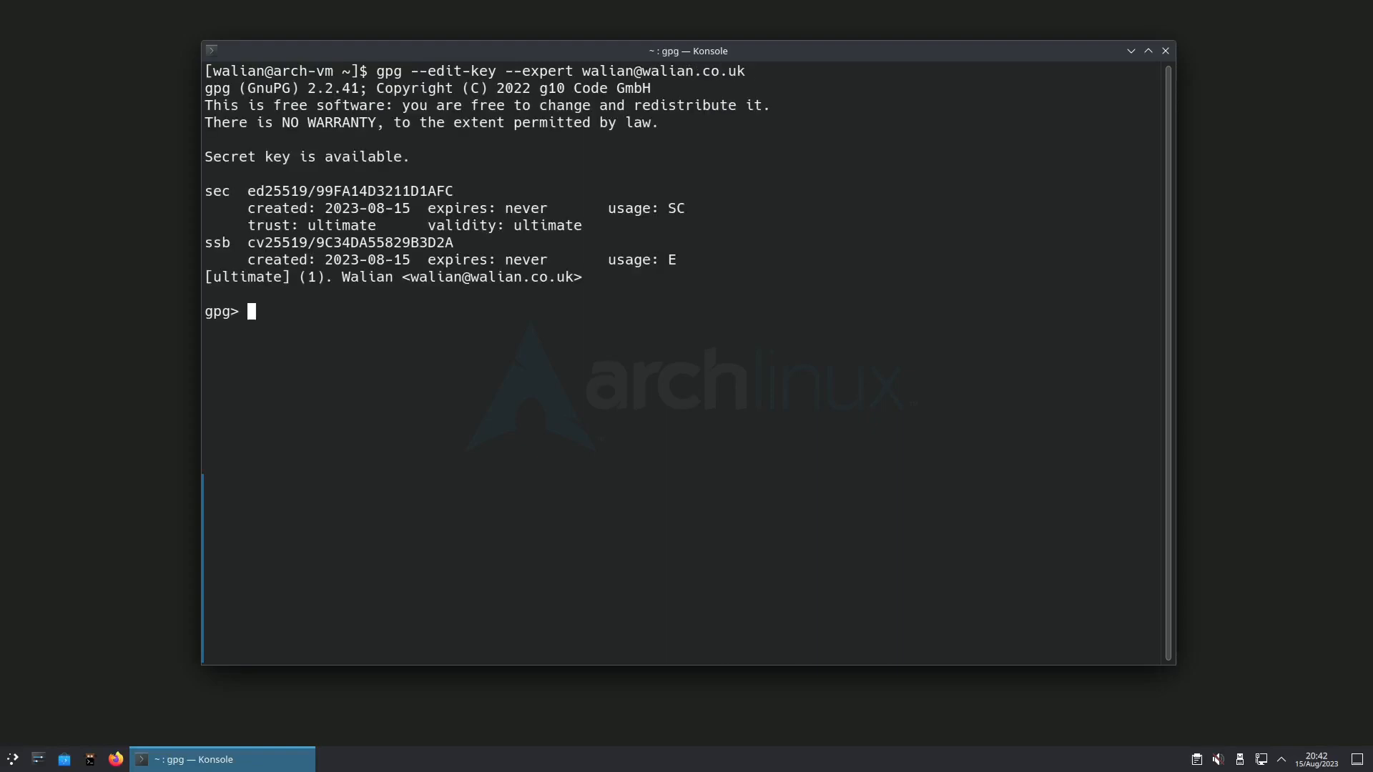
- Add an authenticate-only ECC subkey on Curve 25519 that never expires
{"action": "type", "text": "addkey"}
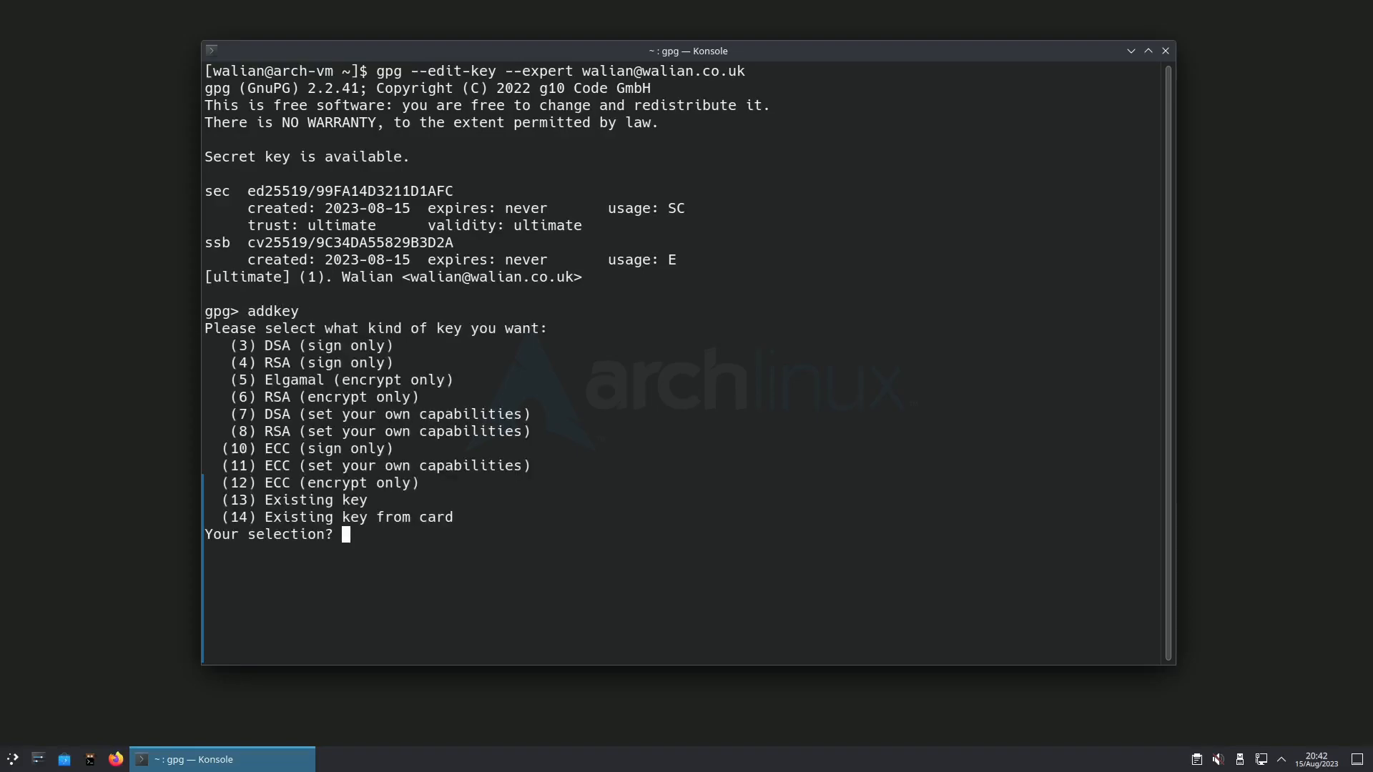
{"action": "type", "text": "11"}
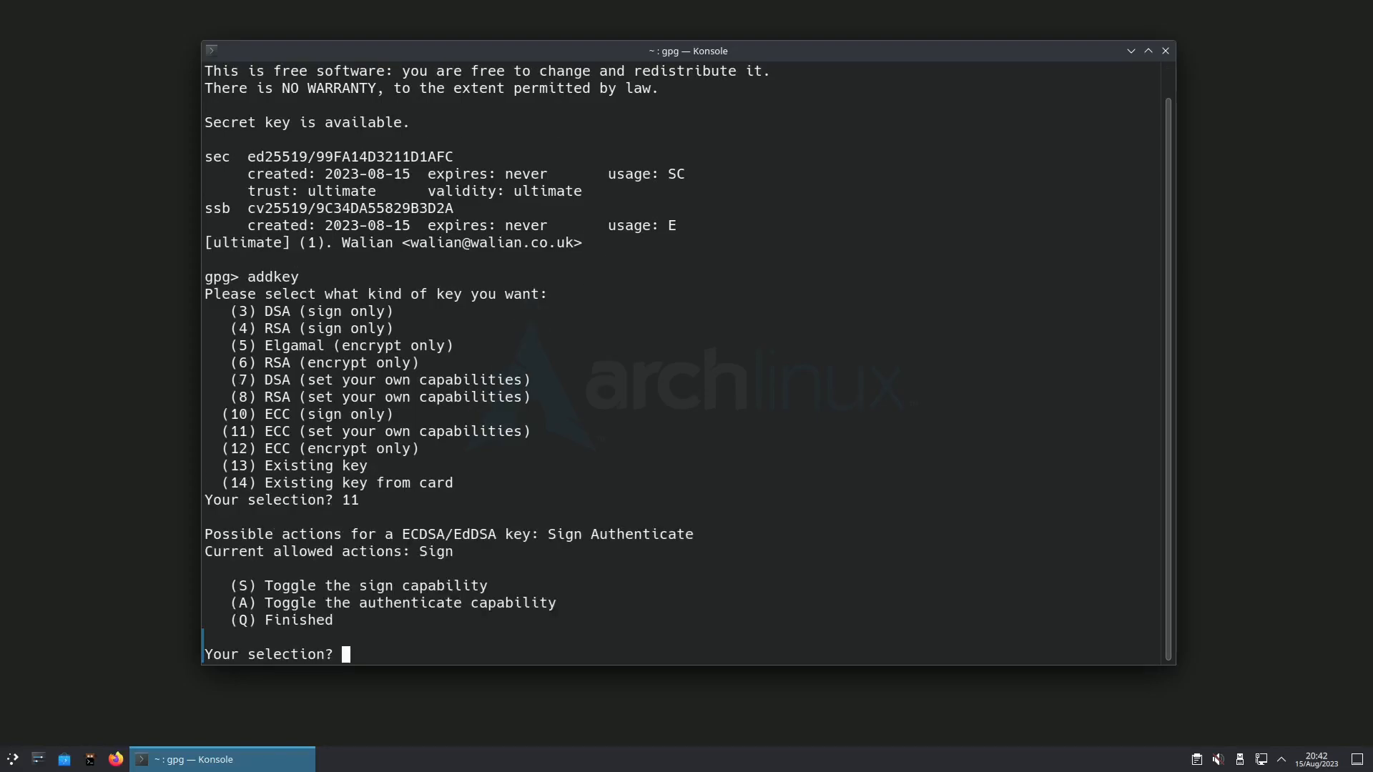
{"action": "type", "text": "A"}
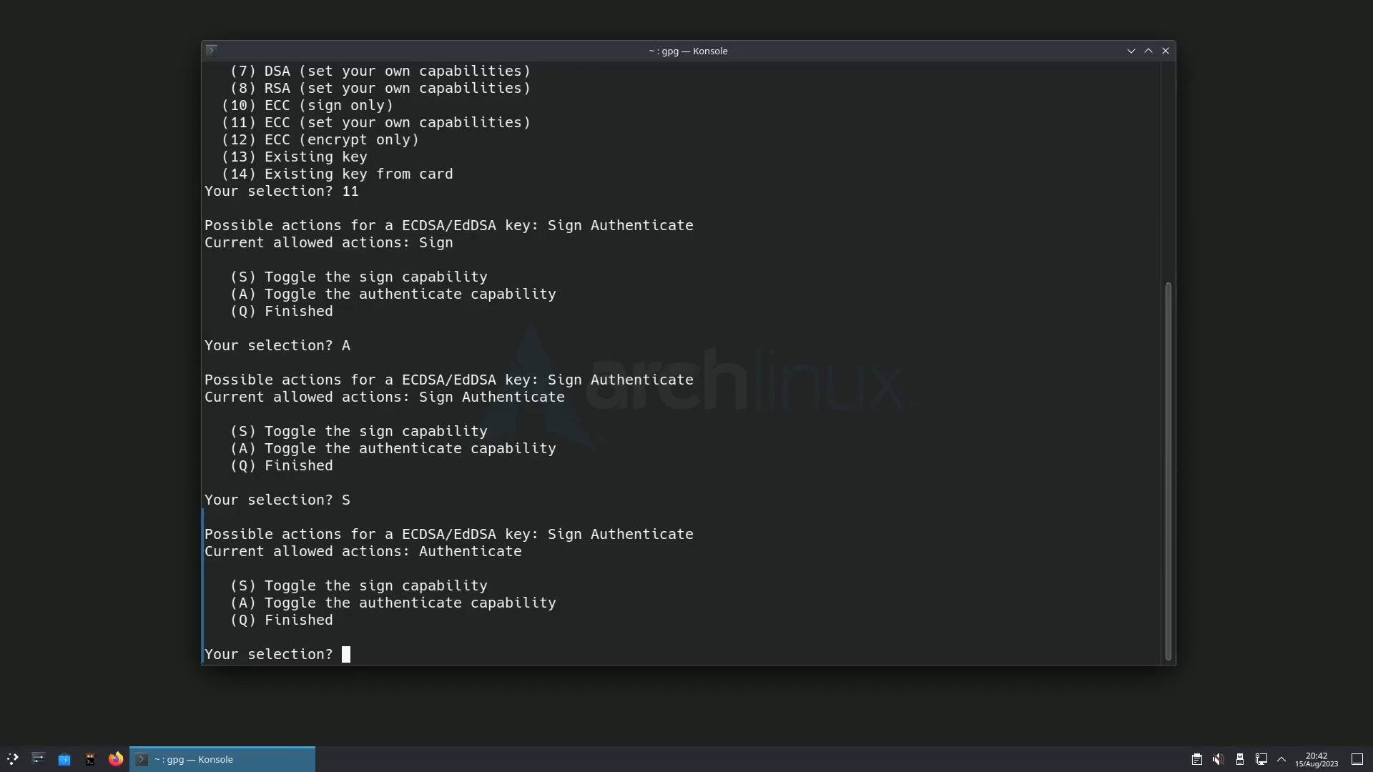
{"action": "type", "text": "Q"}
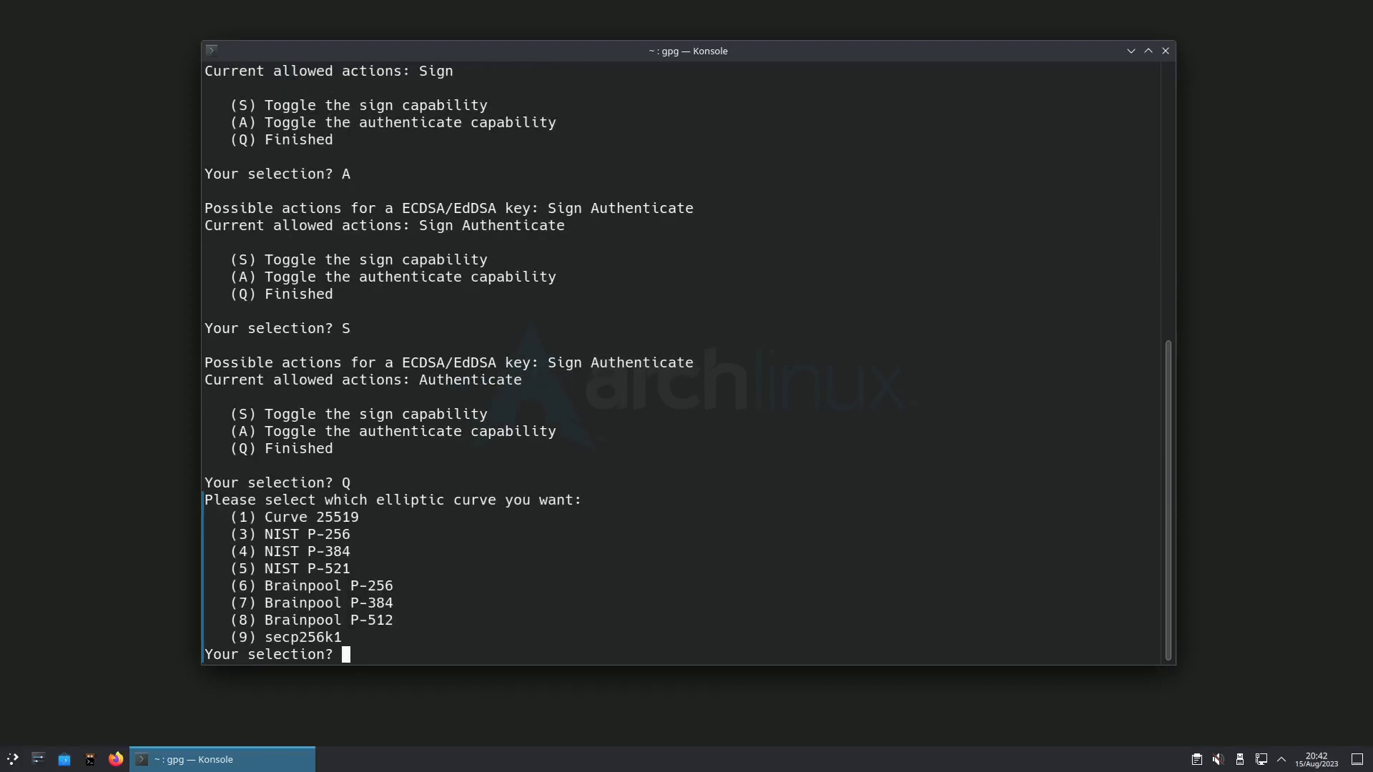
{"action": "type", "text": "1"}
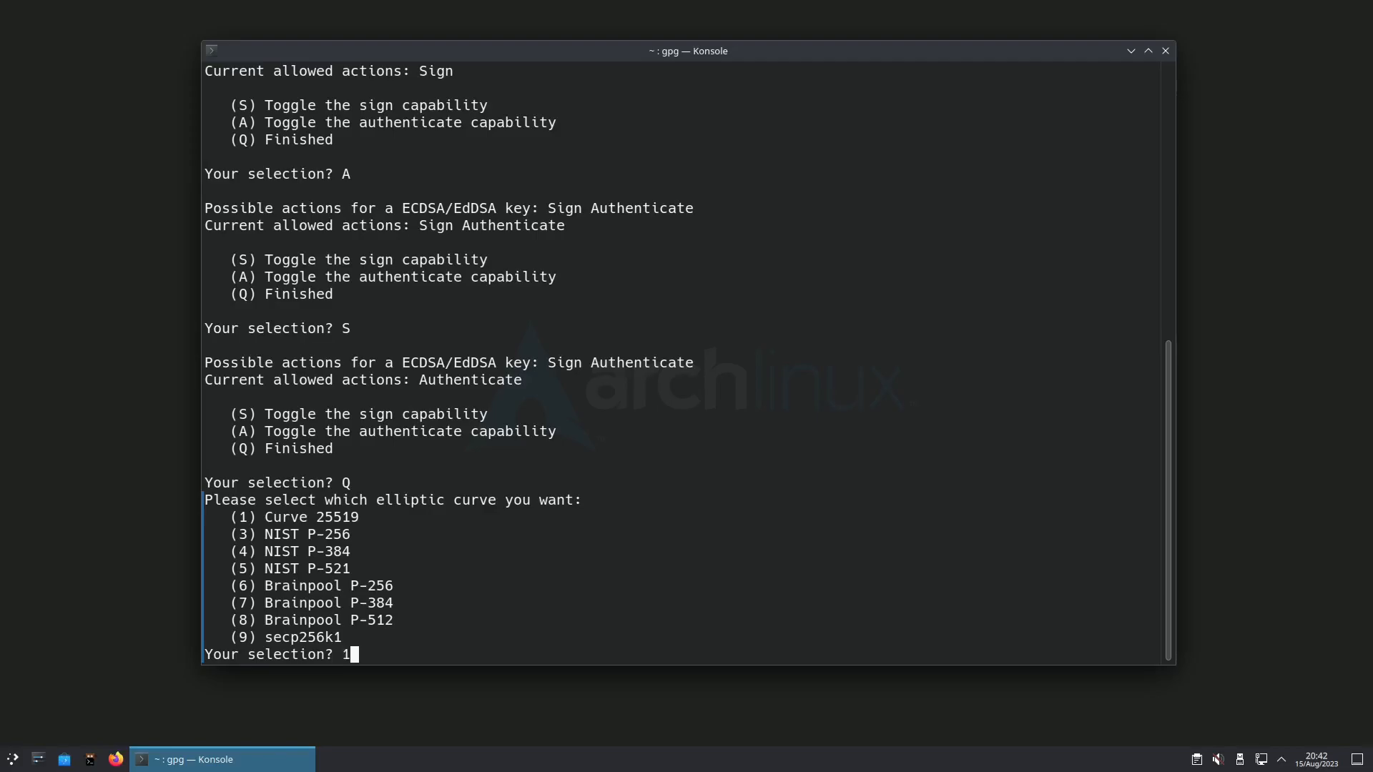
{"action": "key", "text": "Return"}
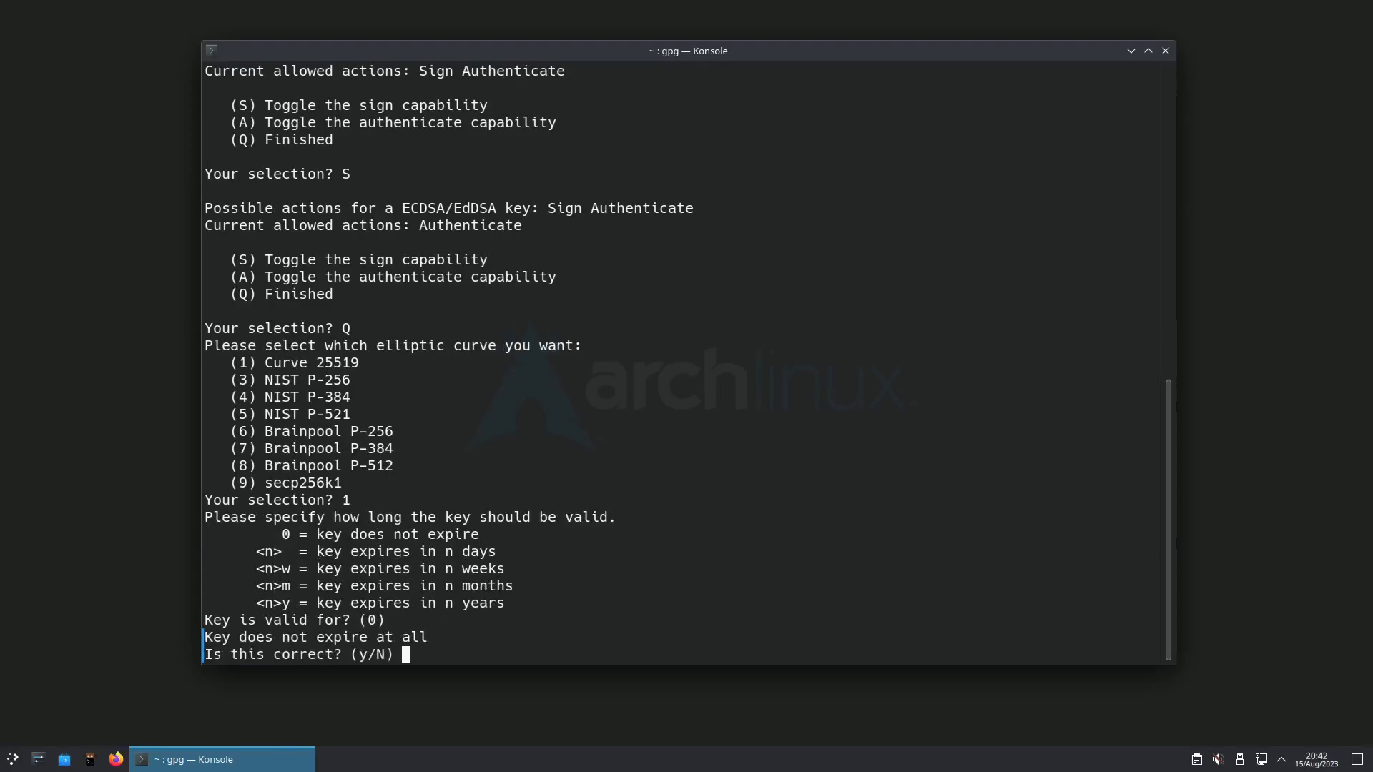
- Confirm the subkey creation, then quit gpg and save the changes
{"action": "type", "text": "y"}
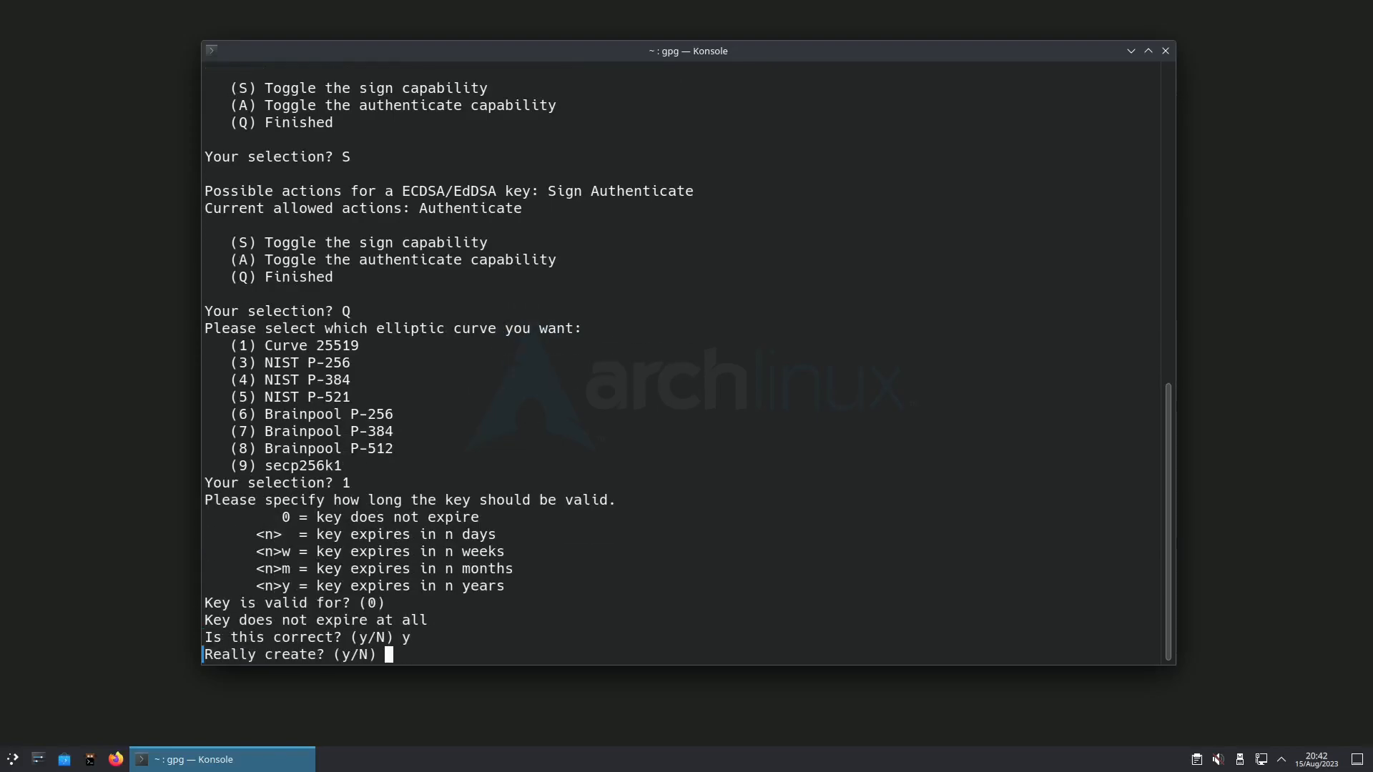
{"action": "type", "text": "y"}
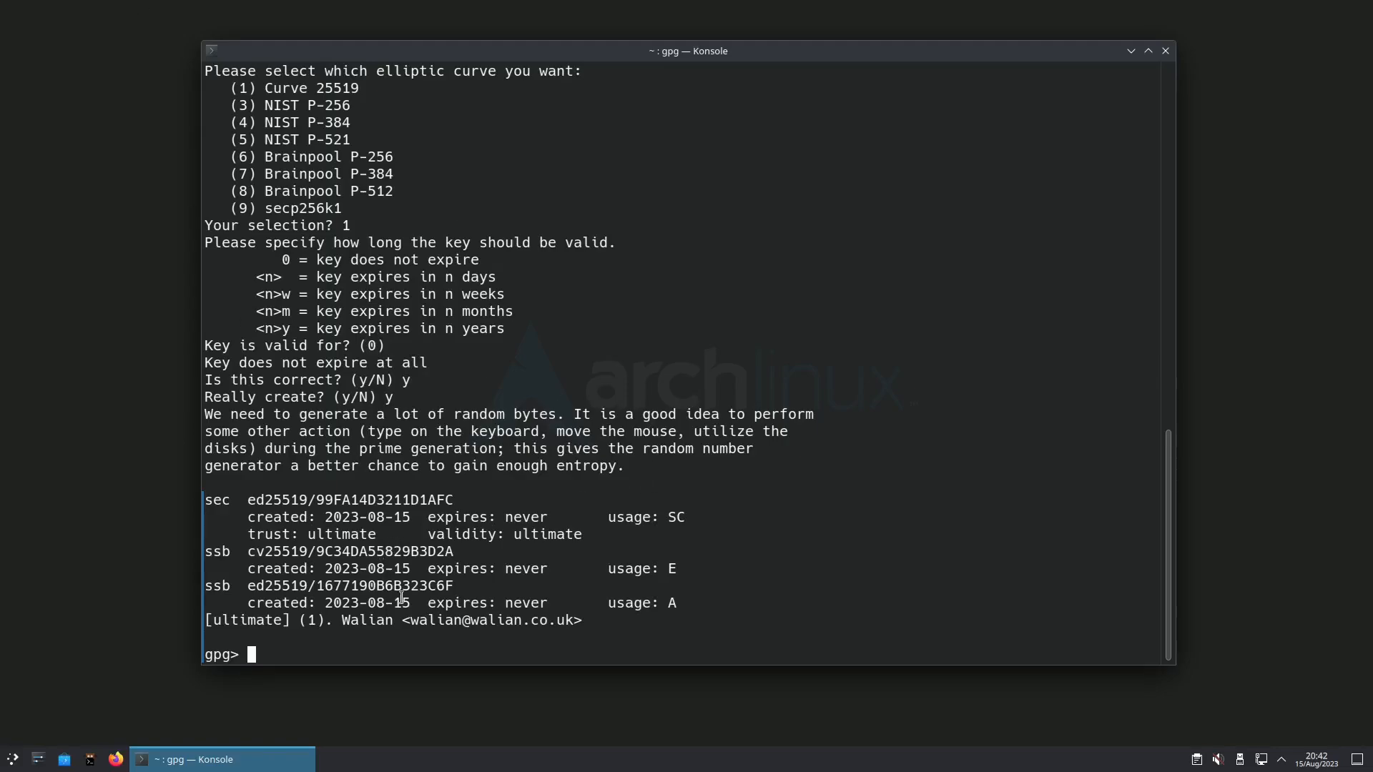
{"action": "mouse_move", "coordinate": [495, 584]}
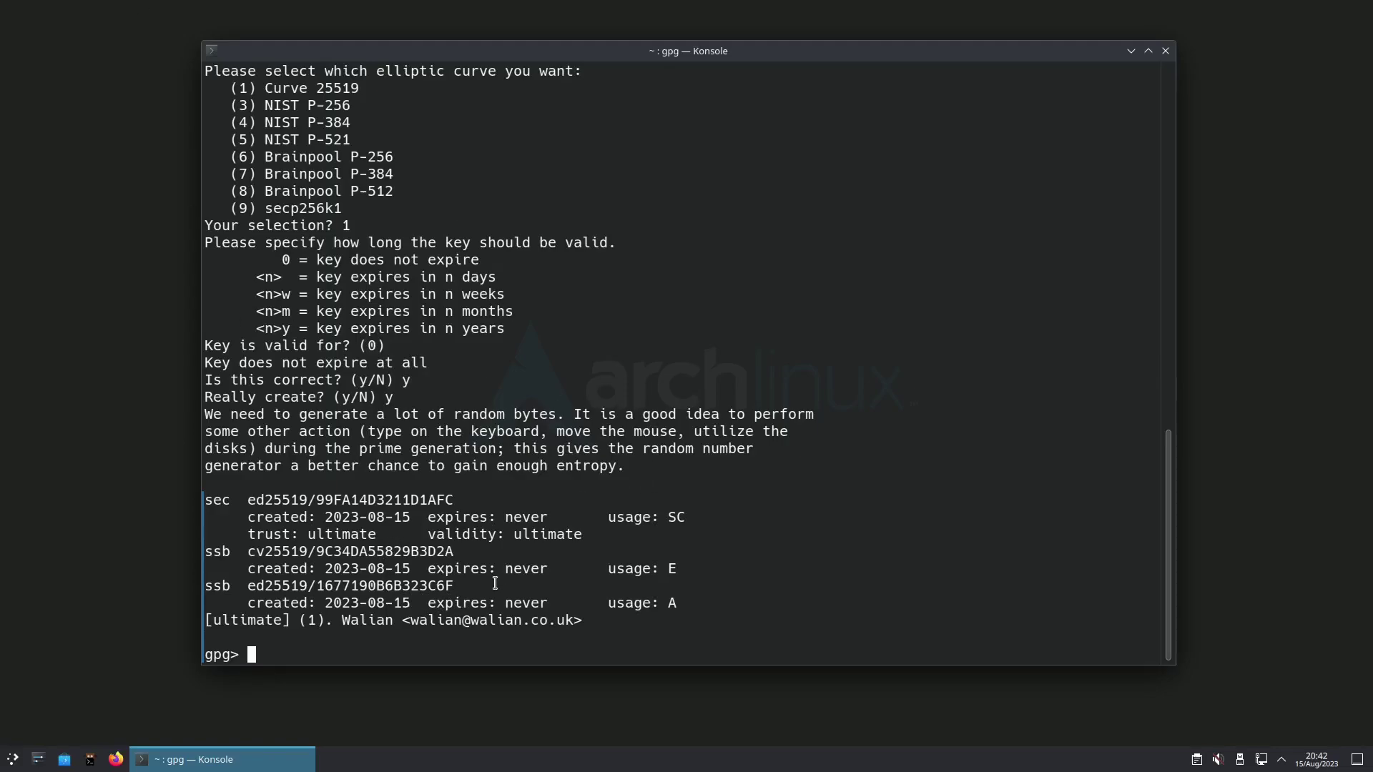
{"action": "type", "text": "q"}
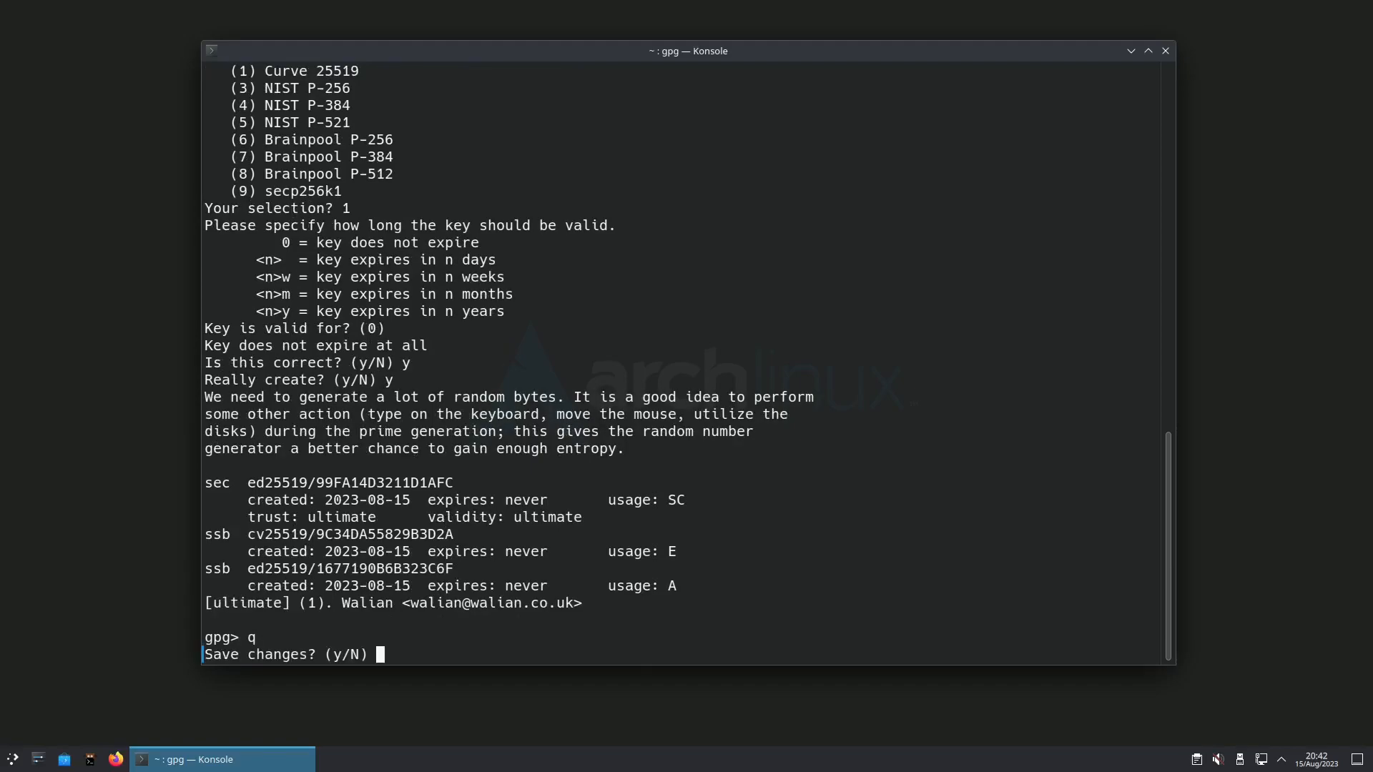
{"action": "type", "text": "y"}
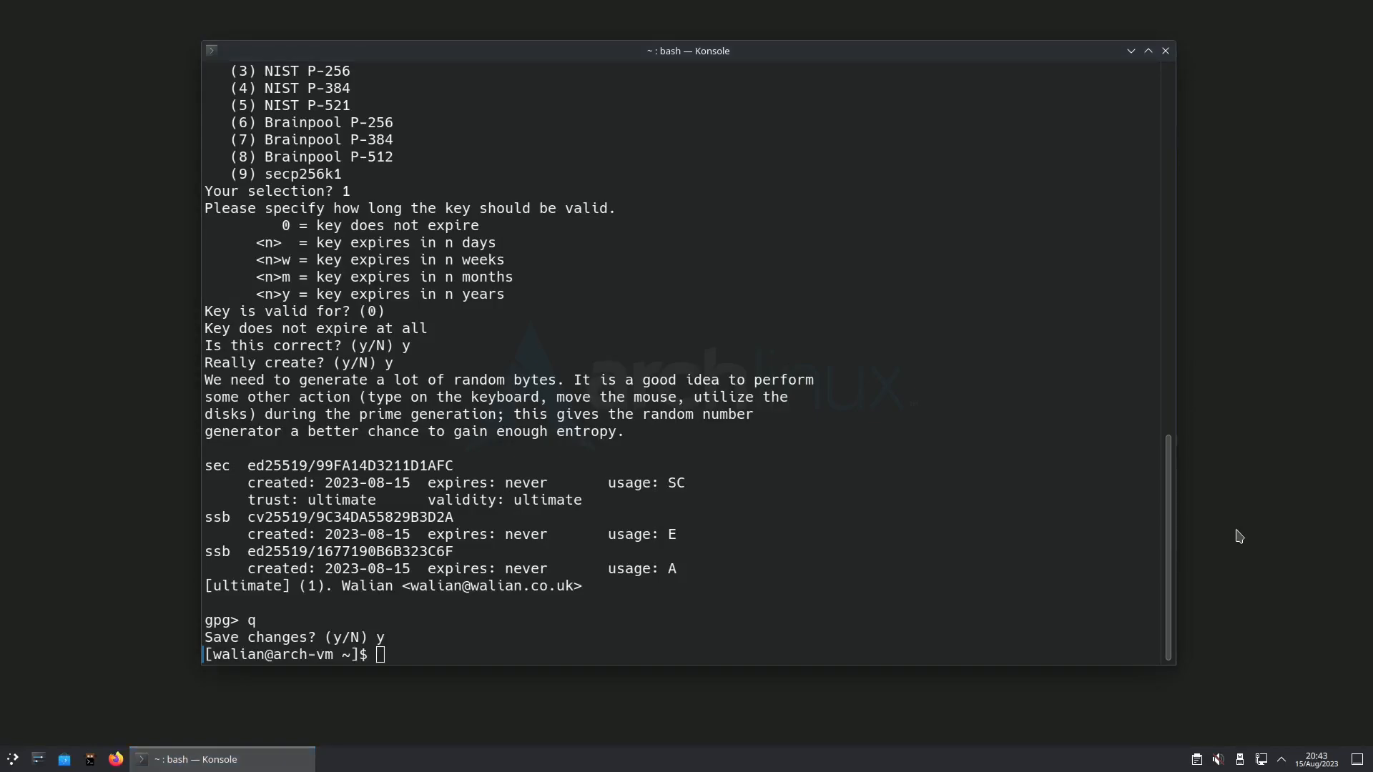
{"action": "mouse_move", "coordinate": [1043, 399]}
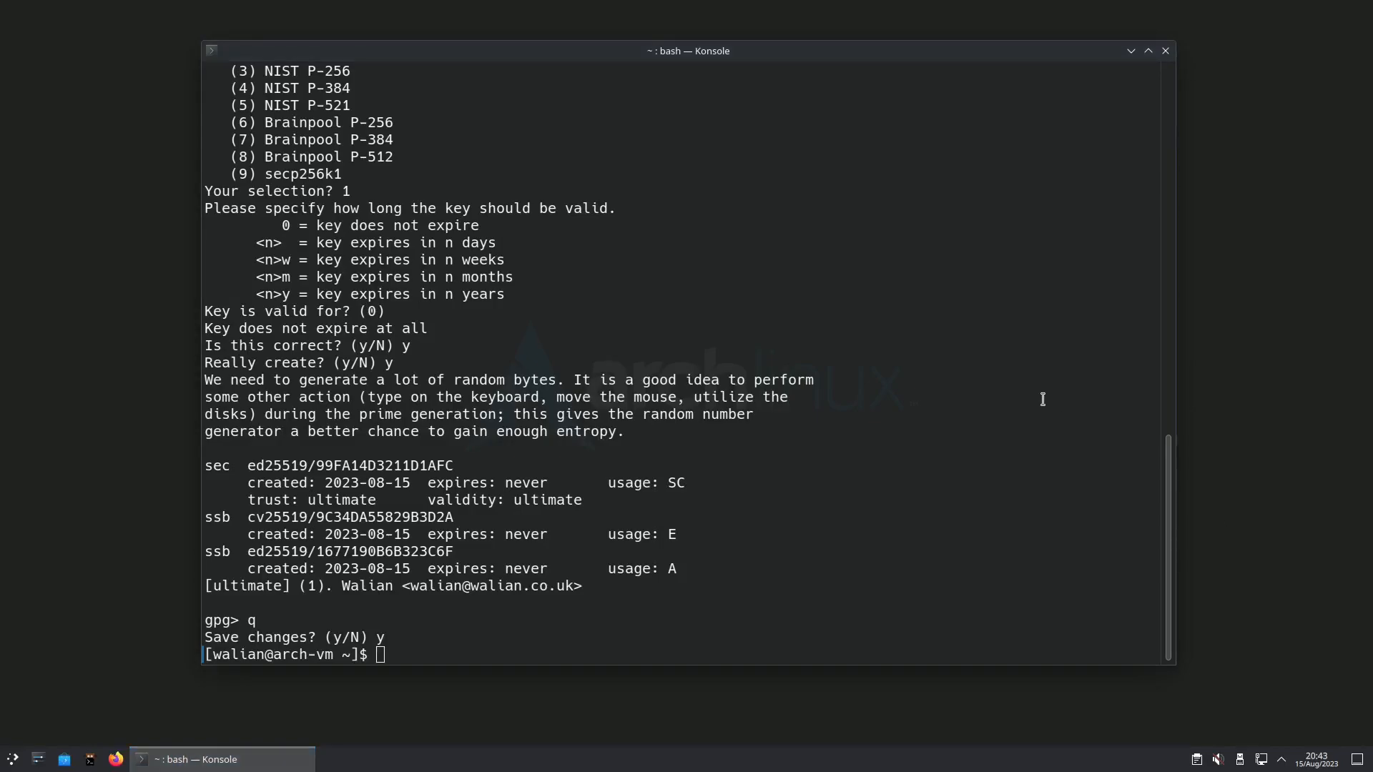
- List the keys with their keygrips to find the authentication subkey's keygrip
{"action": "type", "text": "gpg"}
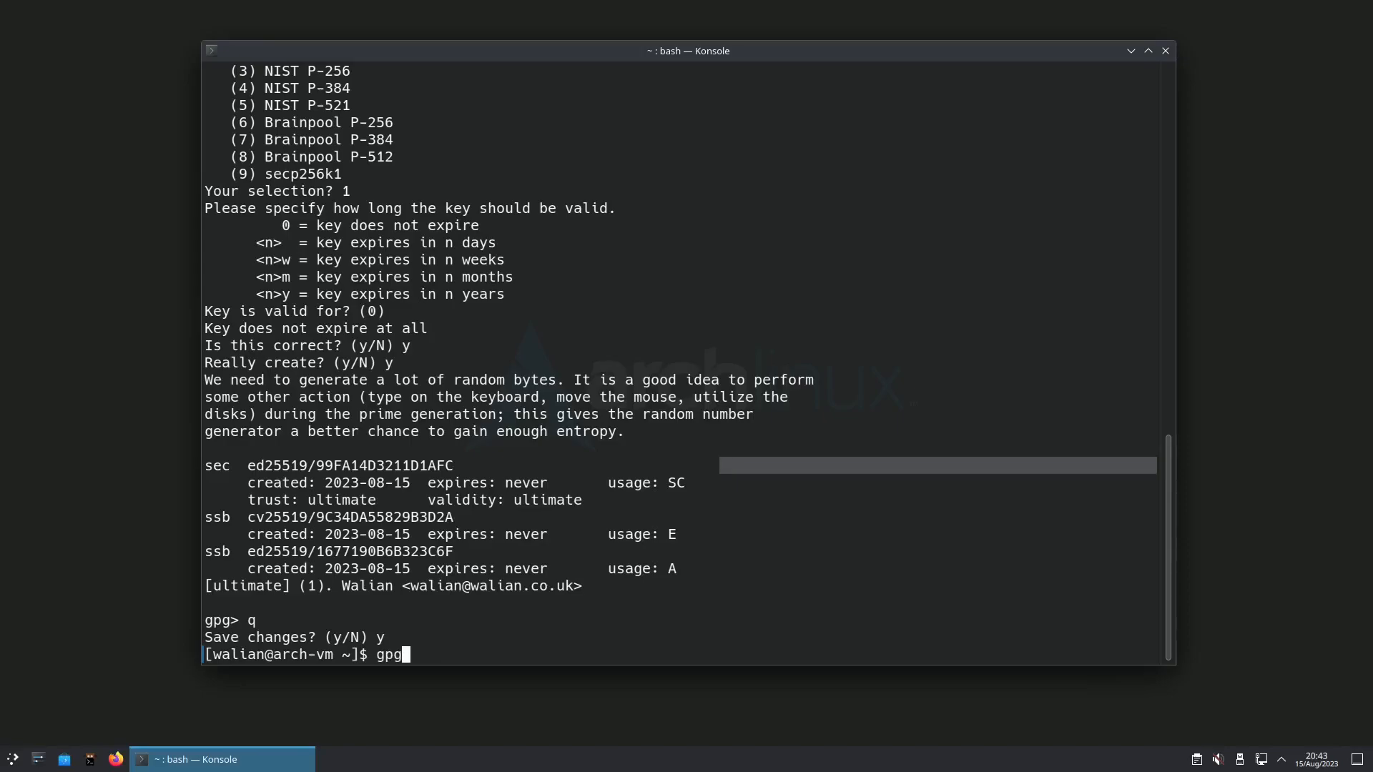
{"action": "type", "text": "--list-k"}
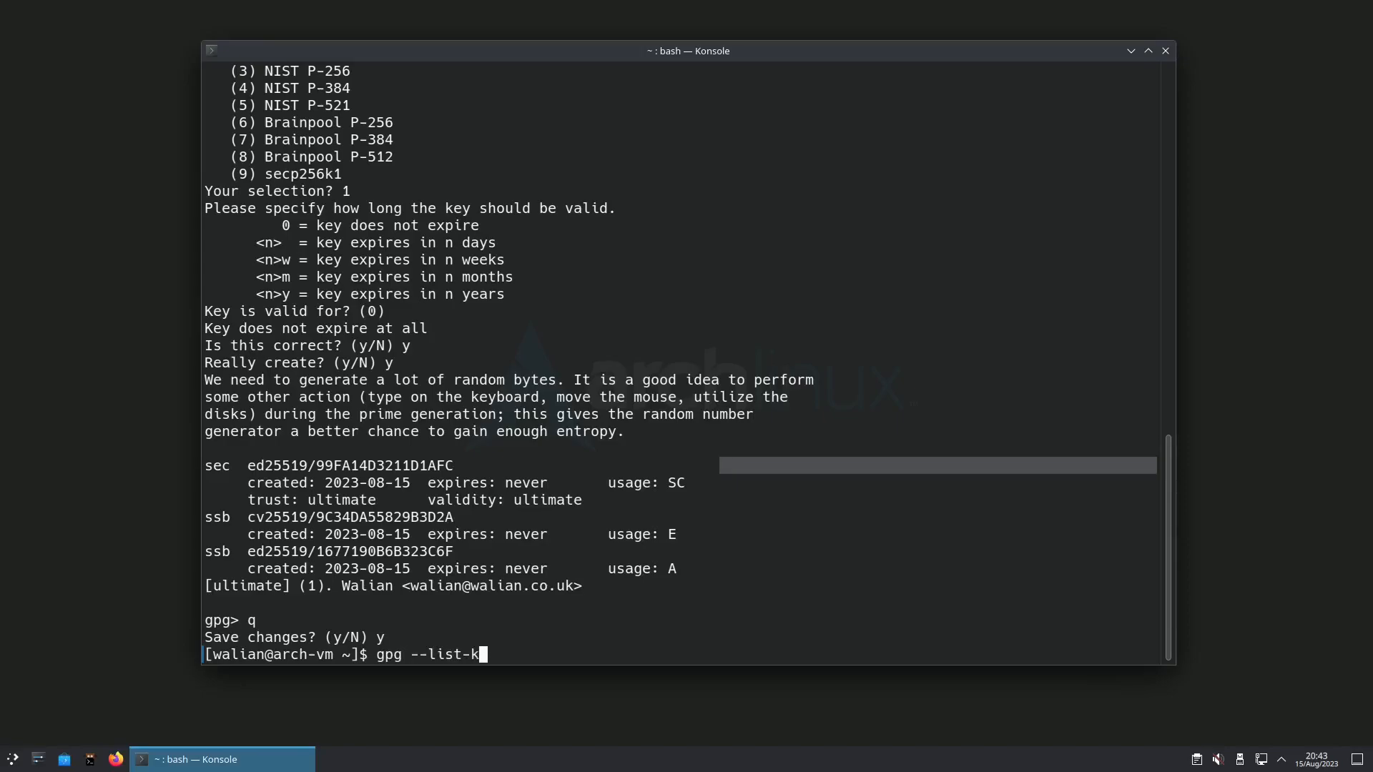
{"action": "type", "text": "eys -"}
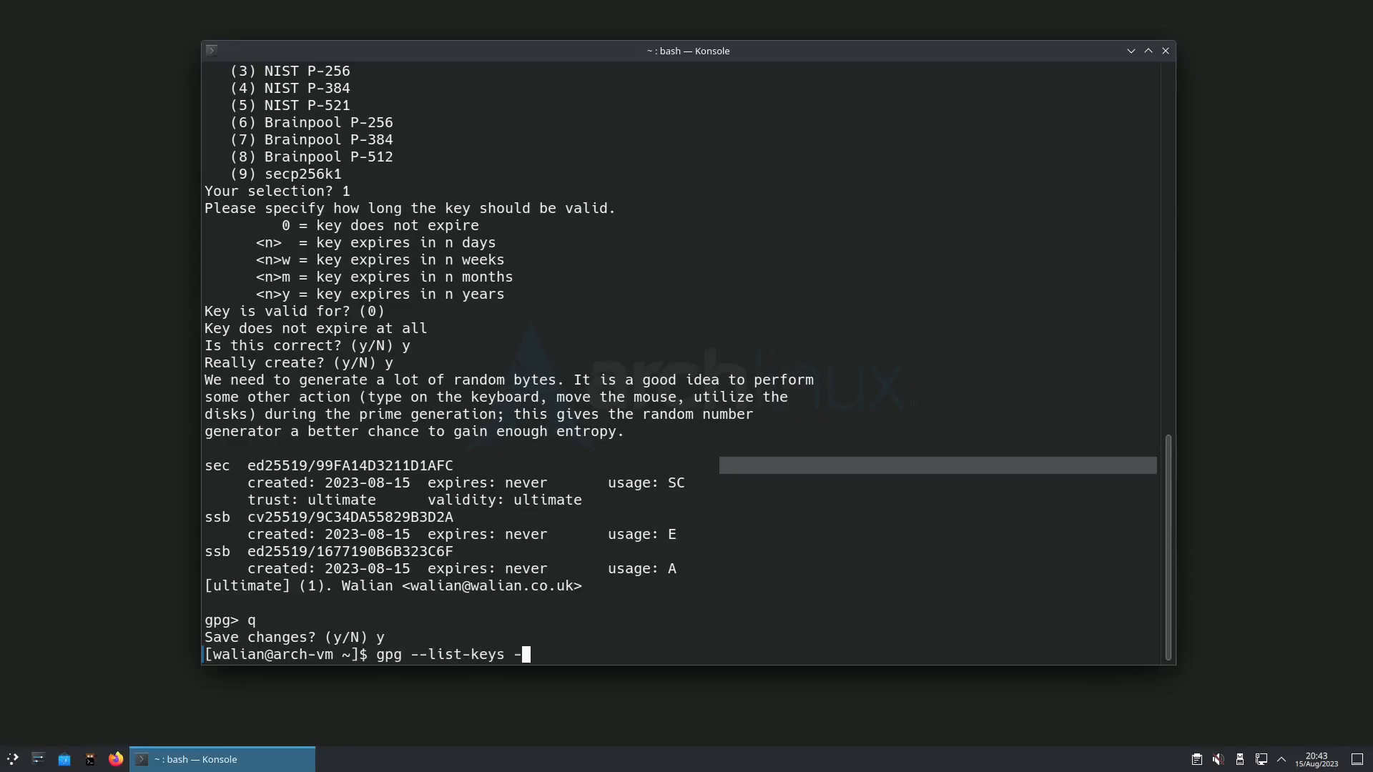
{"action": "type", "text": "-with-keygrip"}
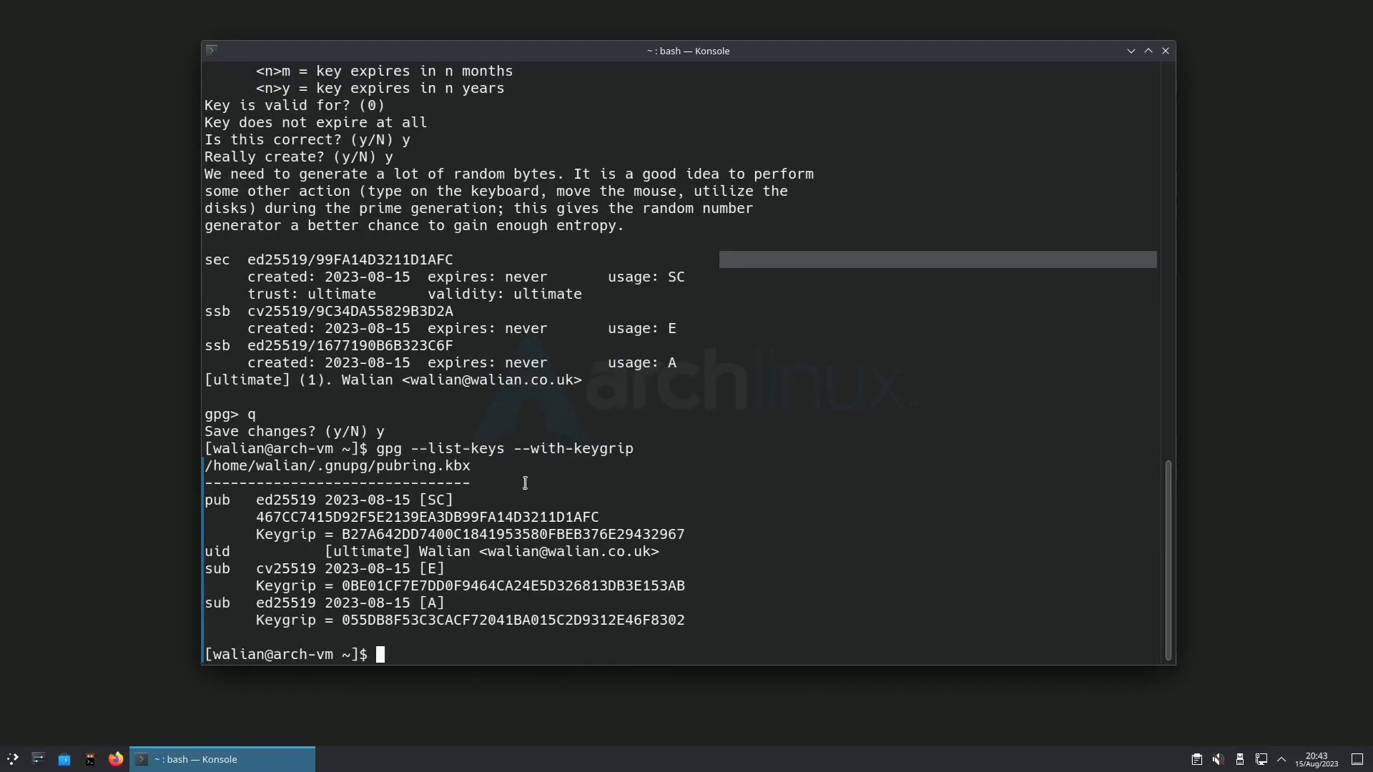
{"action": "mouse_move", "coordinate": [397, 620]}
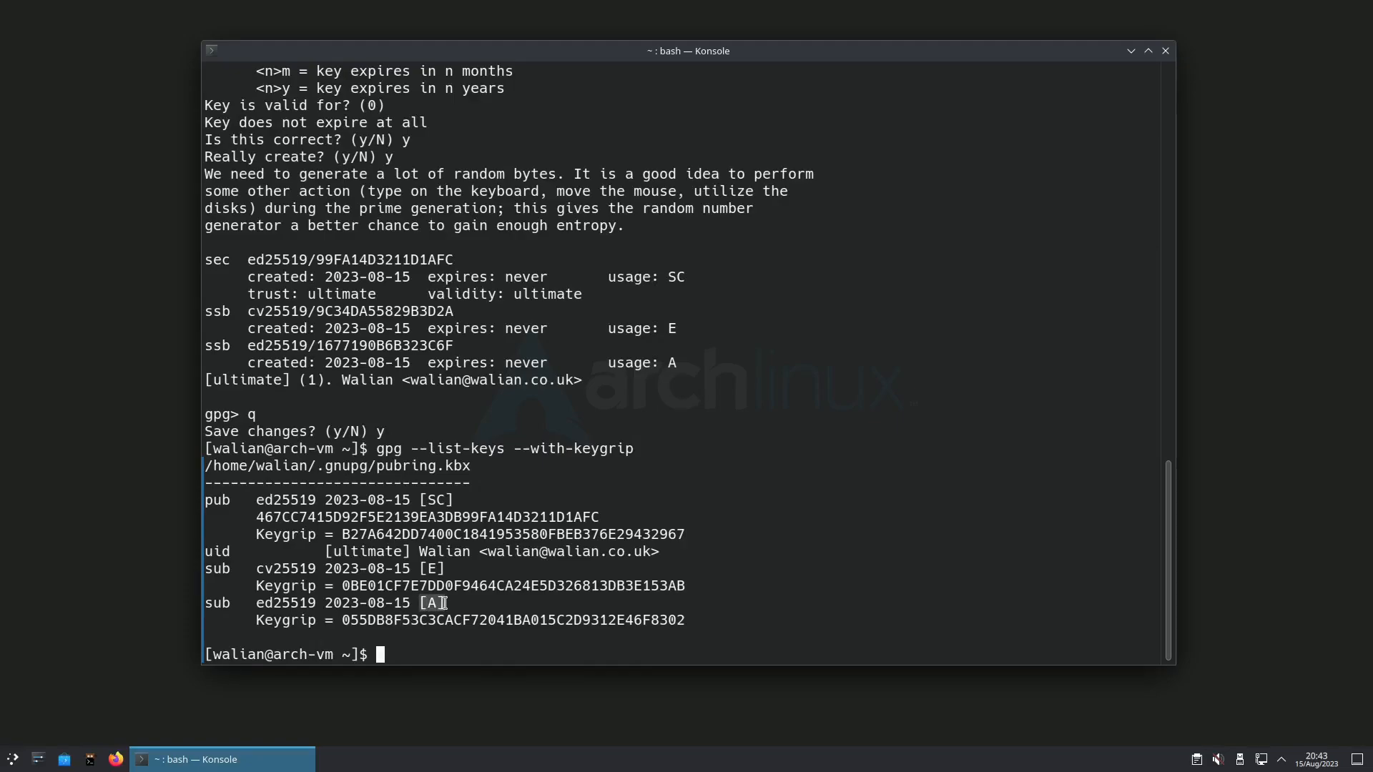
{"action": "mouse_move", "coordinate": [344, 620]}
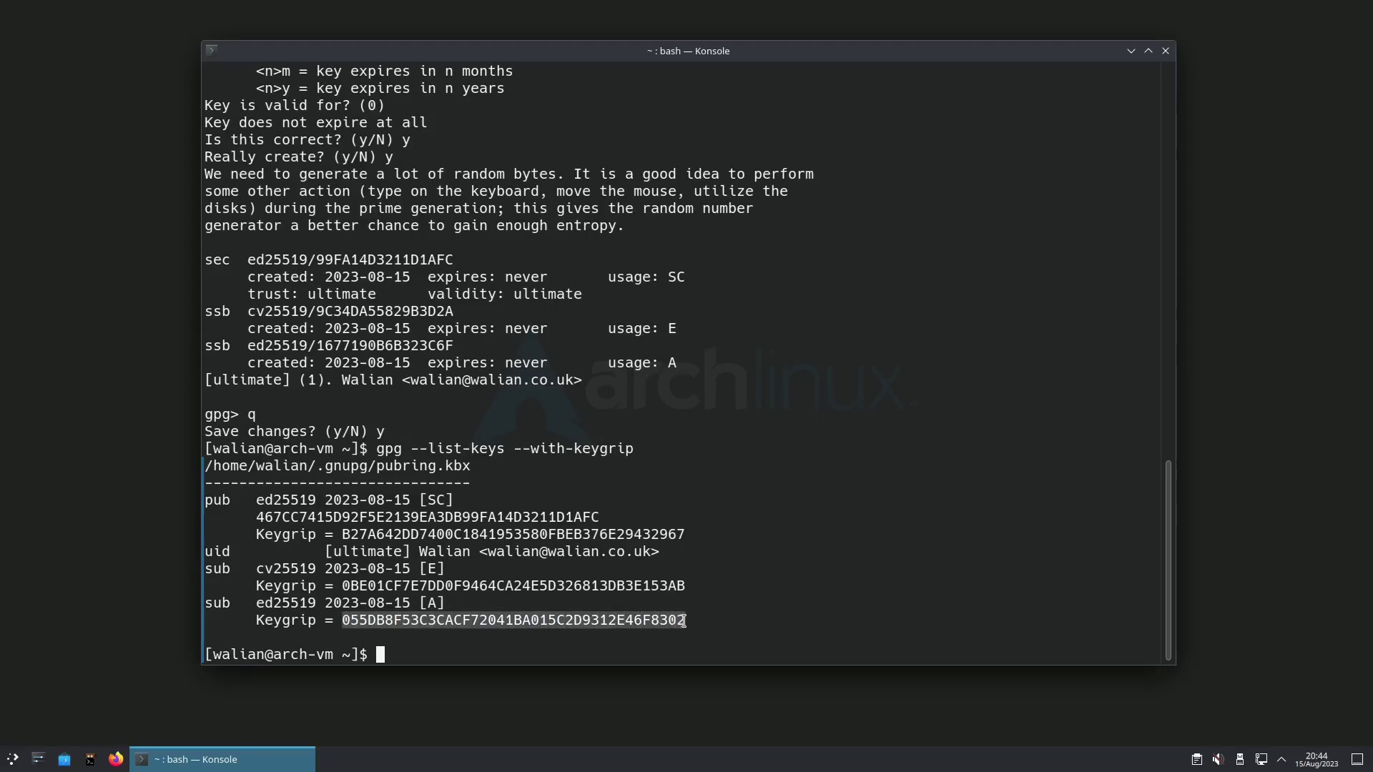
{"action": "mouse_move", "coordinate": [729, 609]}
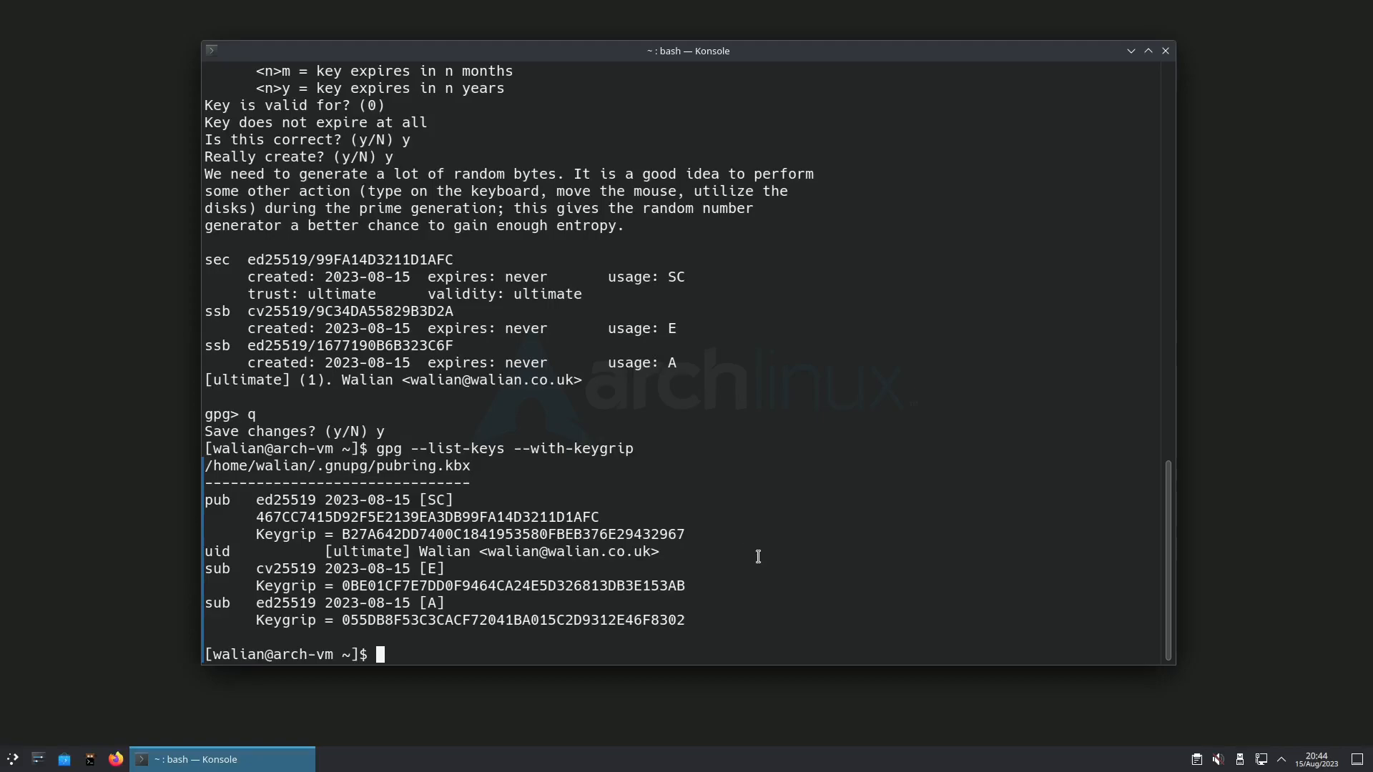
- Append keygrip 055DB8F53C3CACF72041BA015C2D9312E46F8302 to .gnupg/sshcontrol and display the file
{"action": "type", "text": "echo 055DB8F53C3CACF72041BA015C2D9312E46F8302"}
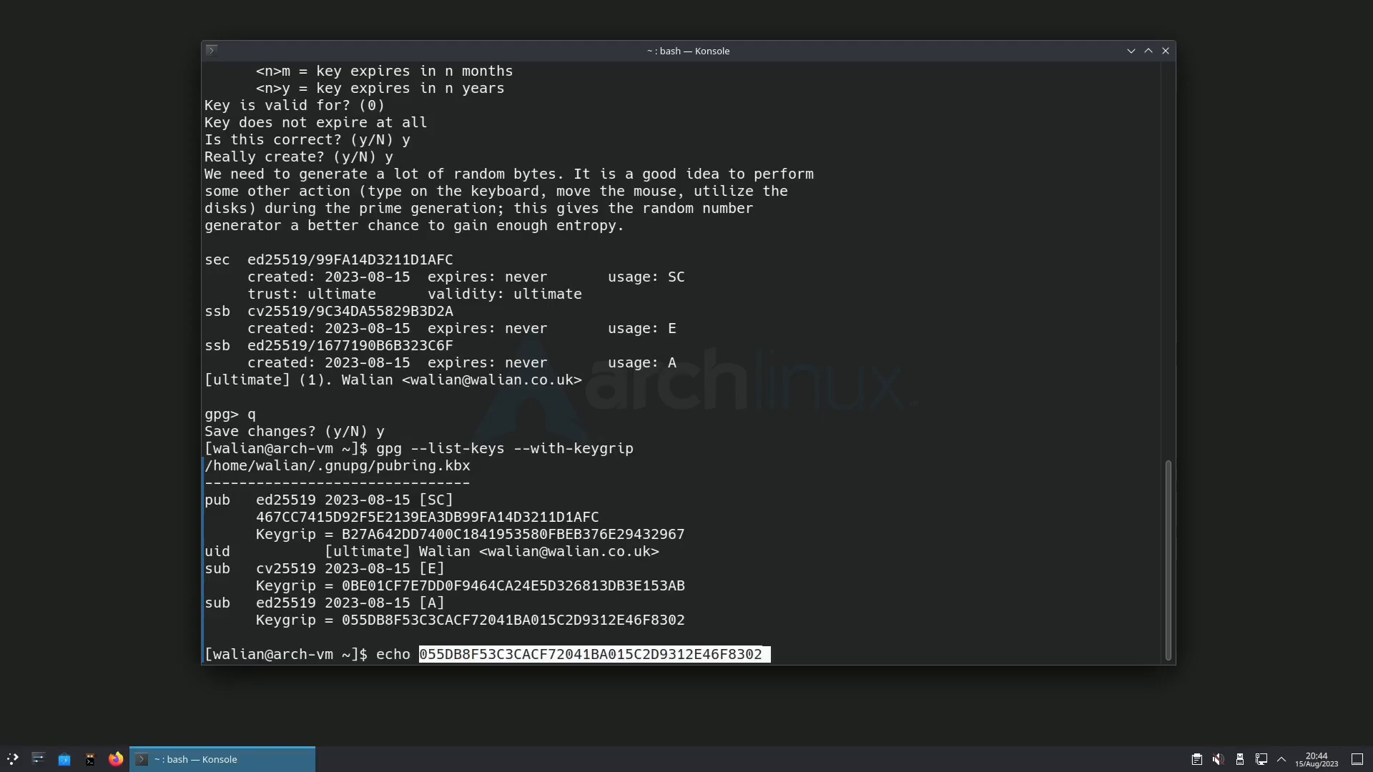
{"action": "type", "text": ">>"}
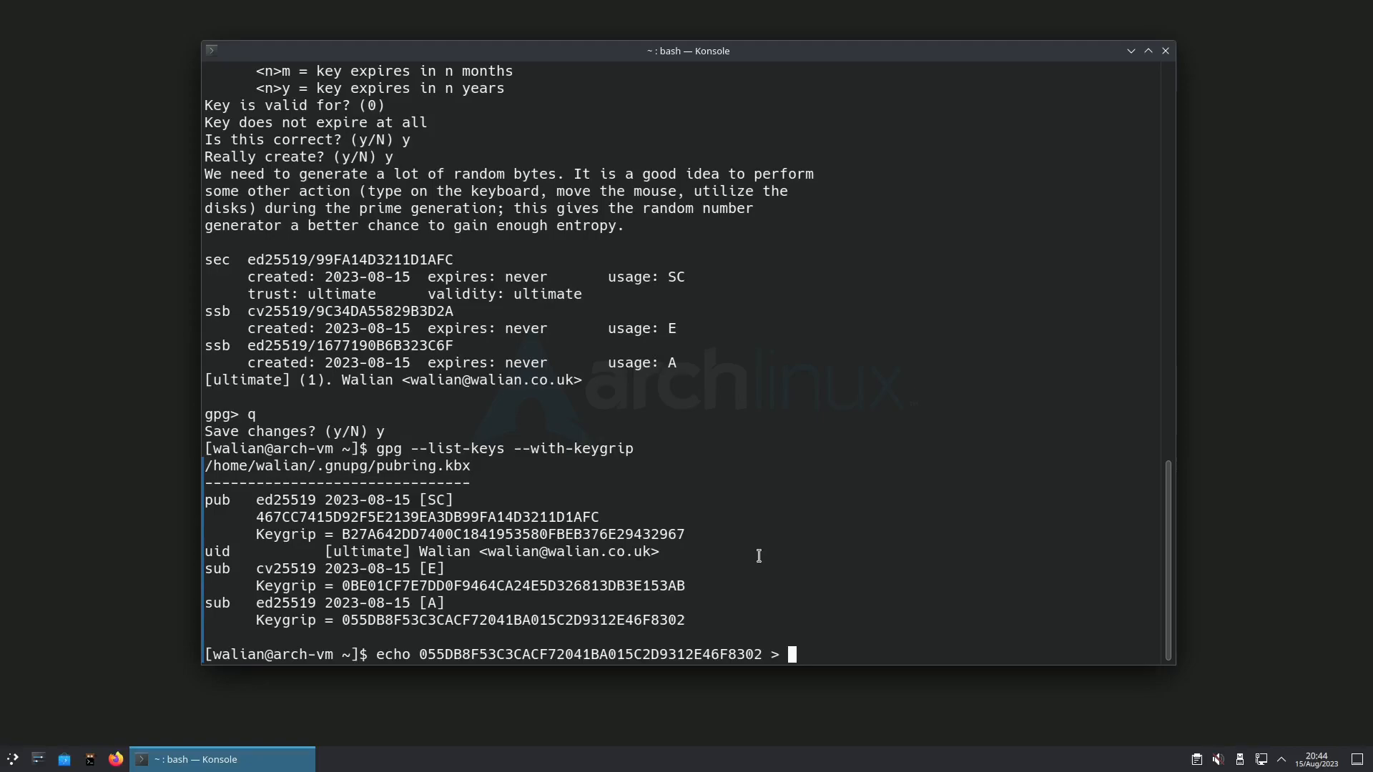
{"action": "type", "text": "./."}
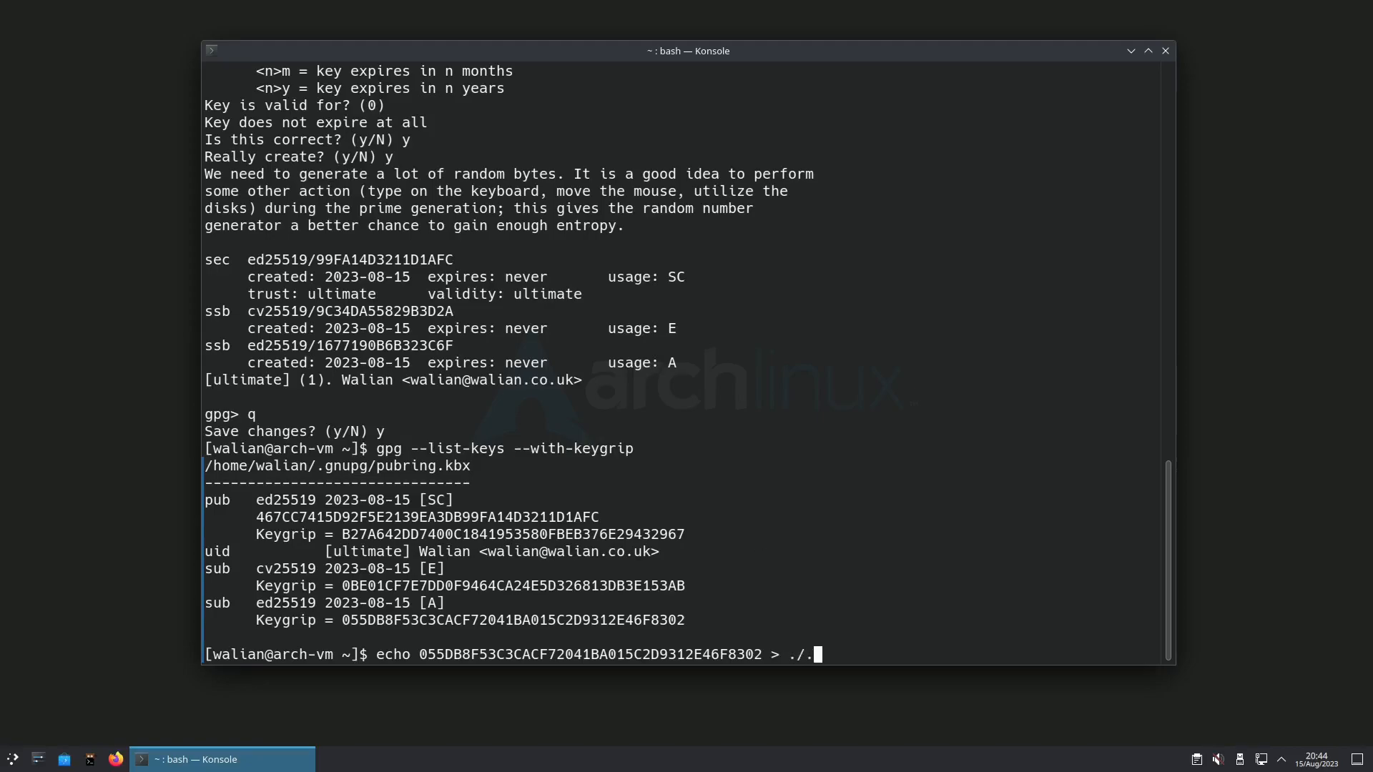
{"action": "type", "text": "gnupg/"}
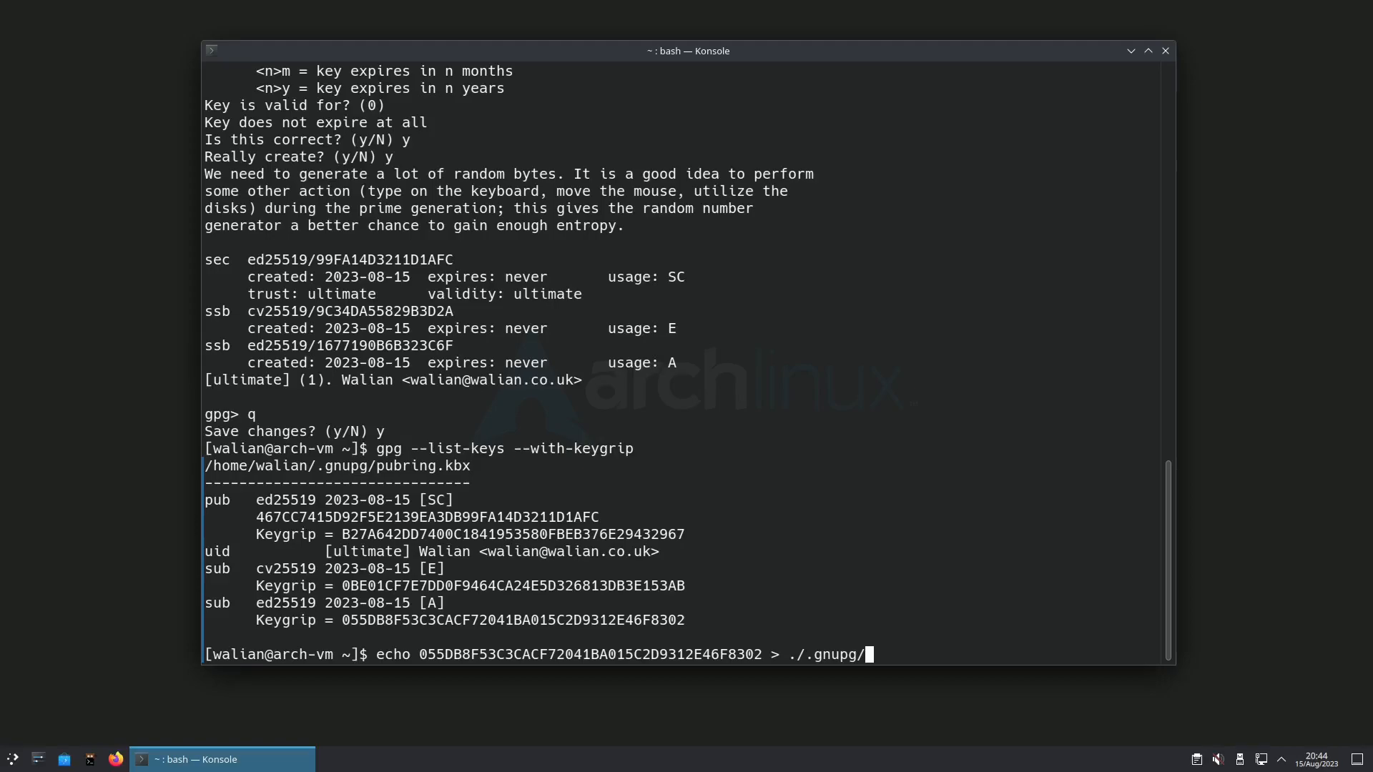
{"action": "type", "text": "sshcc"}
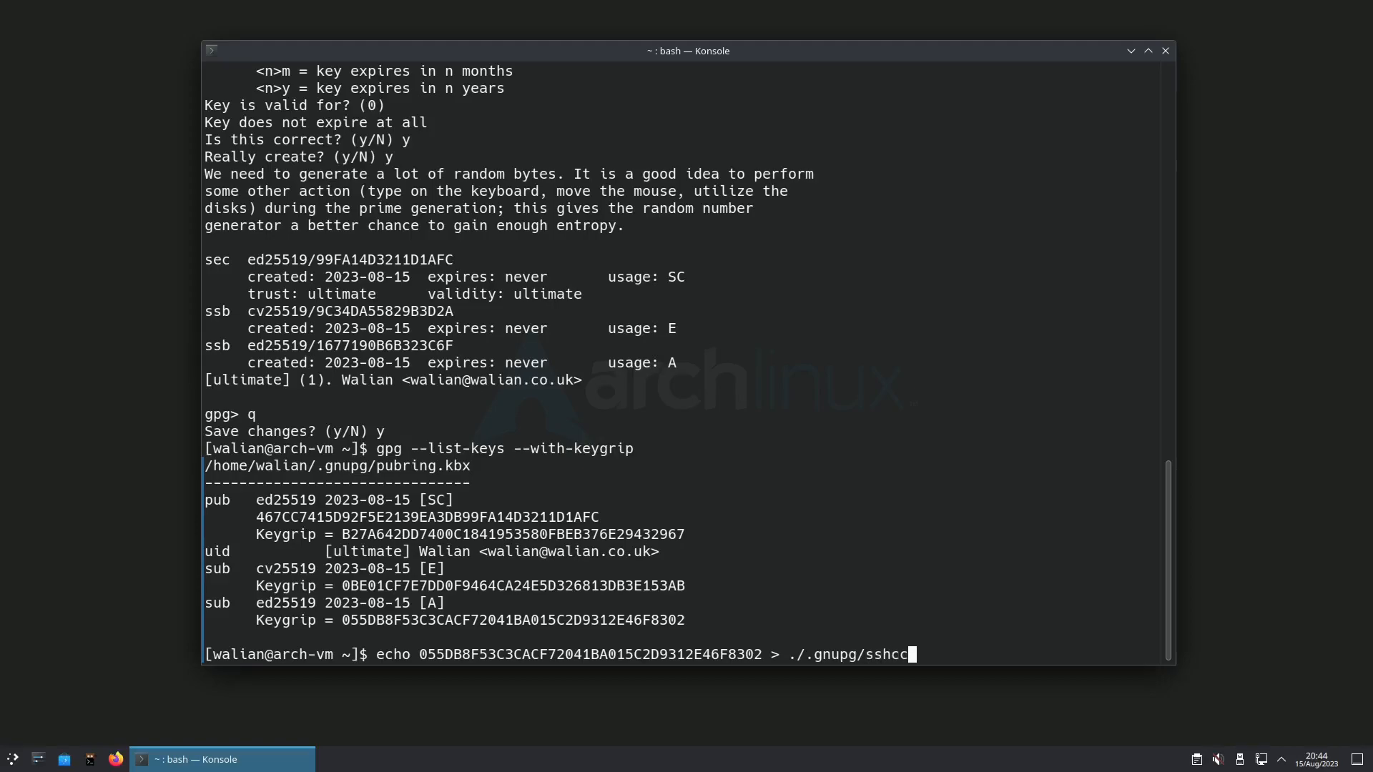
{"action": "type", "text": "ontrol"}
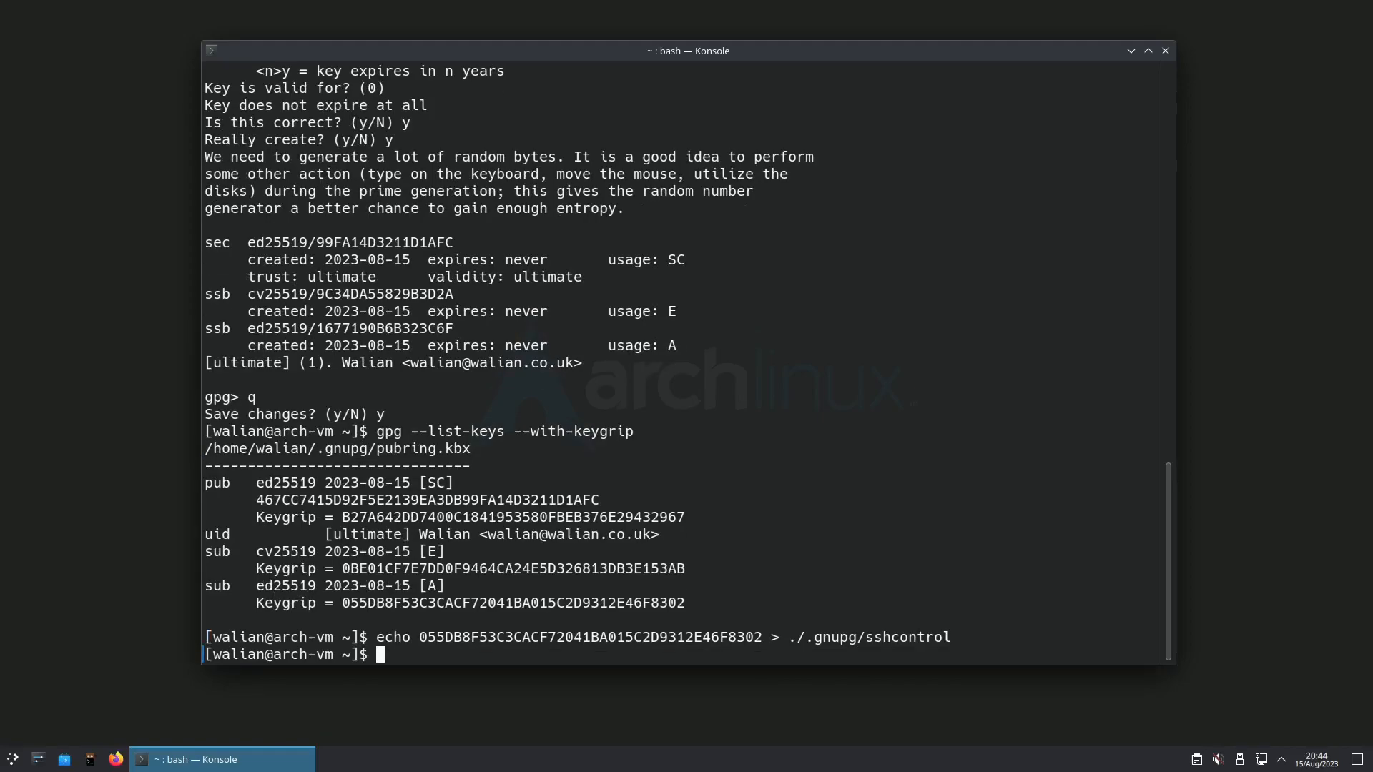
{"action": "type", "text": "cat .gnupg/sshcontrol"}
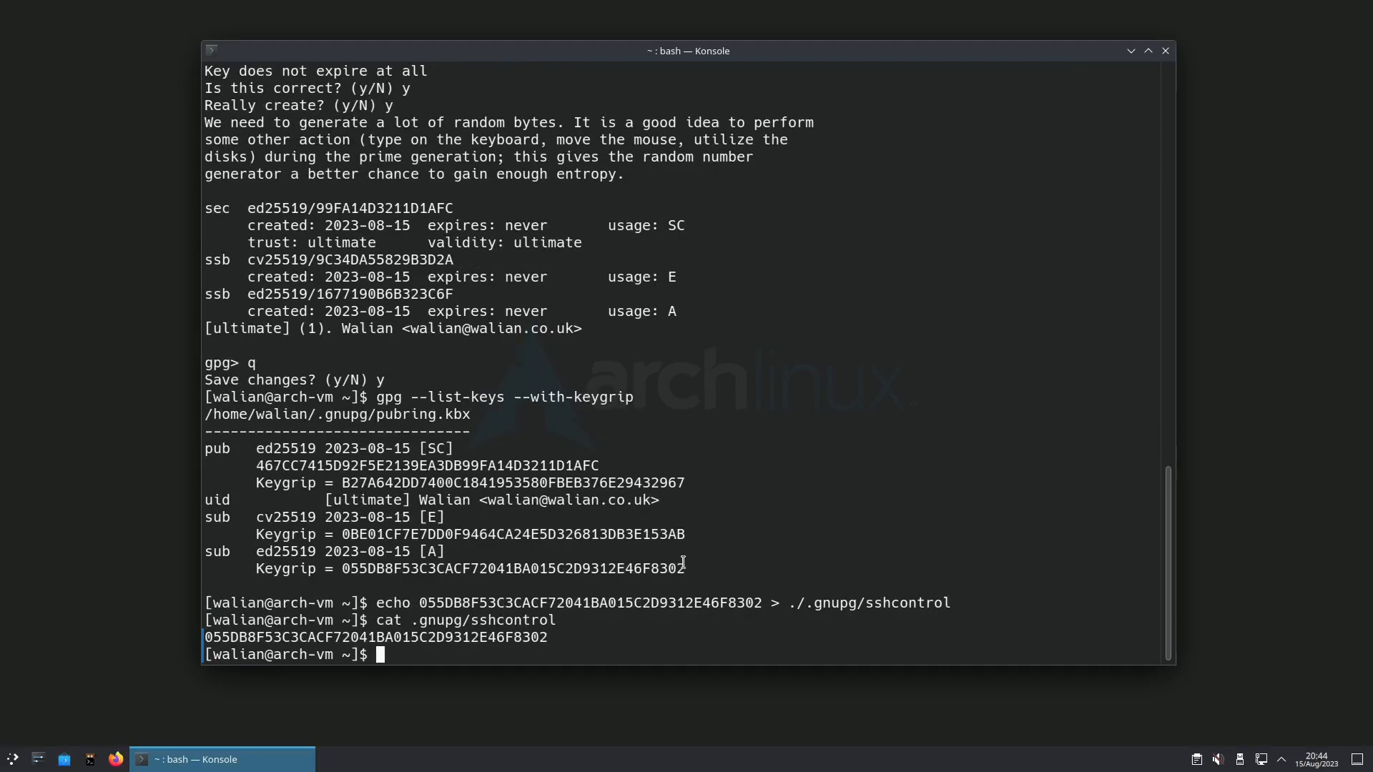
{"action": "type", "text": "c"}
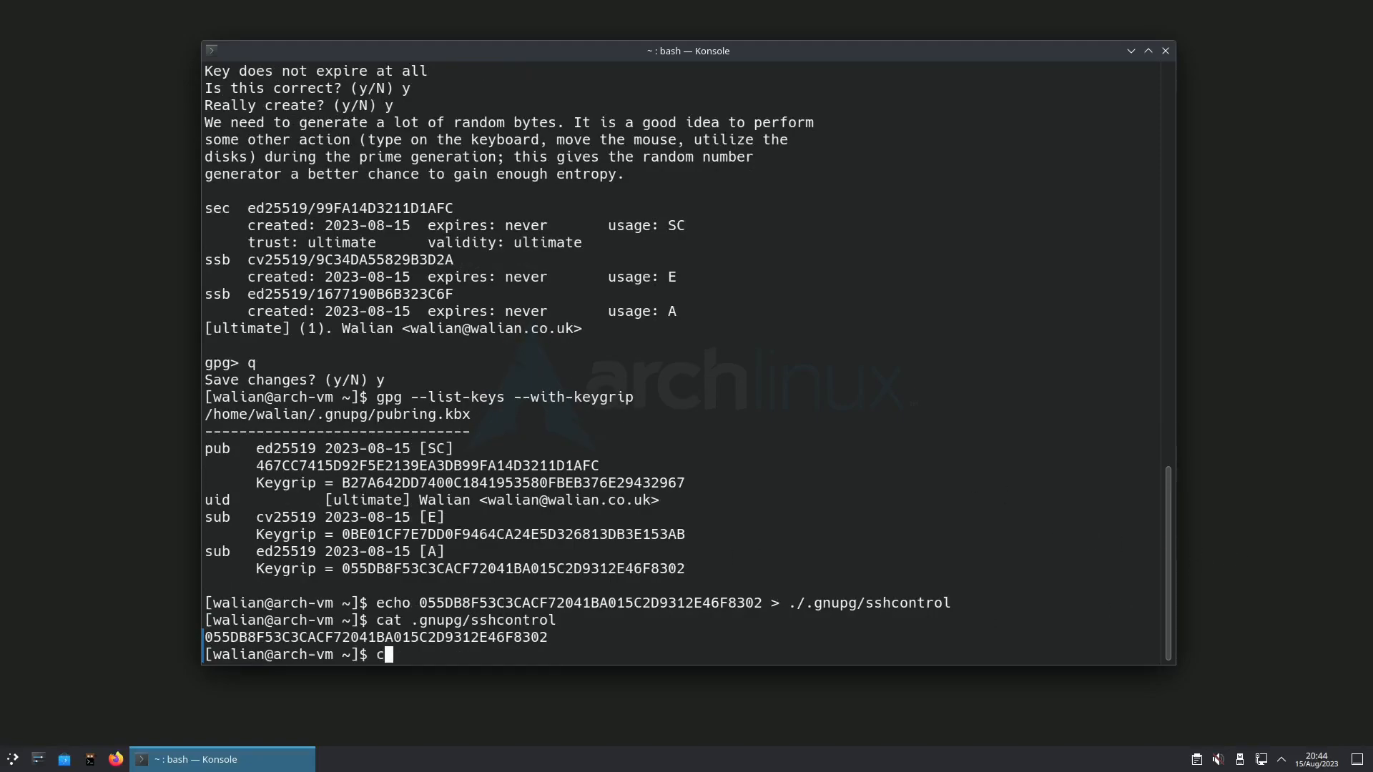
- Run clear to empty the terminal screen
{"action": "key", "text": "Return"}
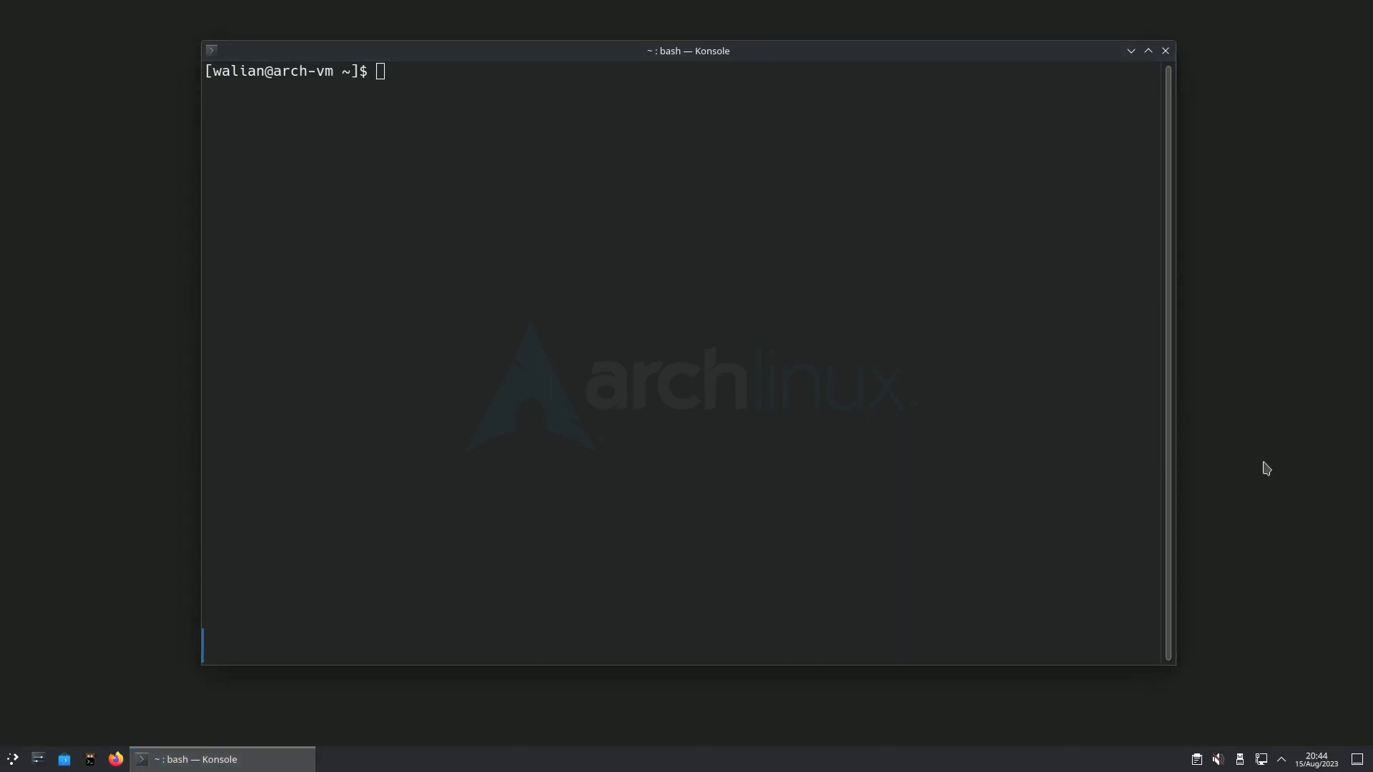
{"action": "mouse_move", "coordinate": [1312, 373]}
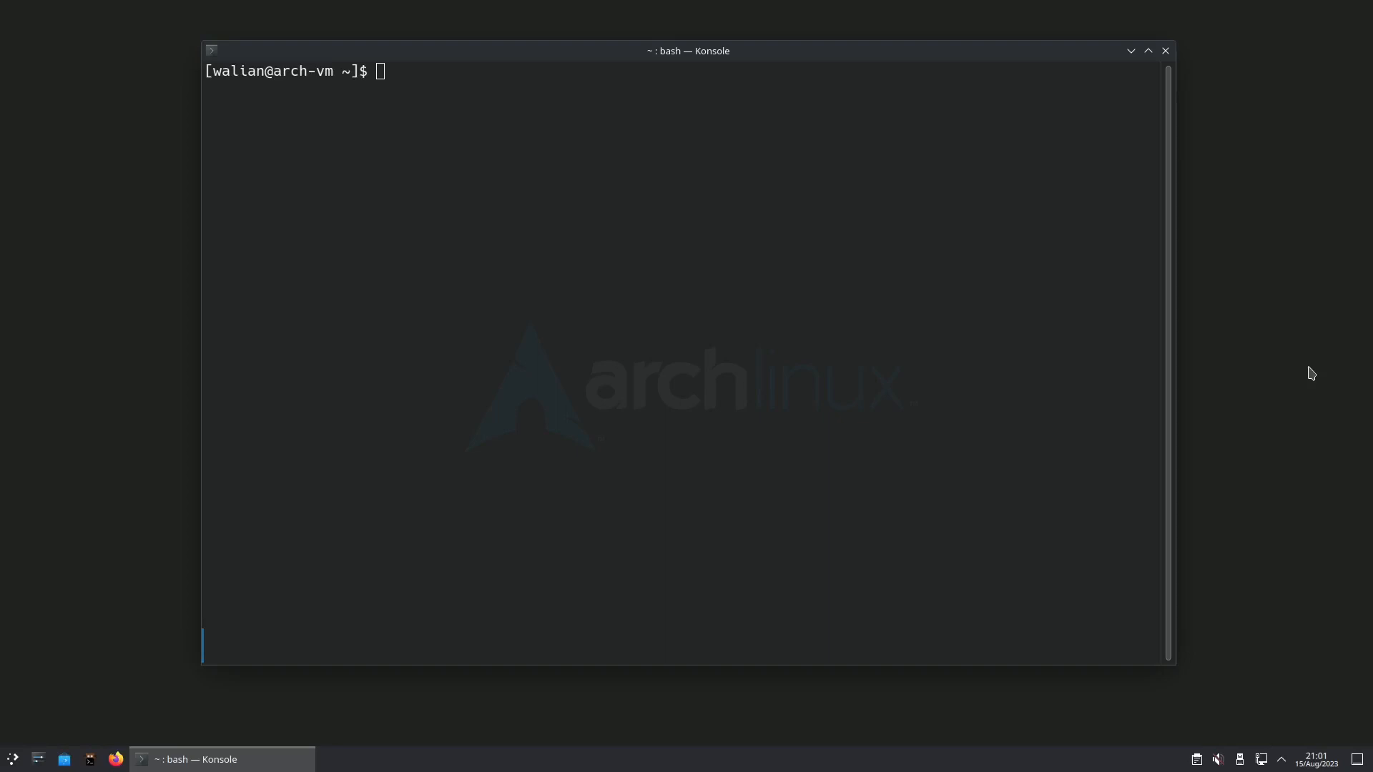
{"action": "mouse_move", "coordinate": [1033, 400]}
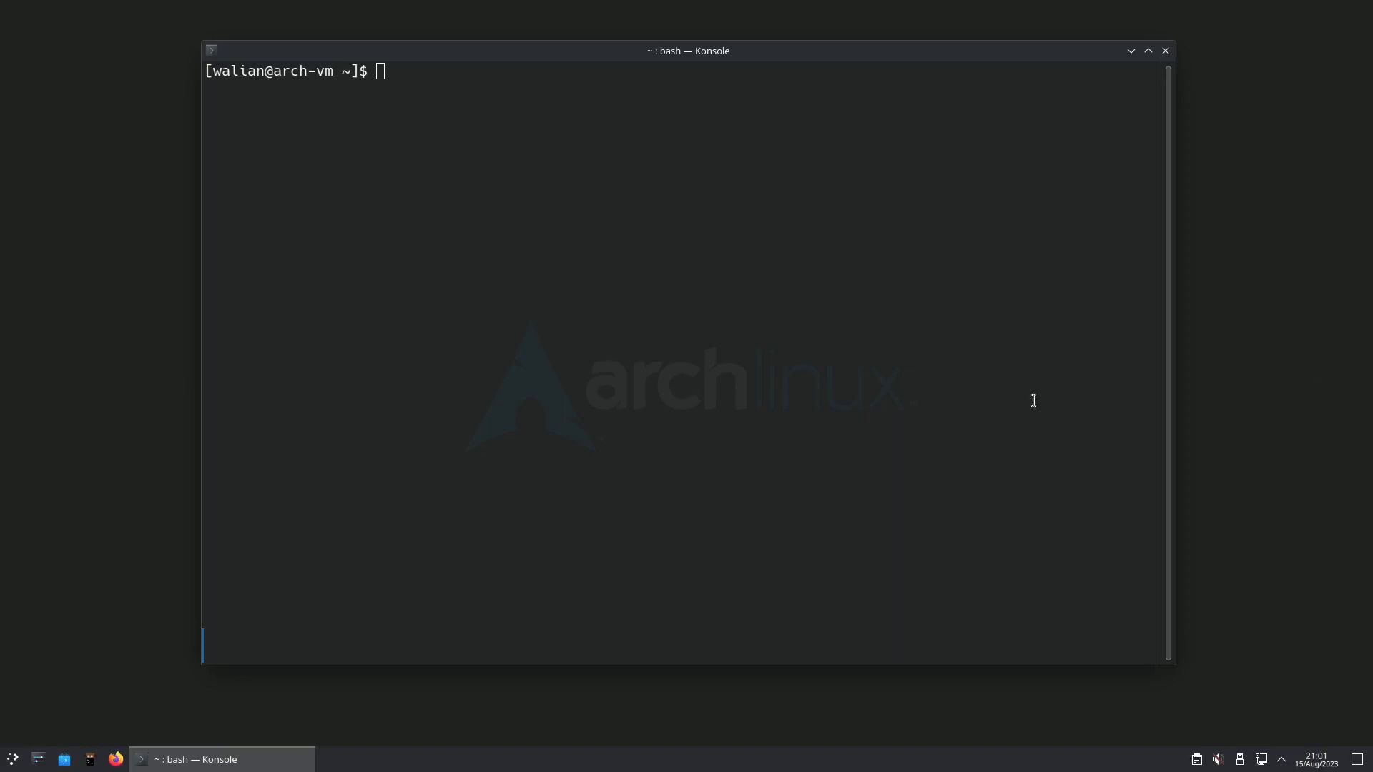
{"action": "mouse_move", "coordinate": [382, 476]}
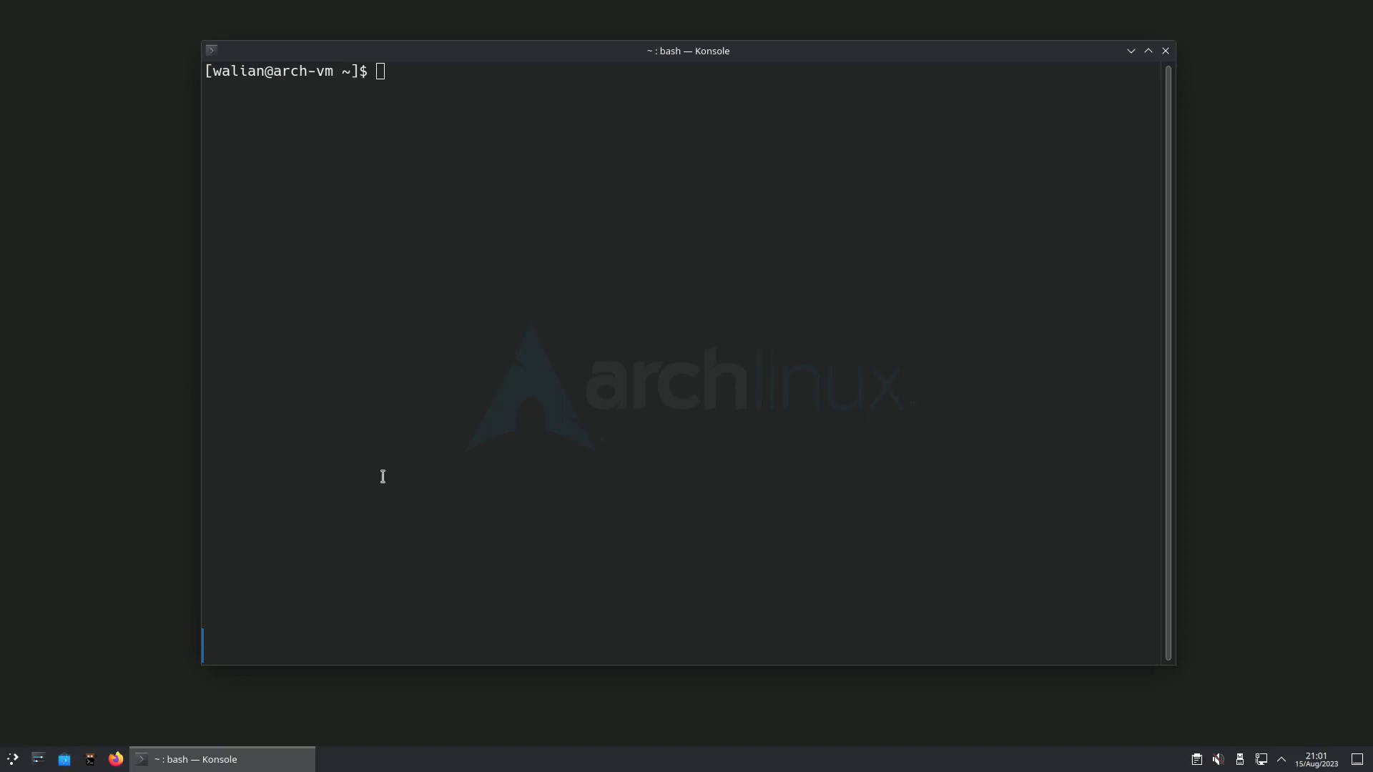
{"action": "mouse_move", "coordinate": [384, 475]}
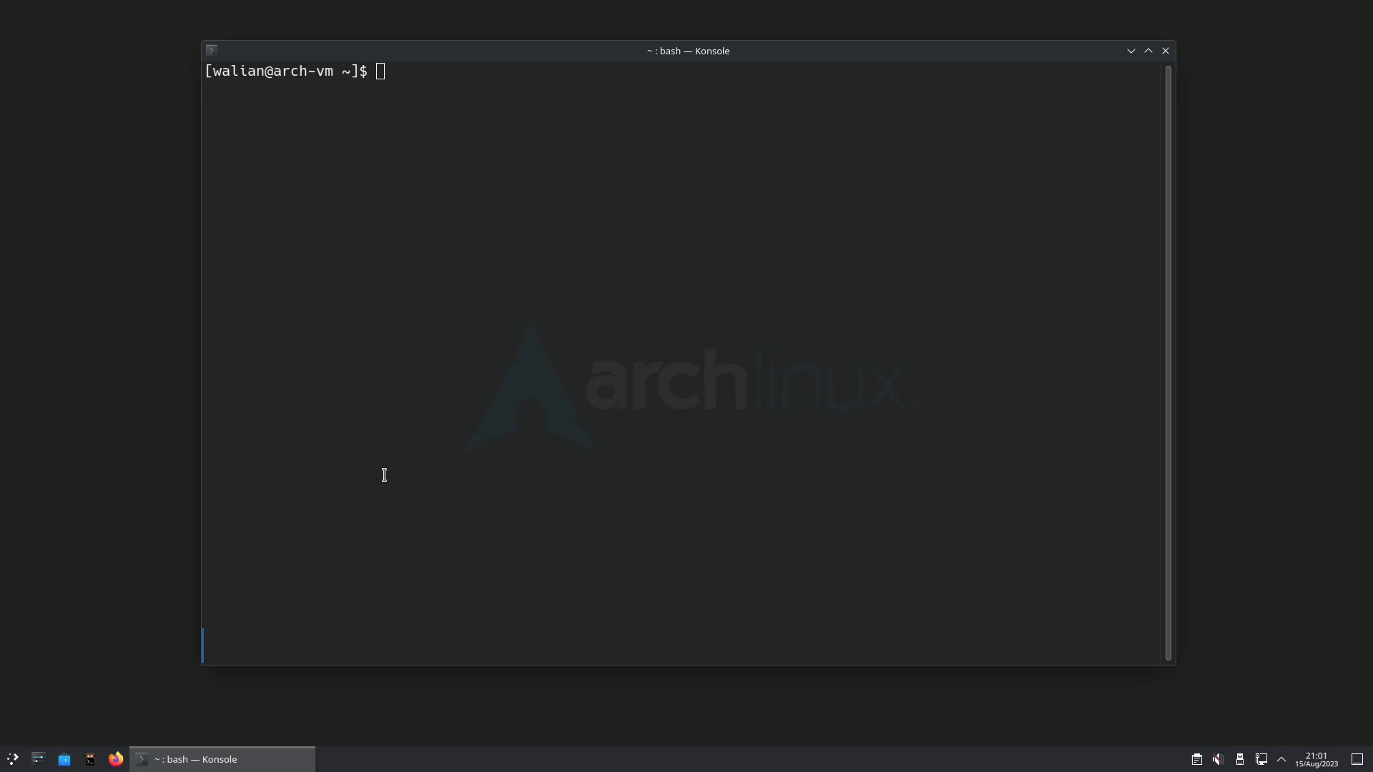
{"action": "mouse_move", "coordinate": [382, 470]}
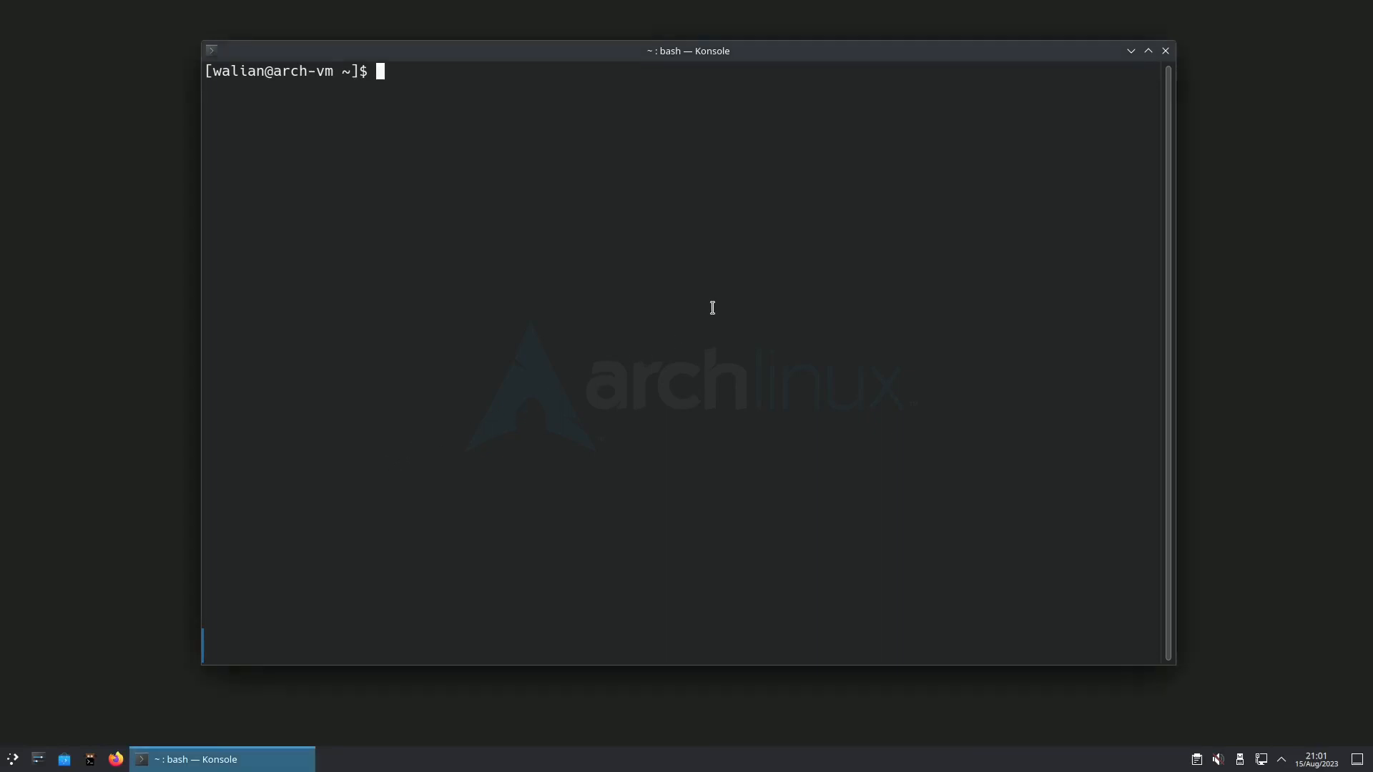
- Add the GPG agent SSH socket lines, including unset SSH_AGENT_PID, to .bashrc in nano and save
{"action": "type", "text": "nanno"}
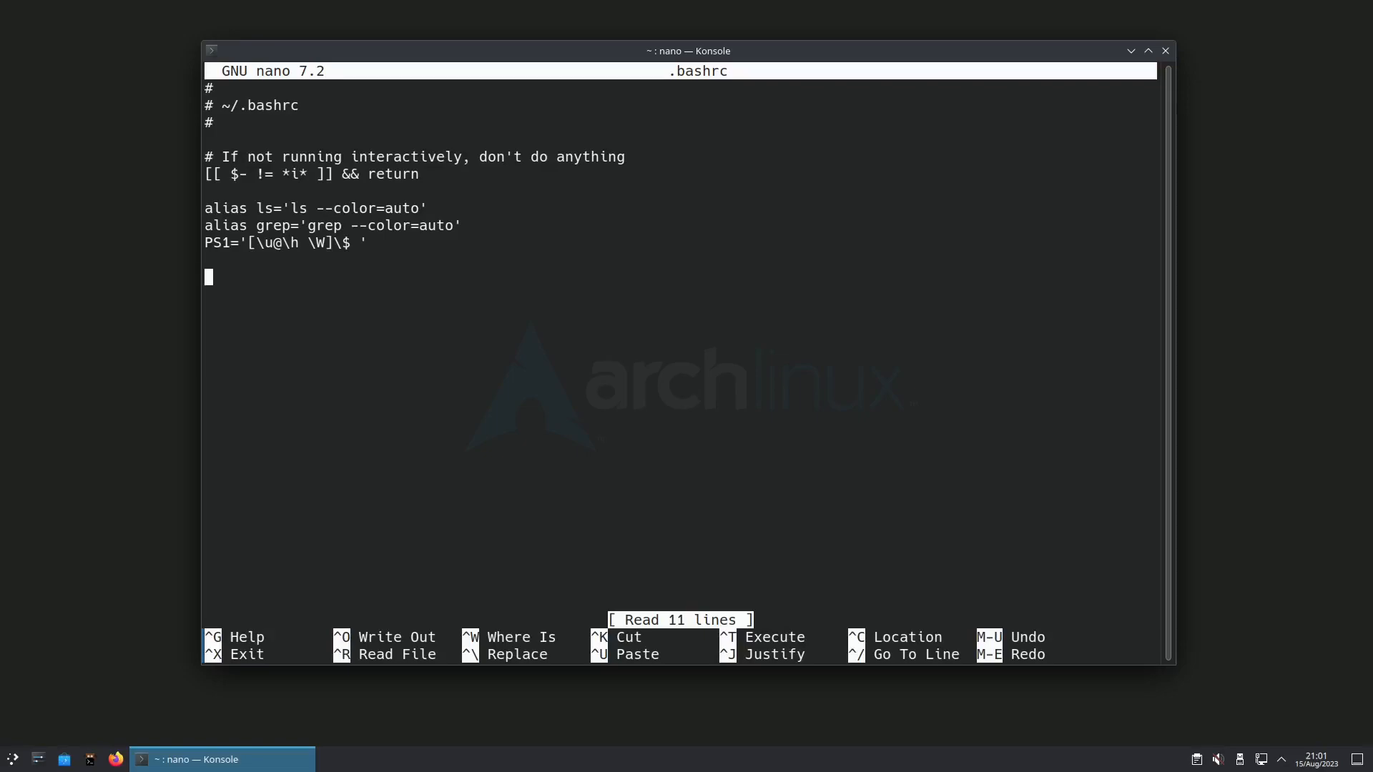
{"action": "type", "text": "unset SSH_AGENT_PID"}
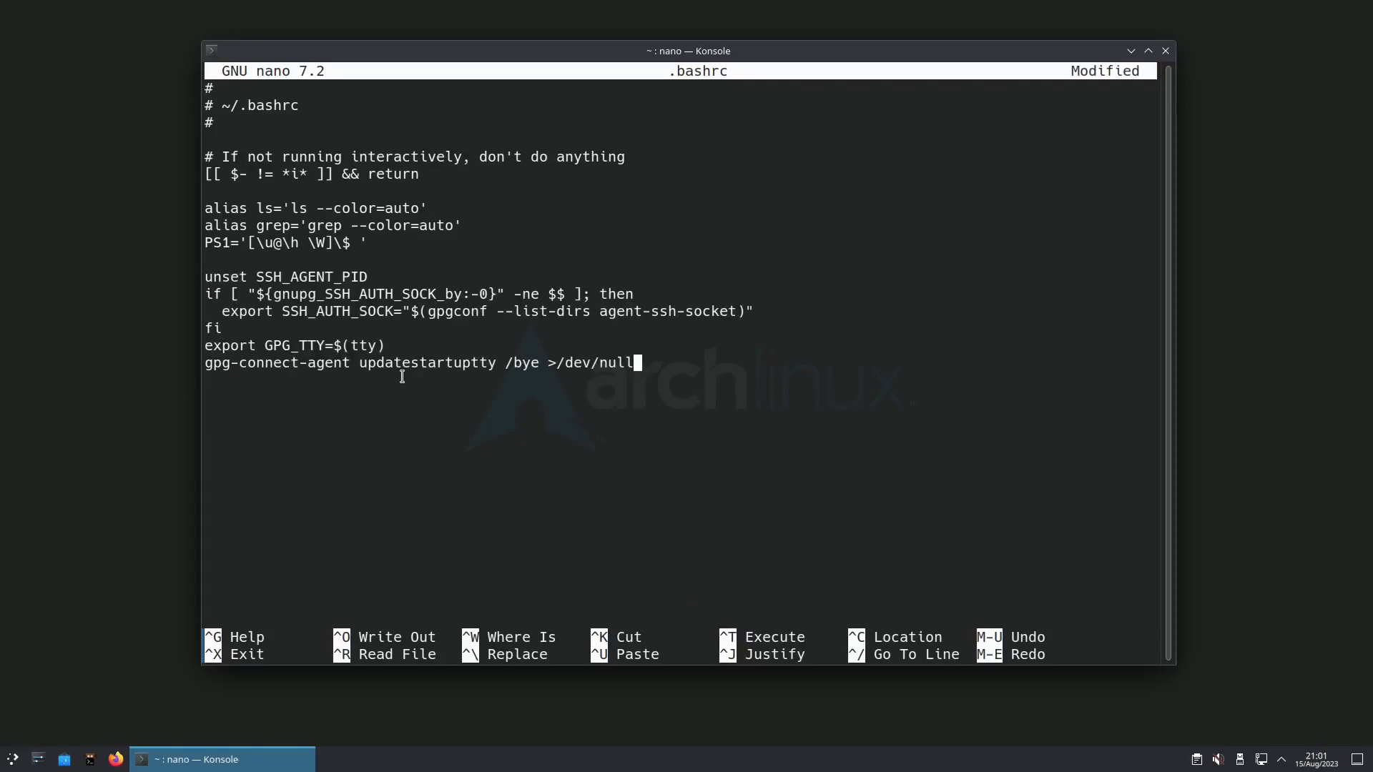
{"action": "key", "text": "ctrl+o"}
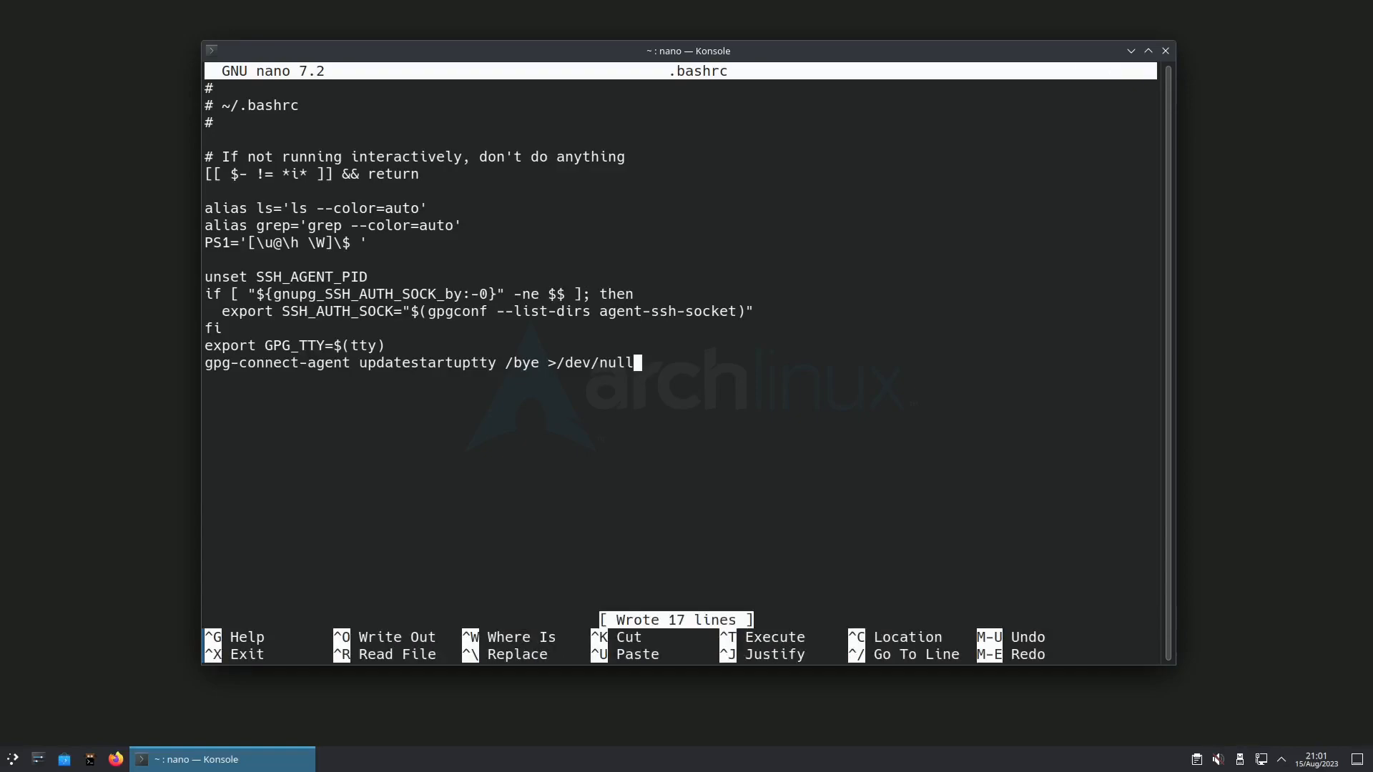
{"action": "key", "text": "ctrl+x"}
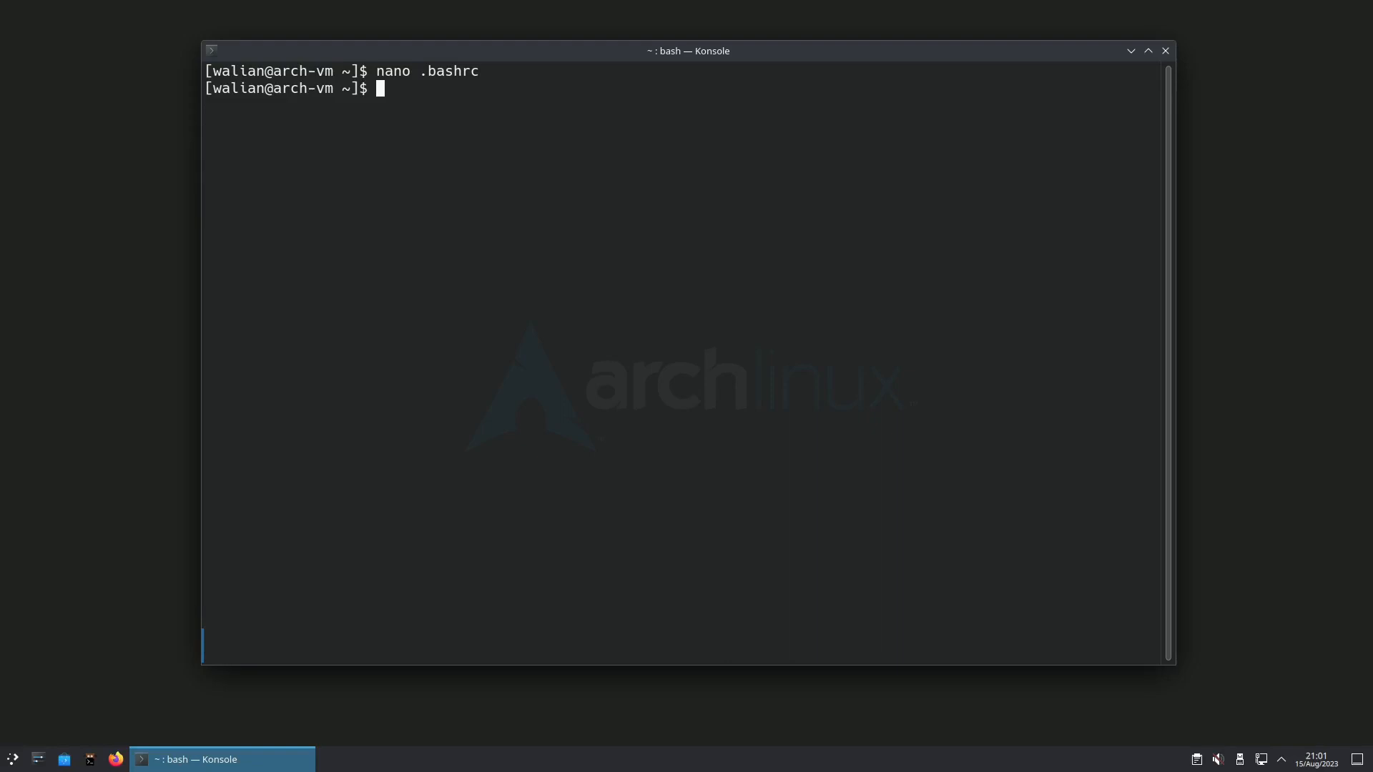
{"action": "type", "text": "nano ."}
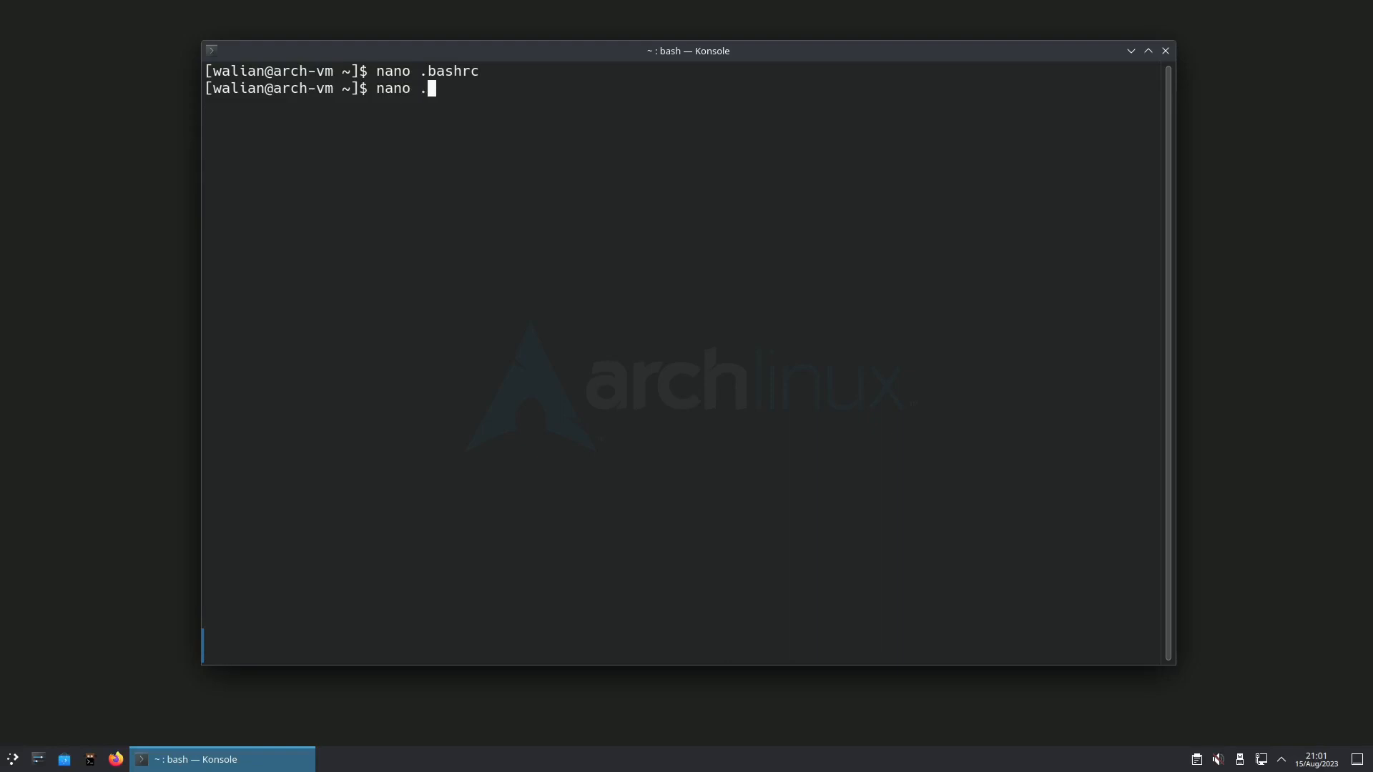
{"action": "type", "text": "ssh"}
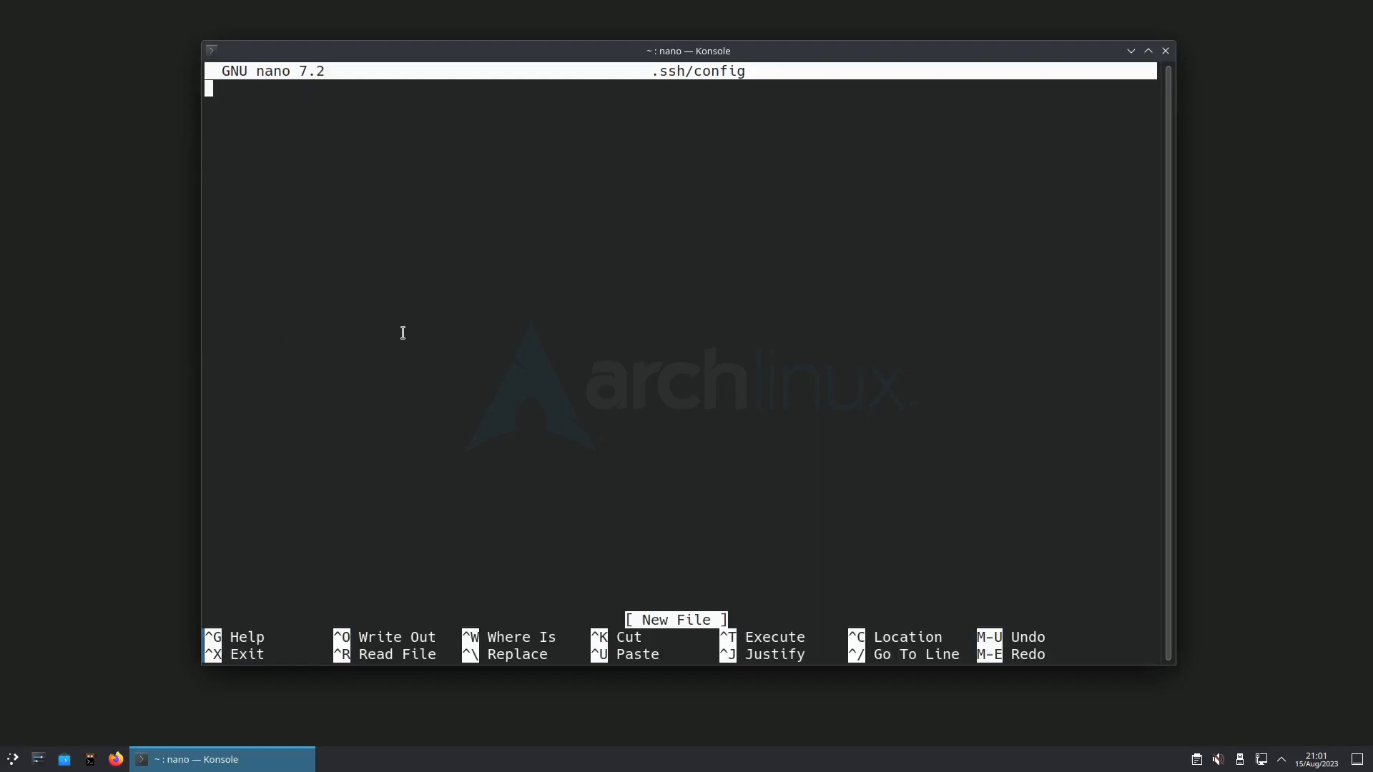
{"action": "mouse_move", "coordinate": [505, 330]}
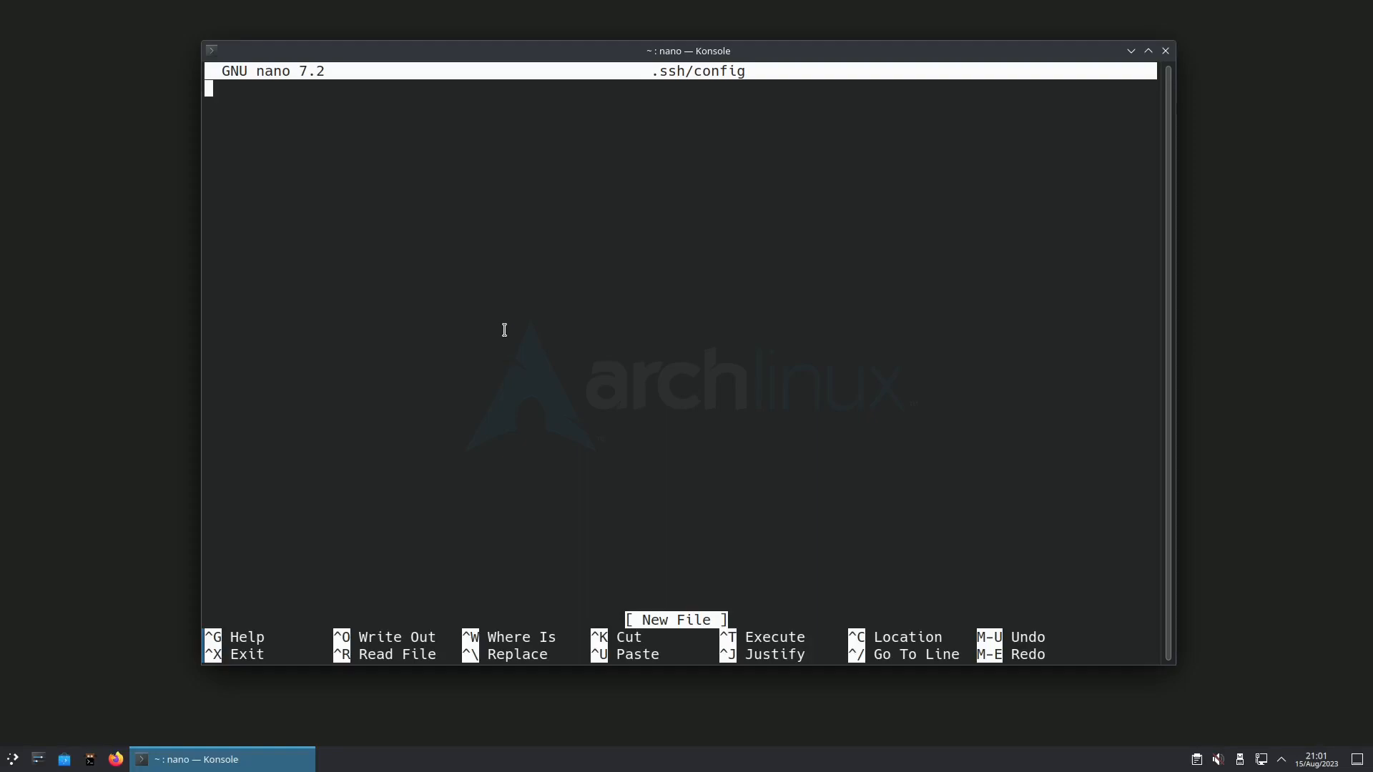
{"action": "key", "text": "ctrl+o"}
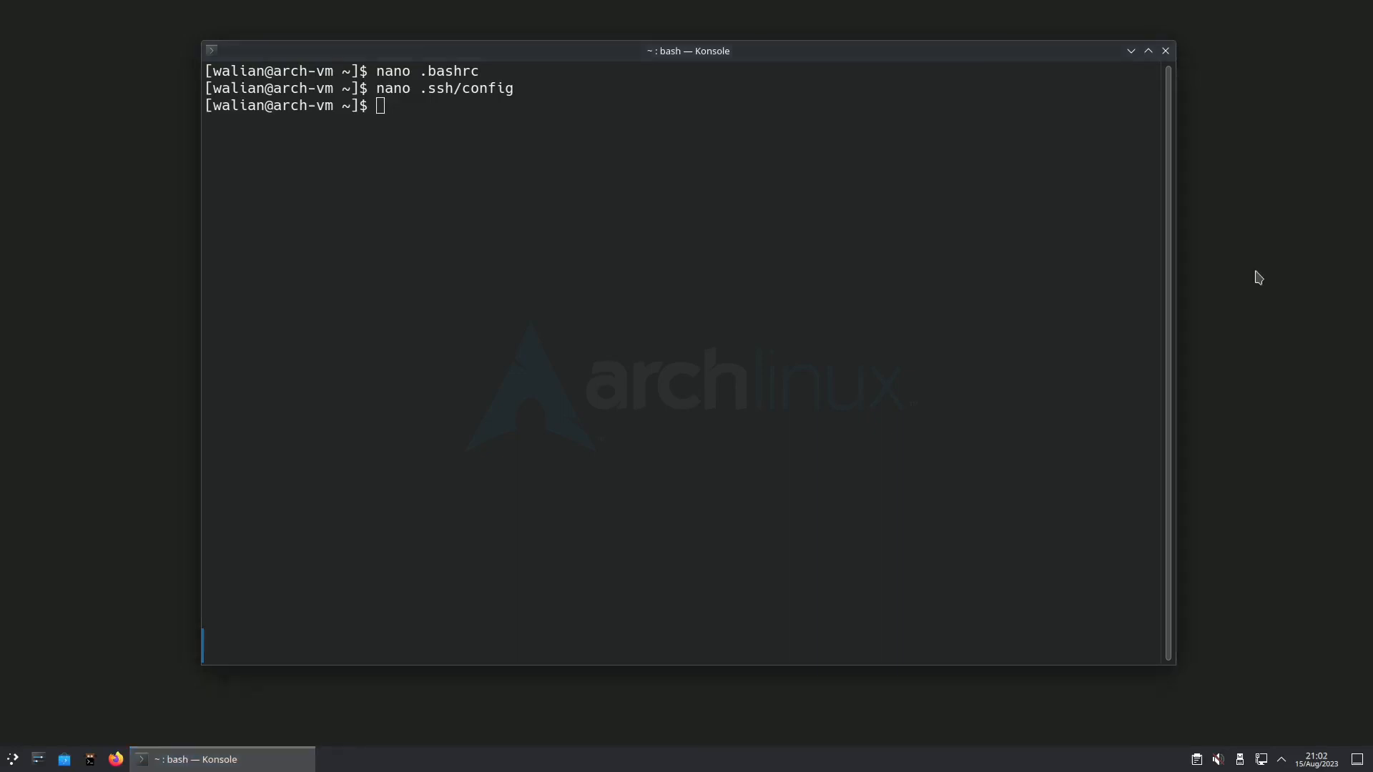
{"action": "mouse_move", "coordinate": [879, 297]}
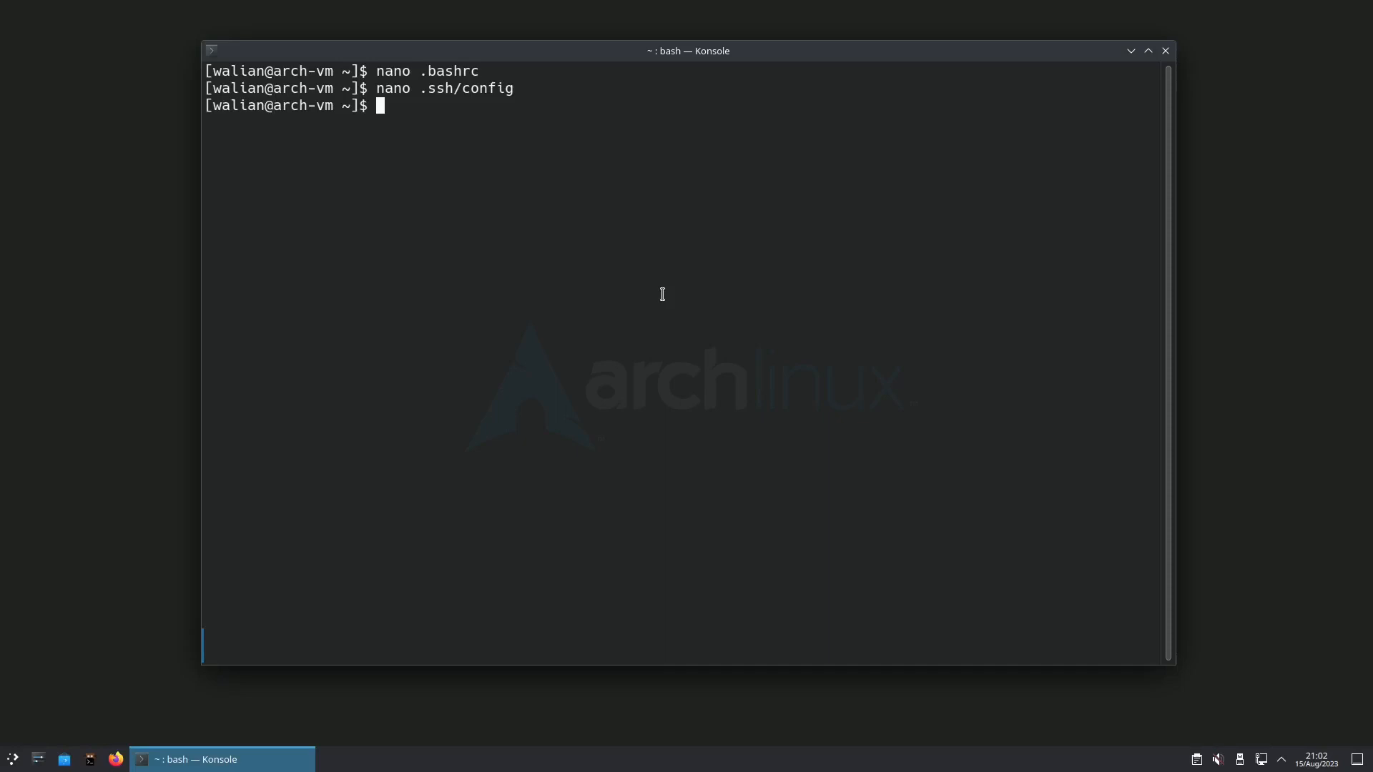
- Source .bashrc with '. .bashrc' to apply the GPG agent SSH settings
{"action": "type", "text": ". ."}
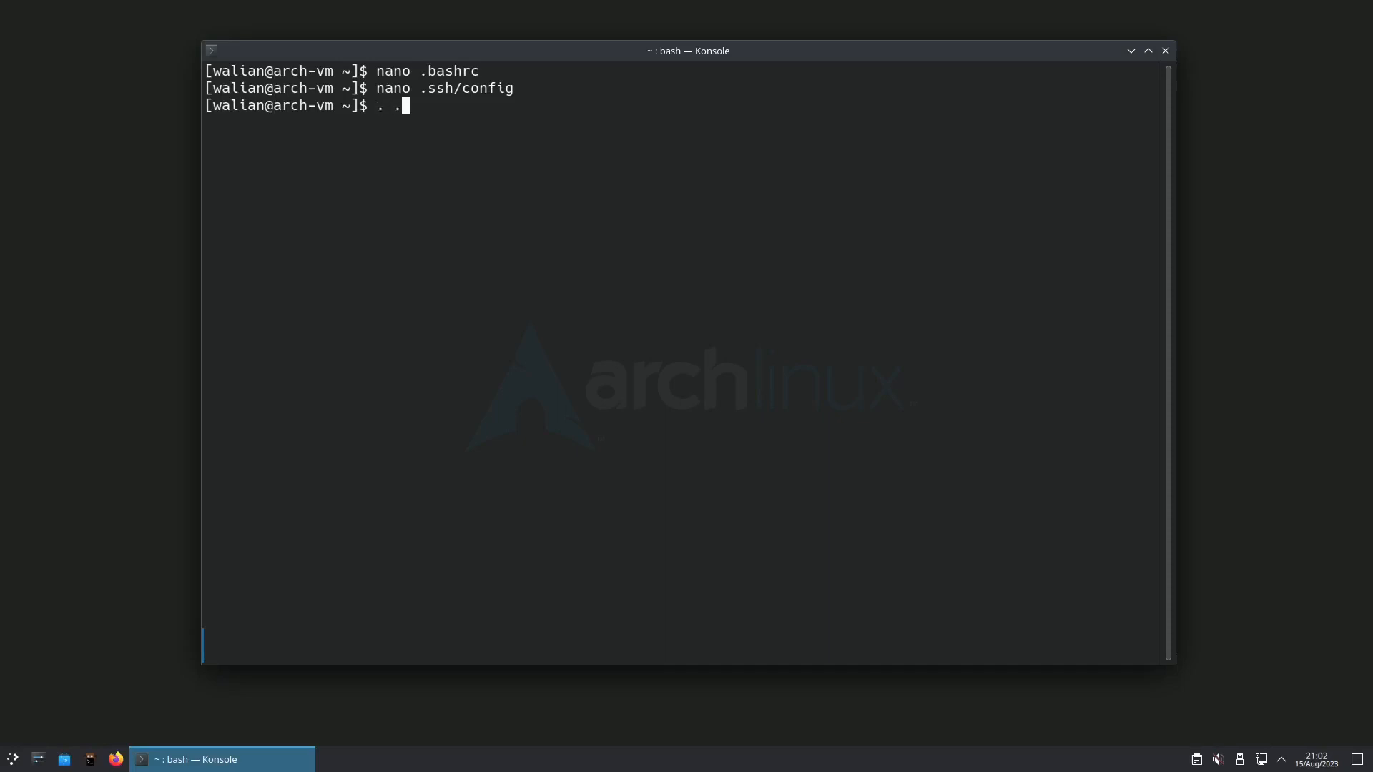
{"action": "type", "text": "bashrc"}
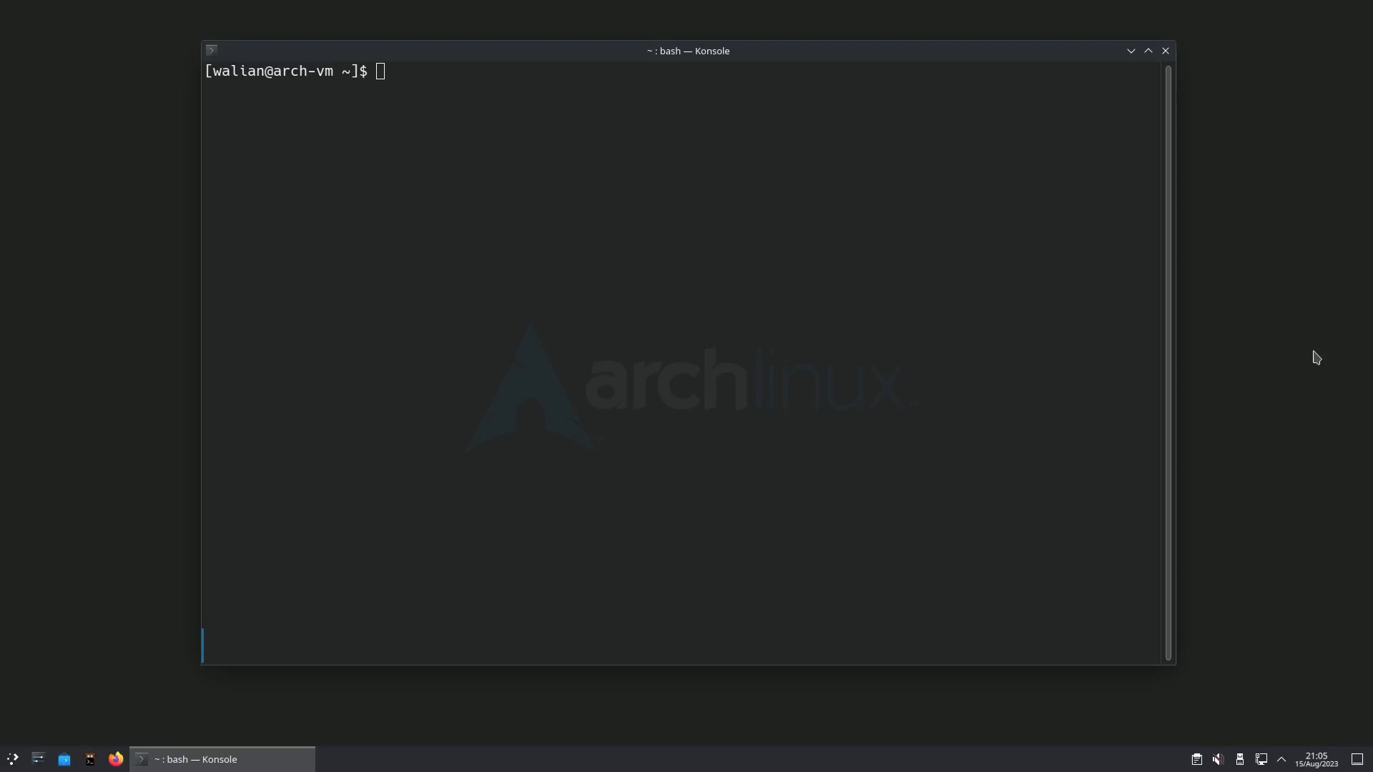
{"action": "mouse_move", "coordinate": [814, 246]}
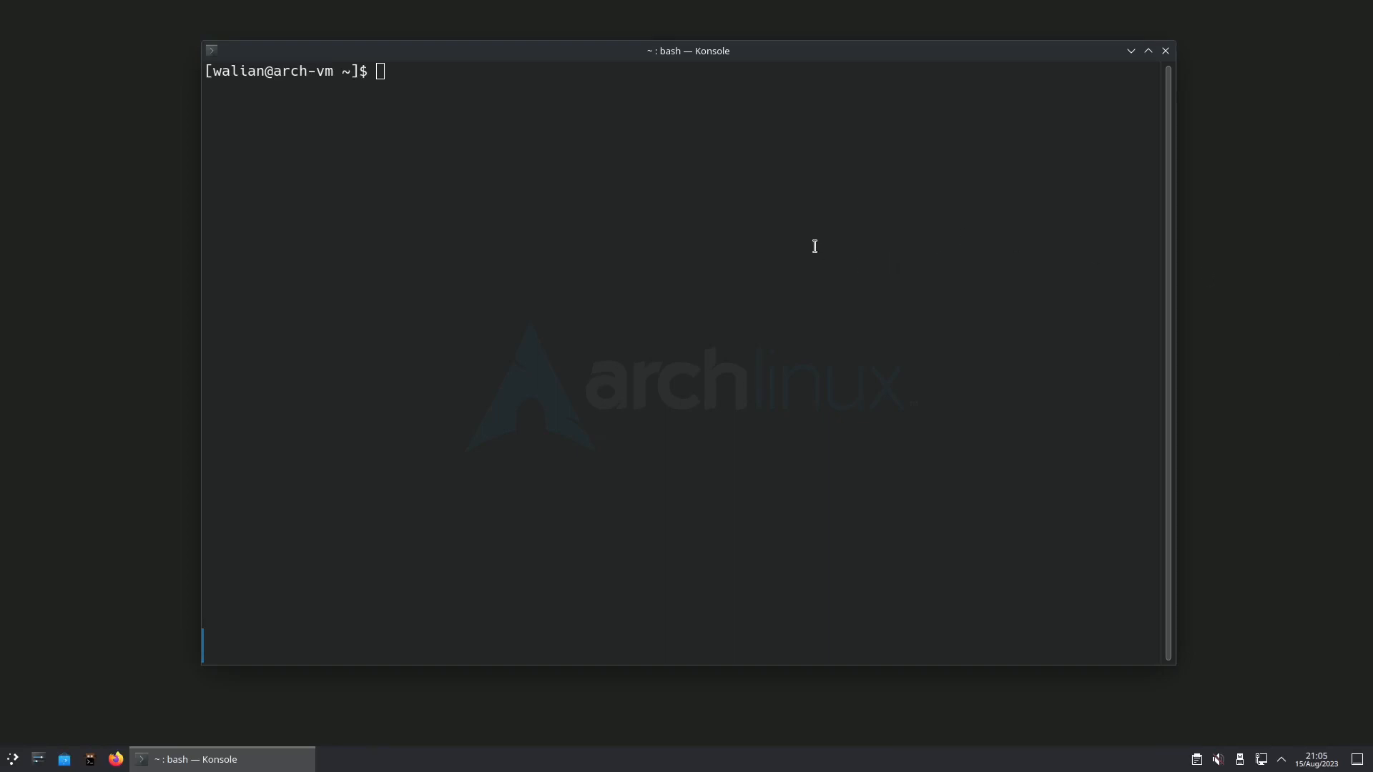
{"action": "type", "text": "ssh"}
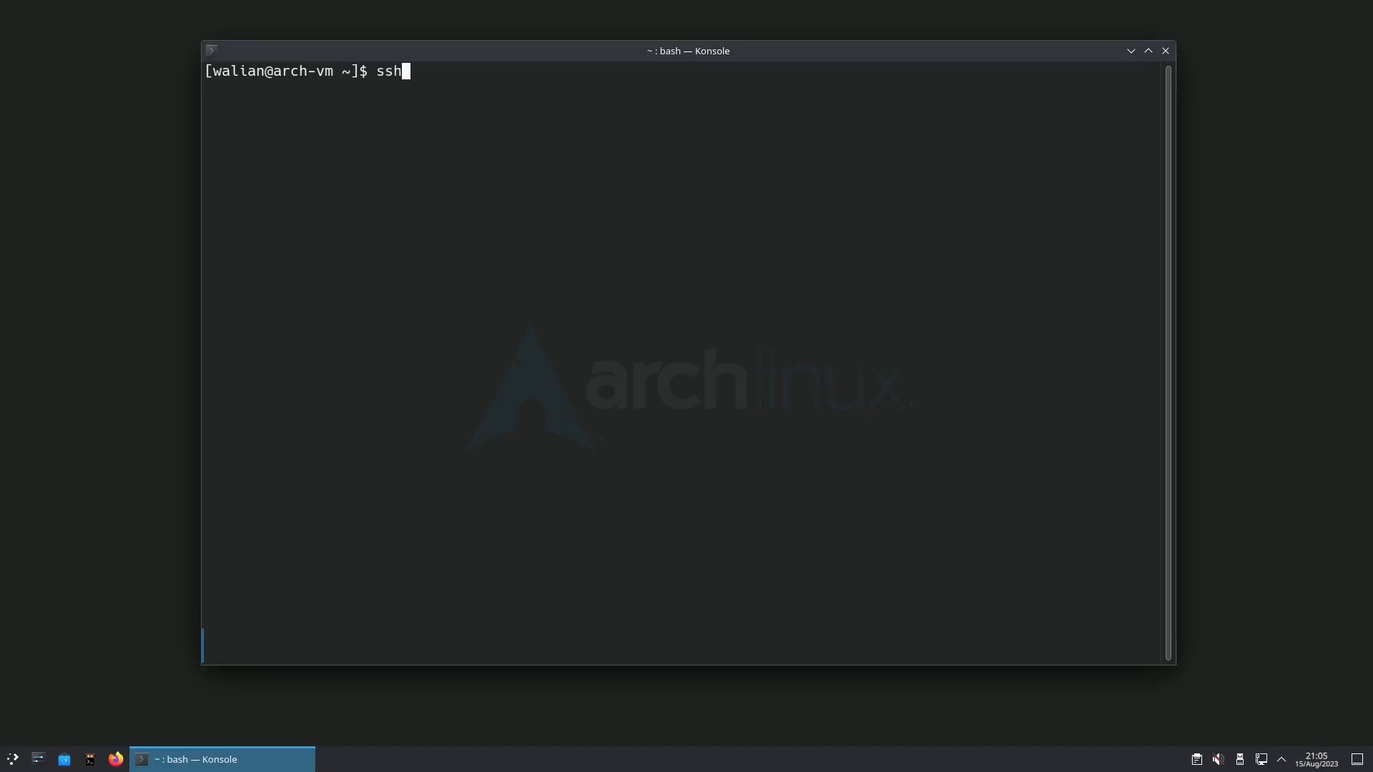
{"action": "type", "text": "-copy-"}
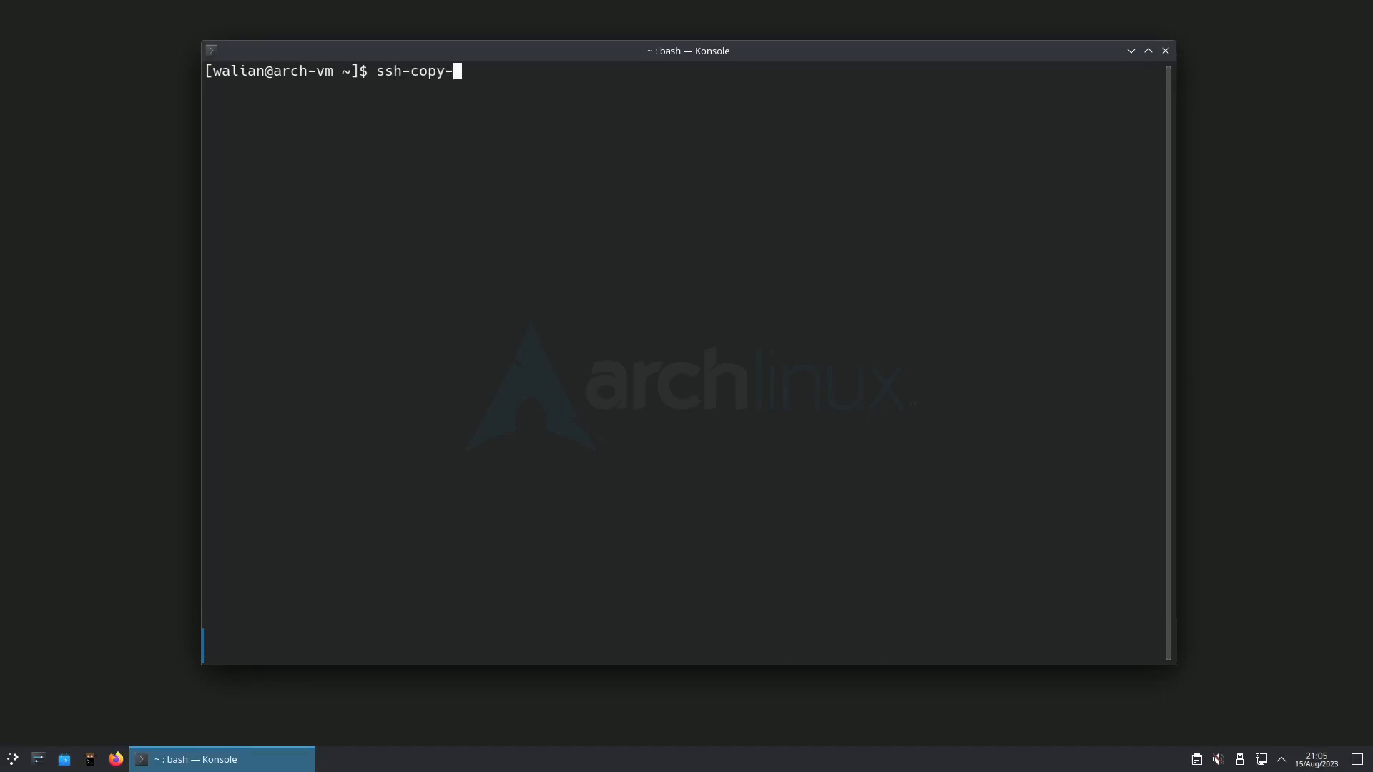
{"action": "type", "text": "id wal"}
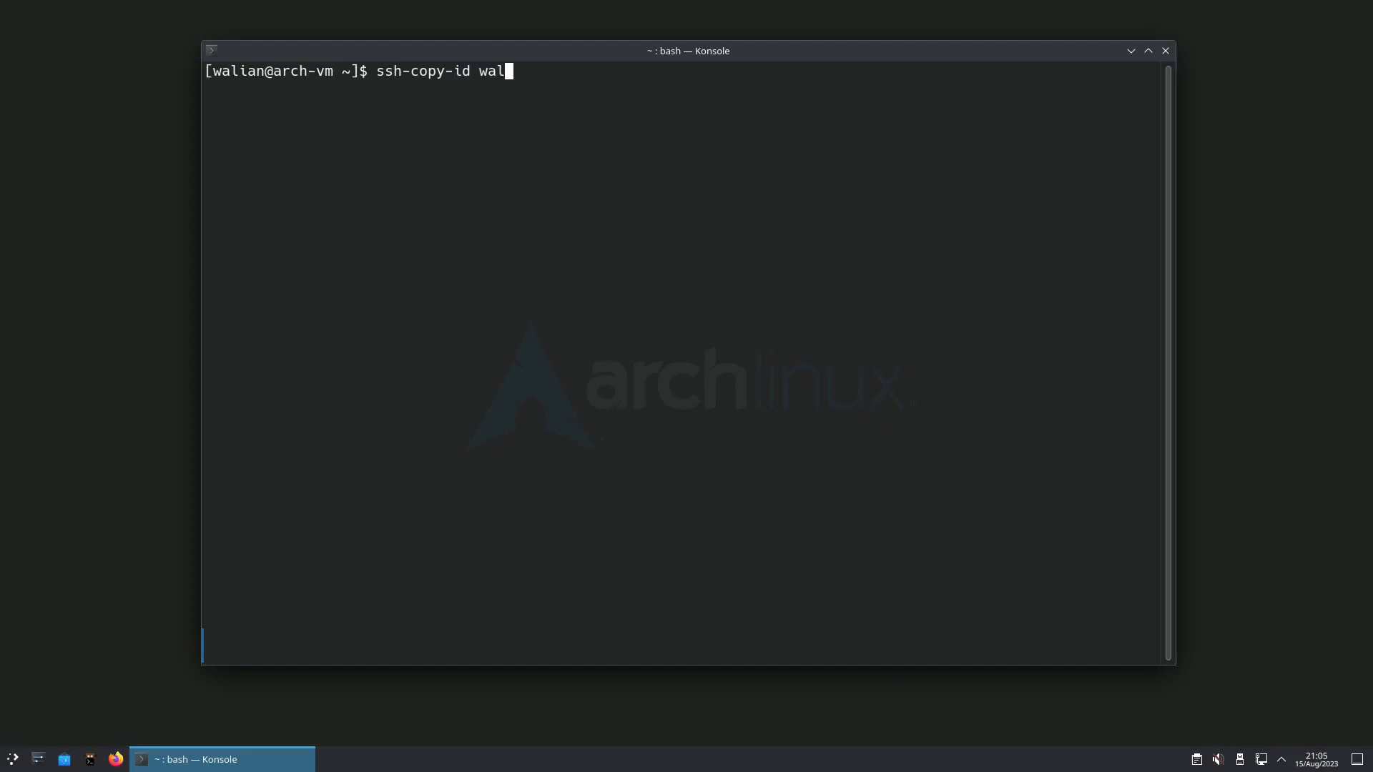
{"action": "type", "text": "ian@p"}
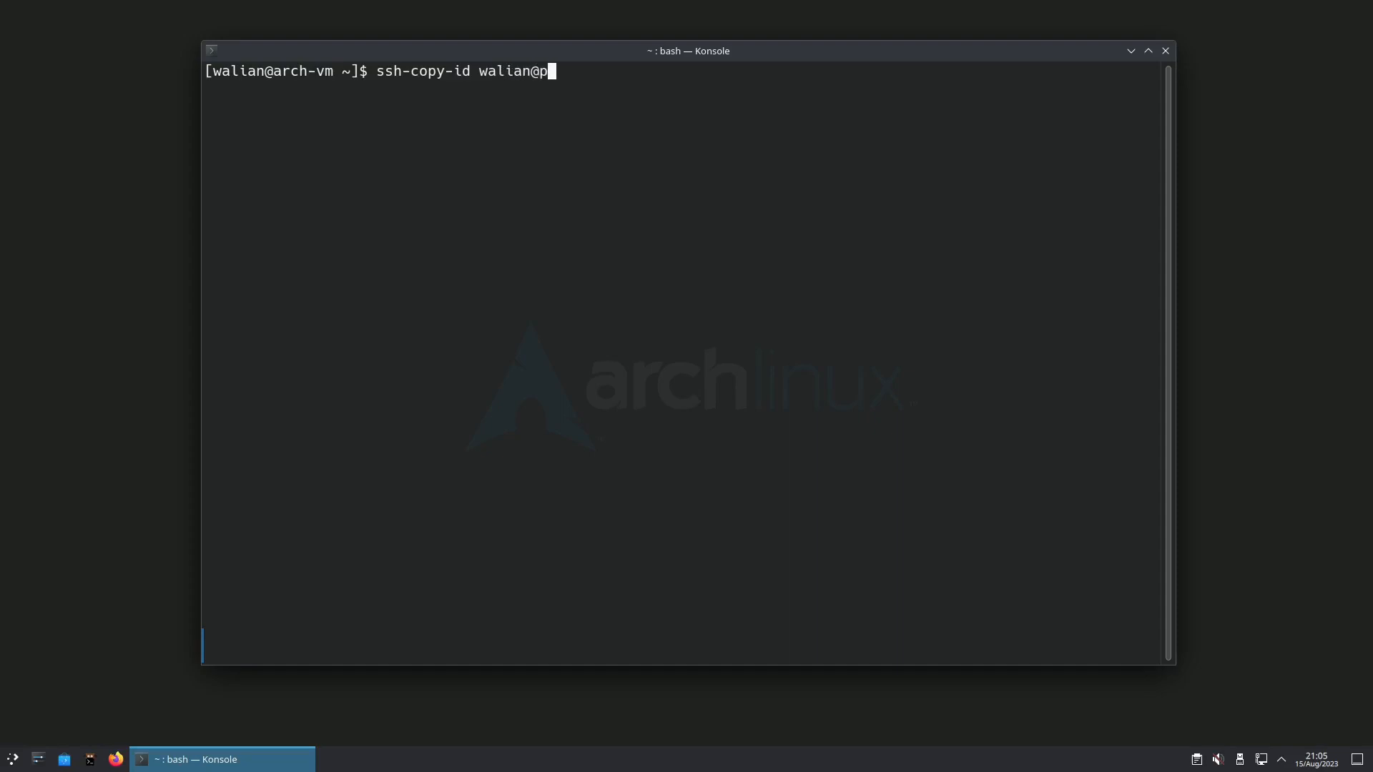
{"action": "key", "text": "Return"}
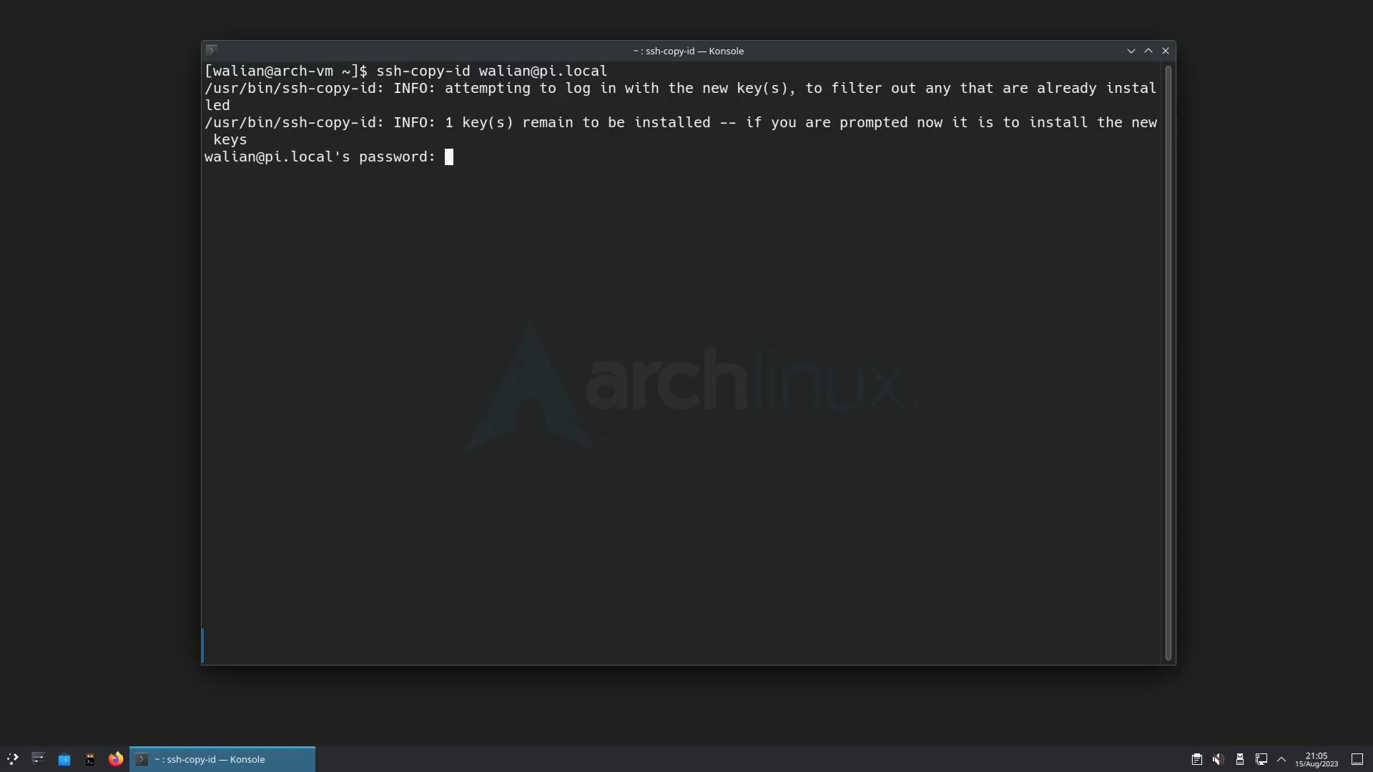
{"action": "key", "text": "Return"}
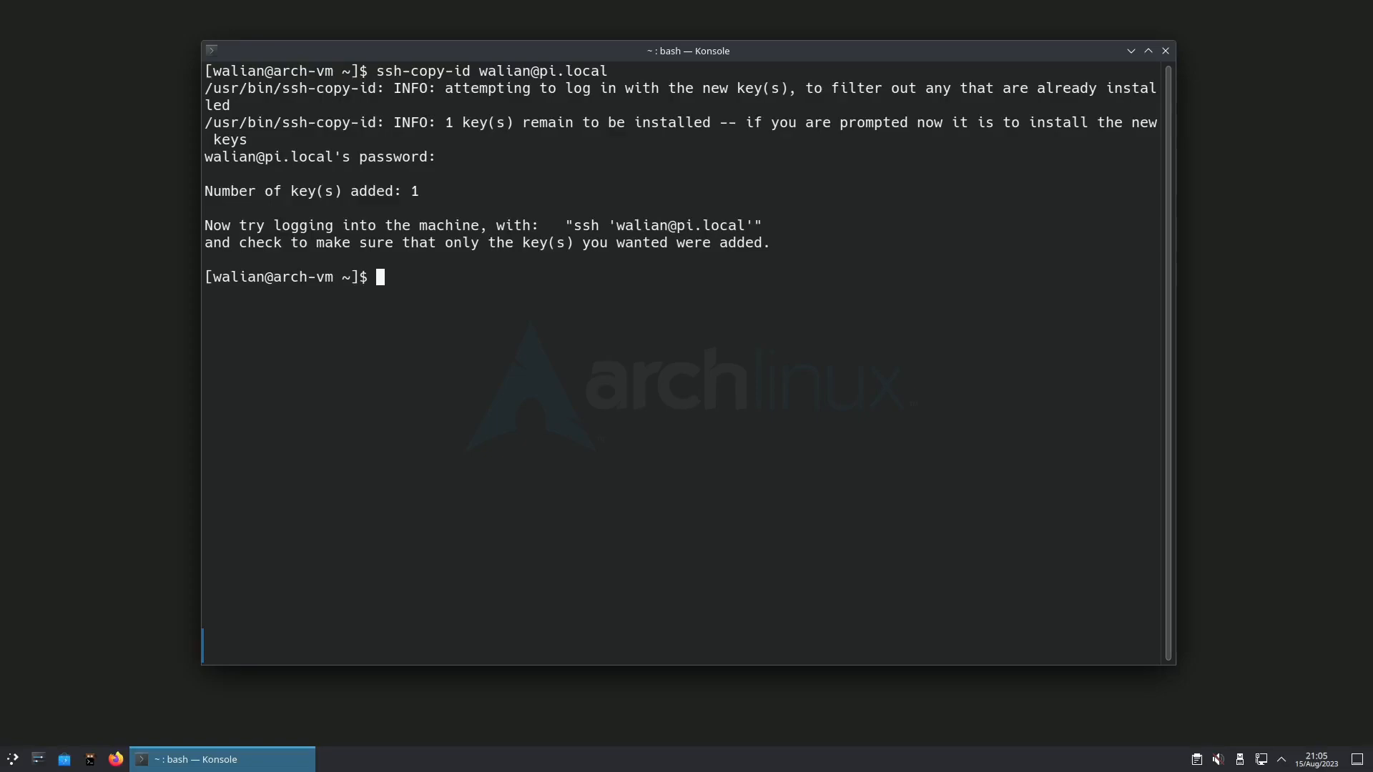
{"action": "type", "text": "ssh-add -L"}
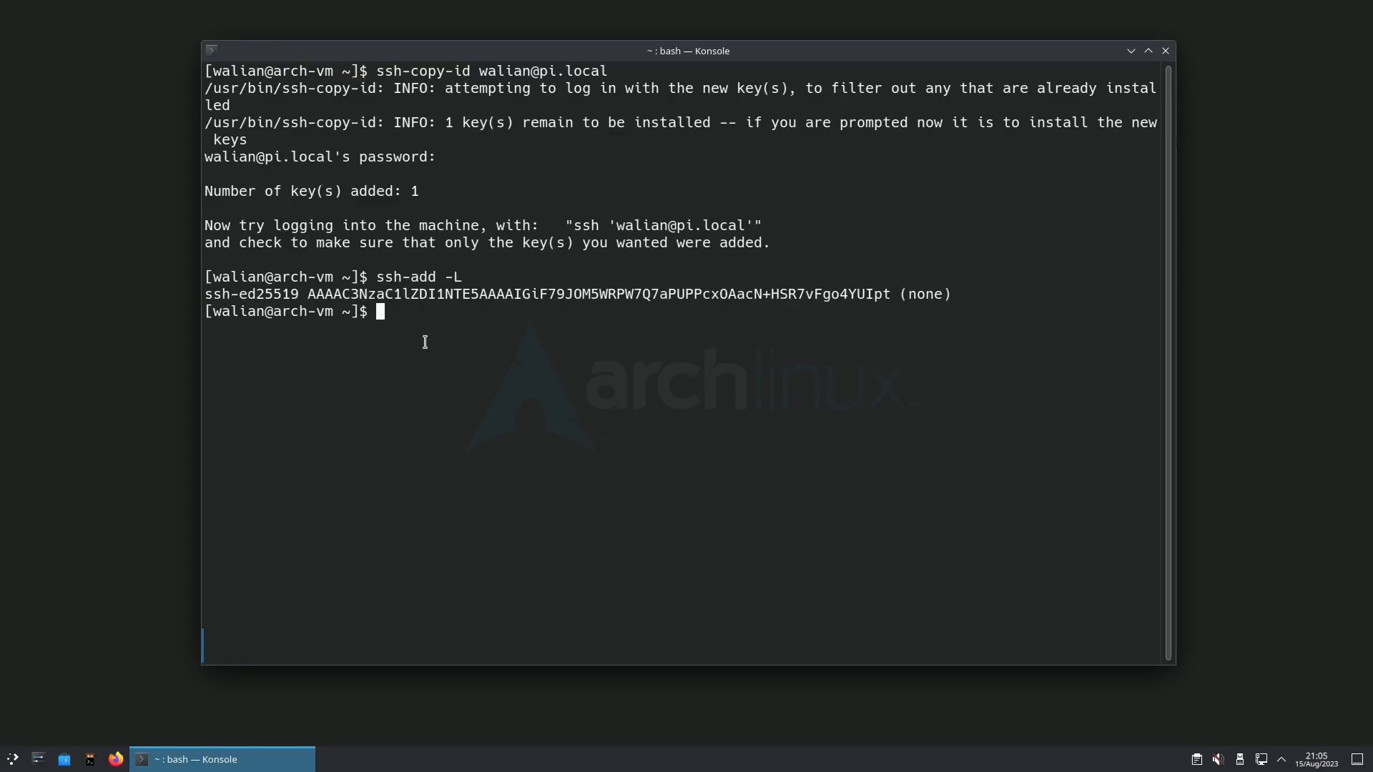
{"action": "mouse_move", "coordinate": [1099, 342]}
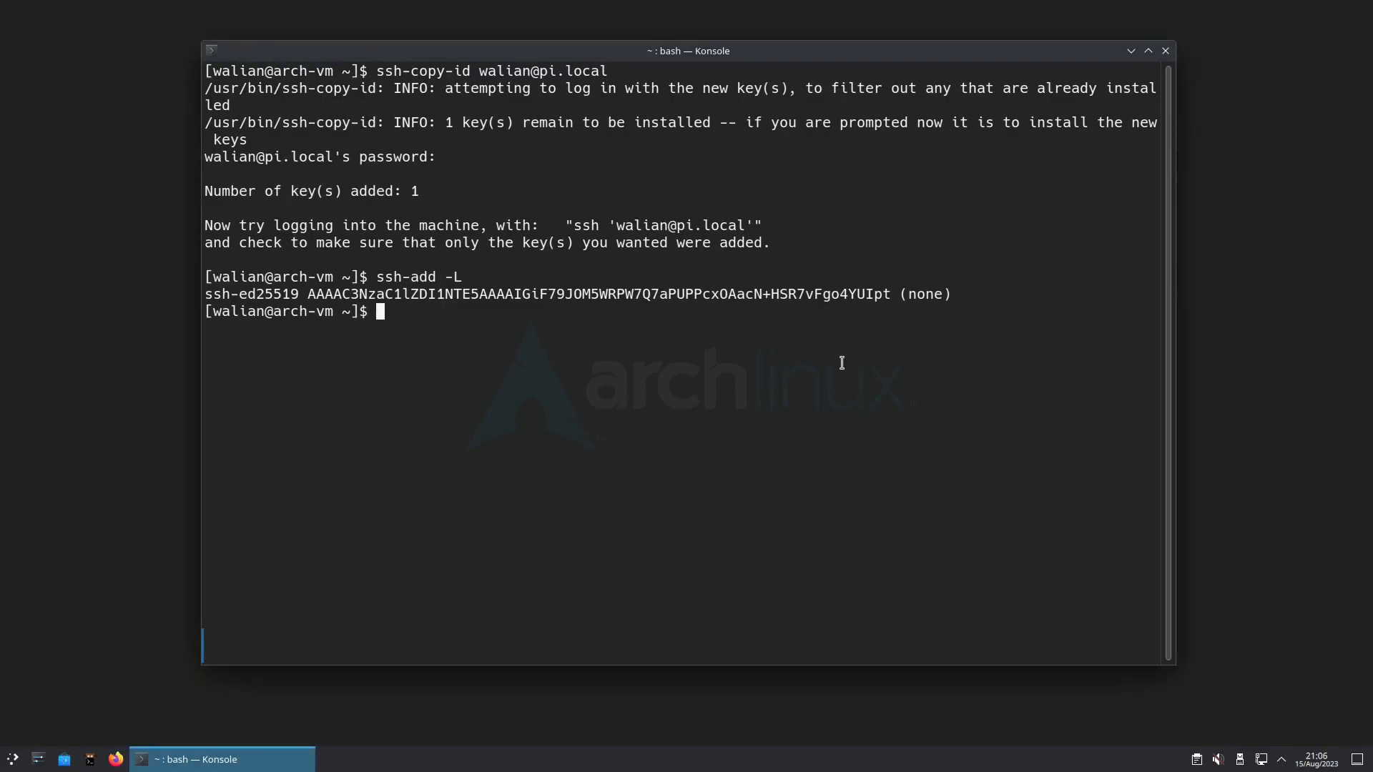
{"action": "type", "text": "cle"}
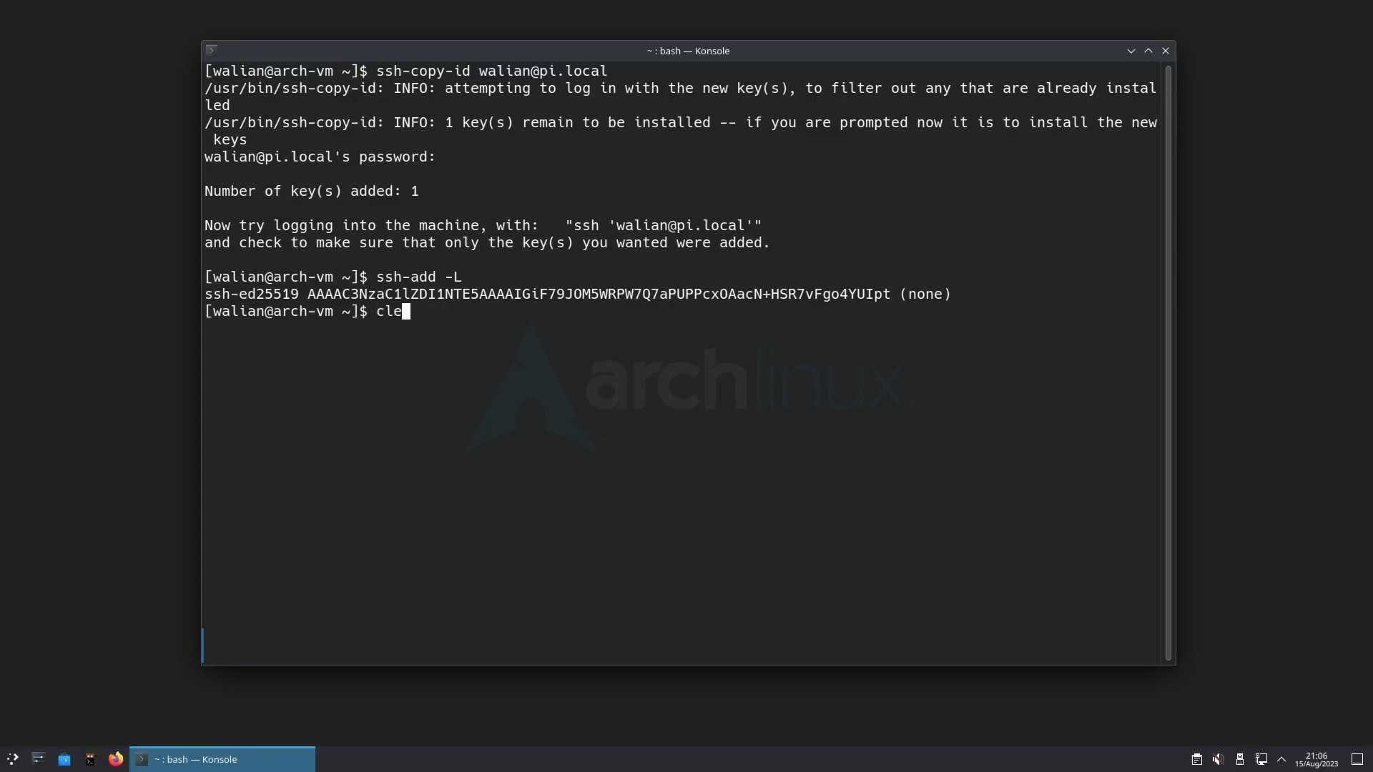
{"action": "key", "text": "Return"}
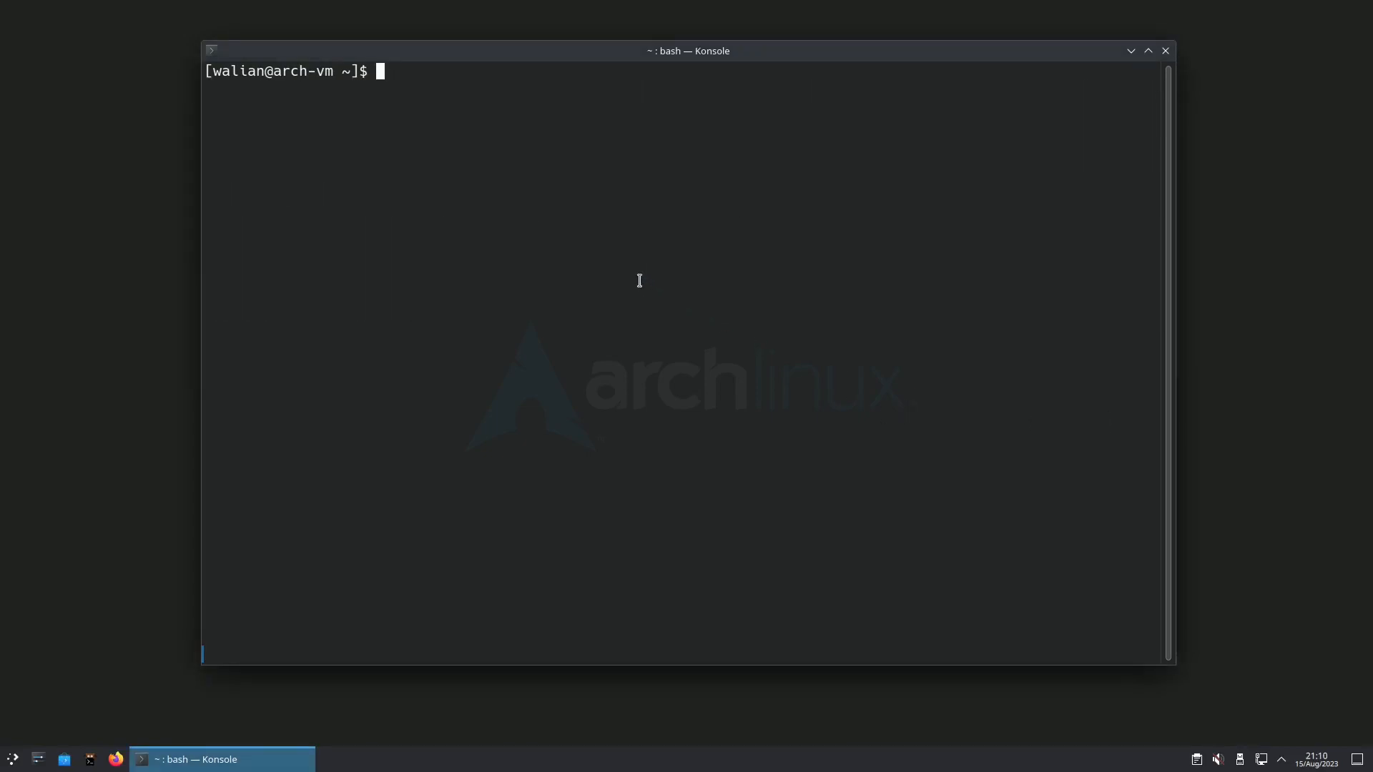
{"action": "type", "text": "ssh"}
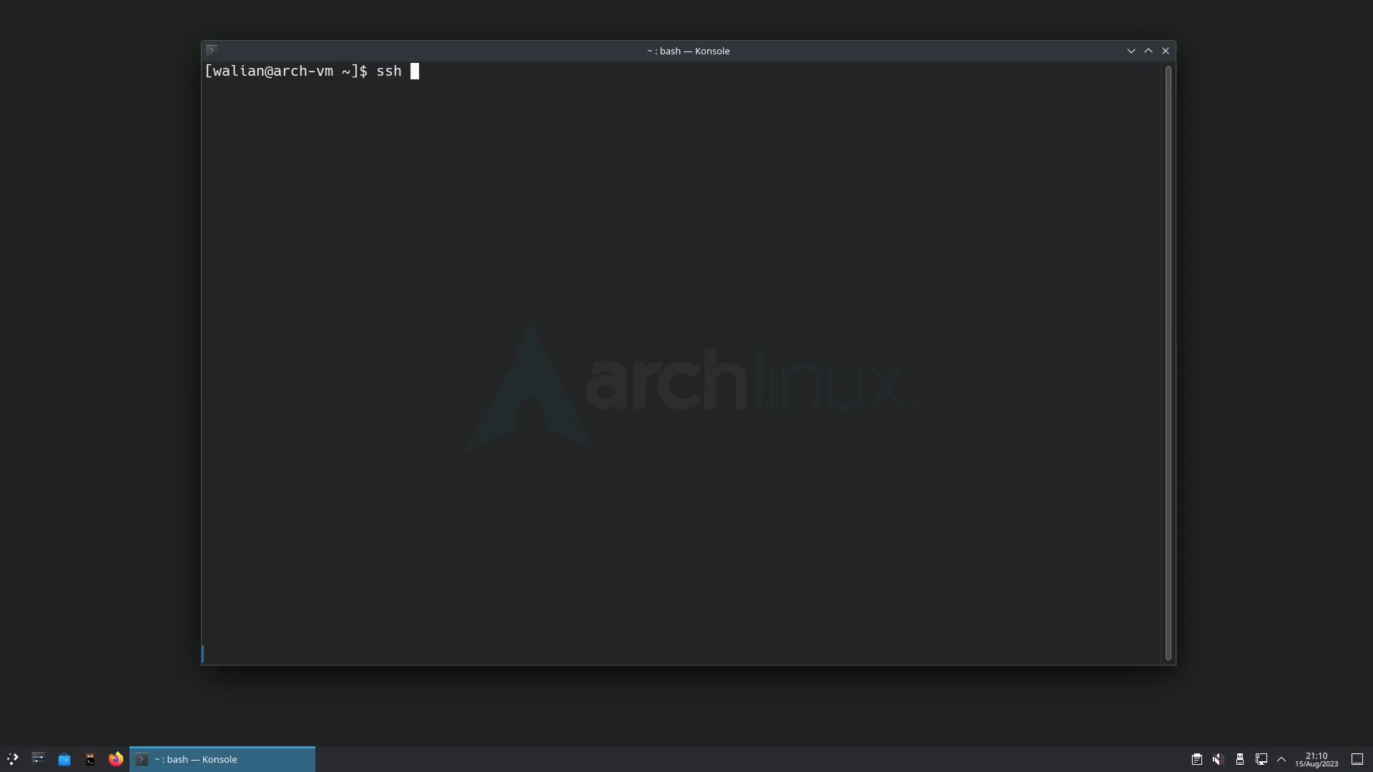
{"action": "type", "text": "walia"}
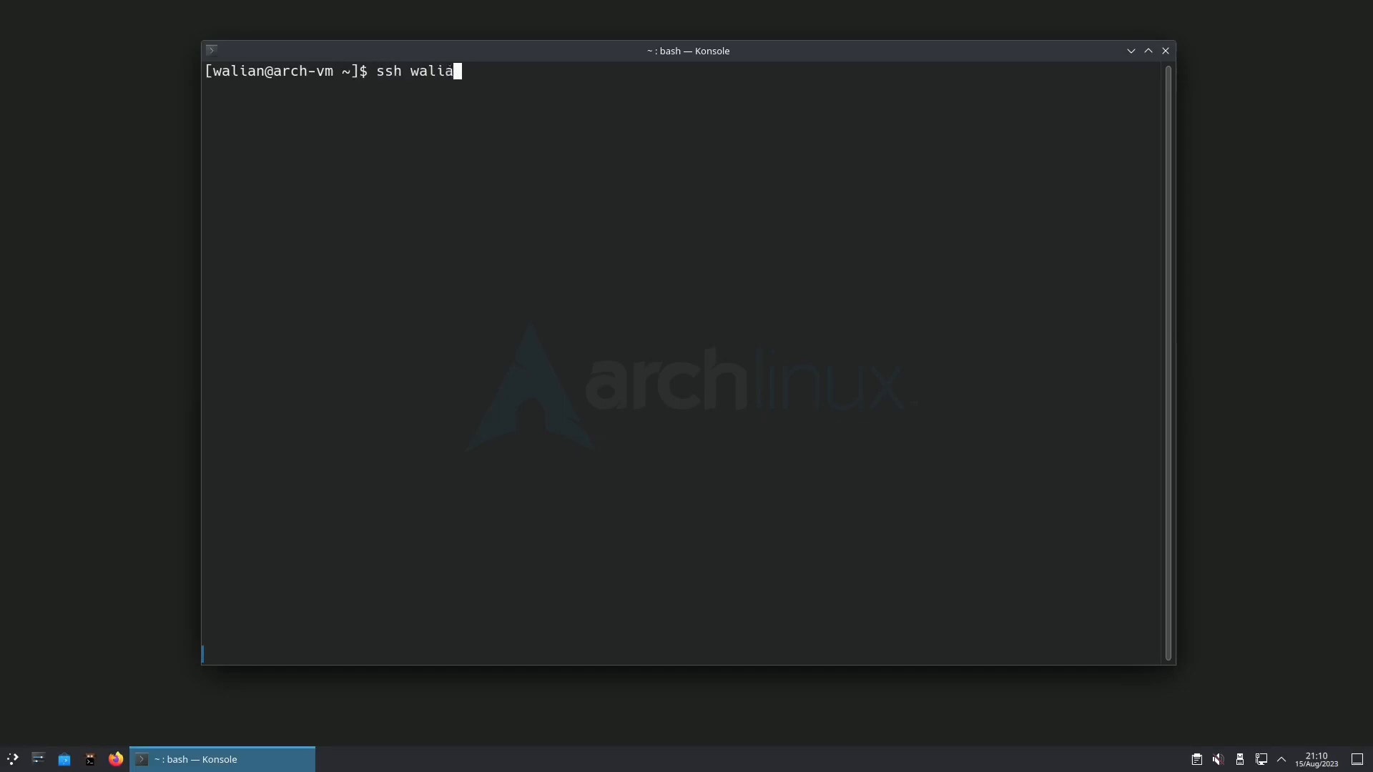
{"action": "type", "text": "n@pi.l"}
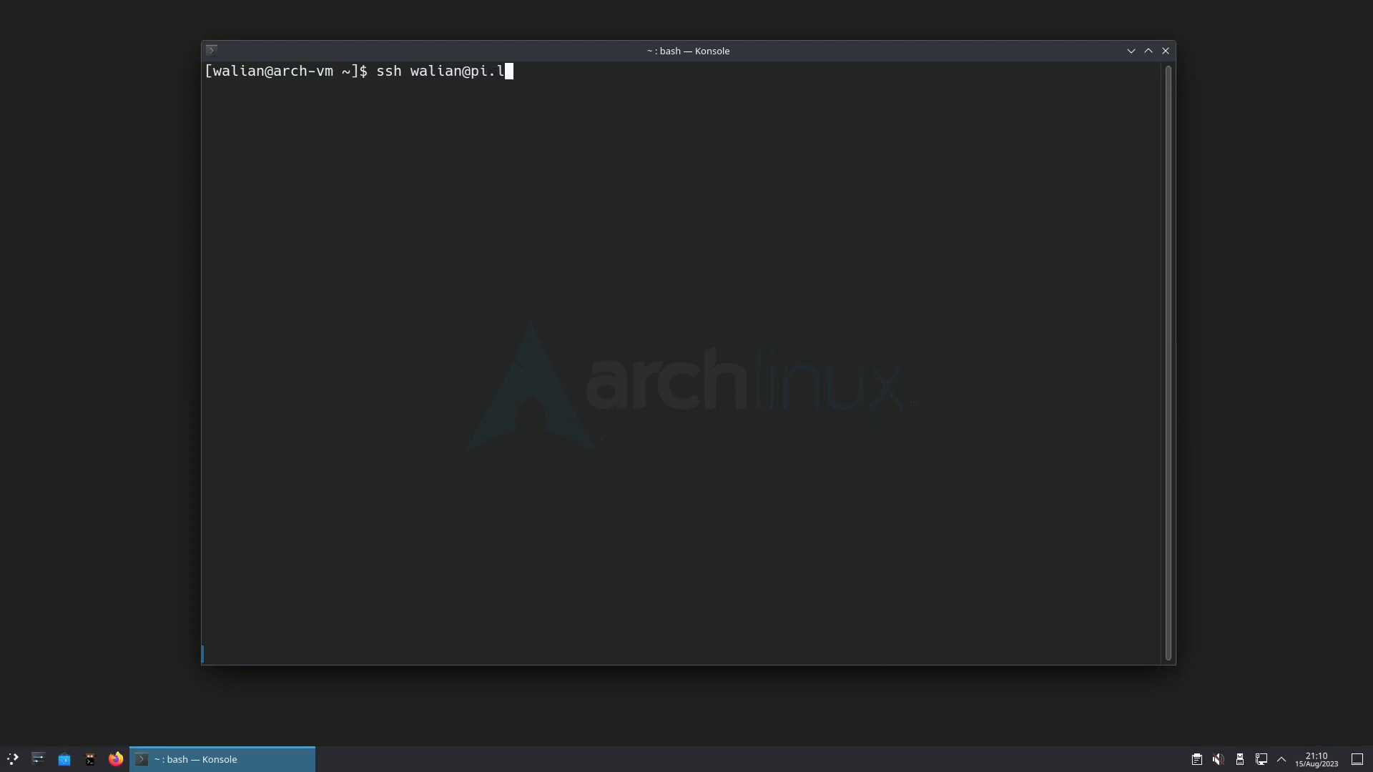
{"action": "key", "text": "Return"}
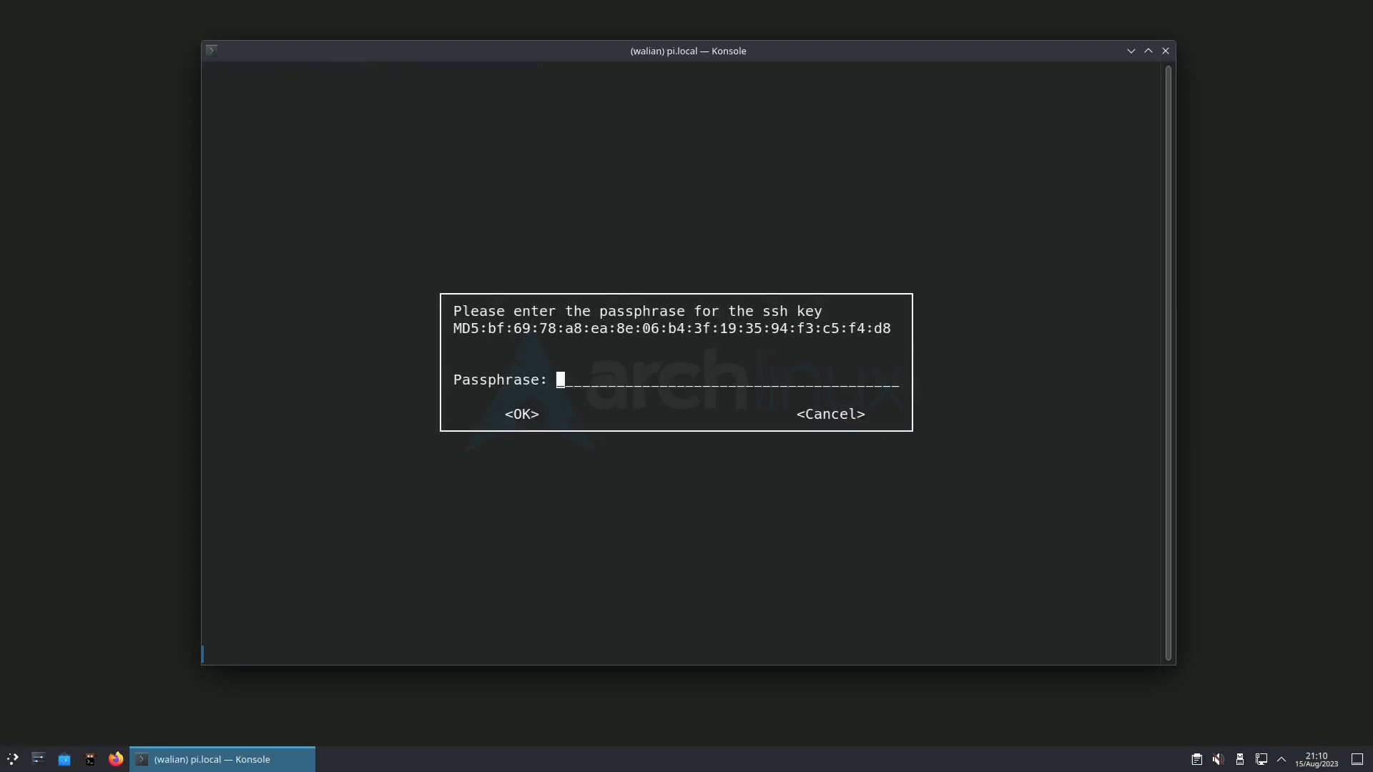
{"action": "type", "text": "*"}
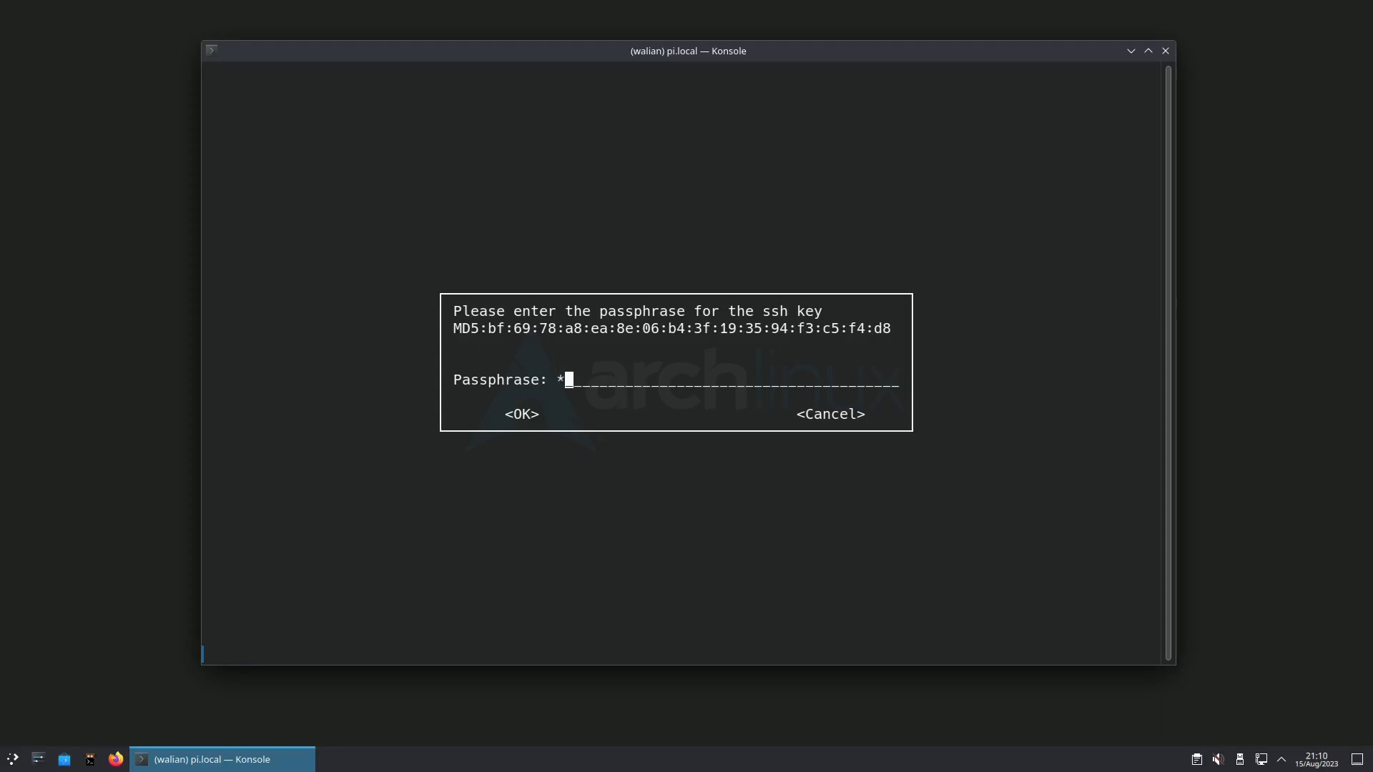